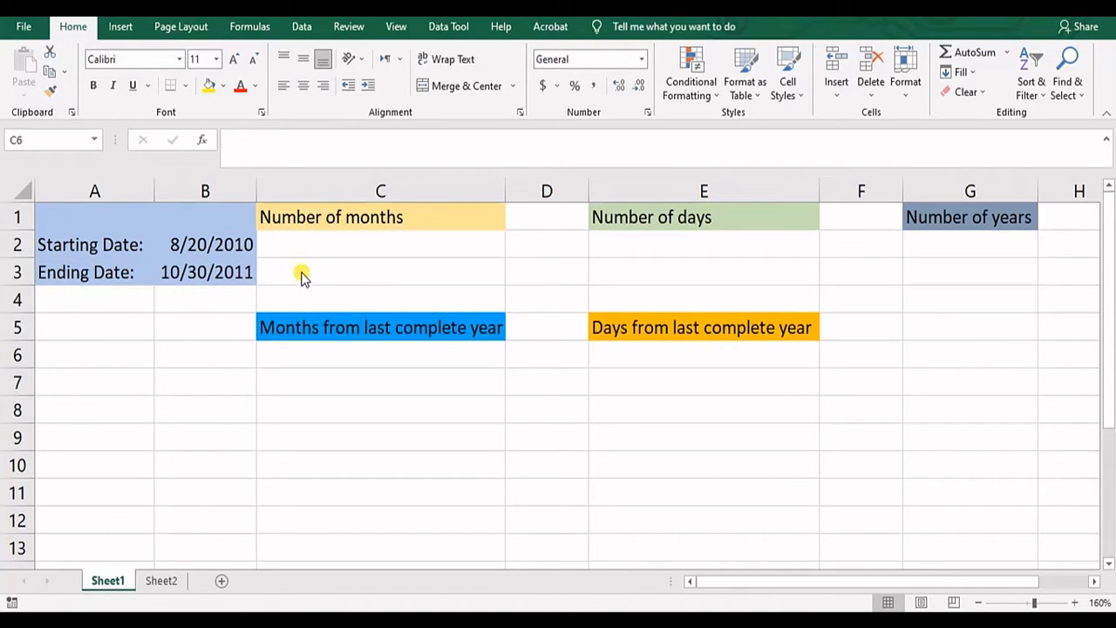
pyautogui.moveTo(289, 262)
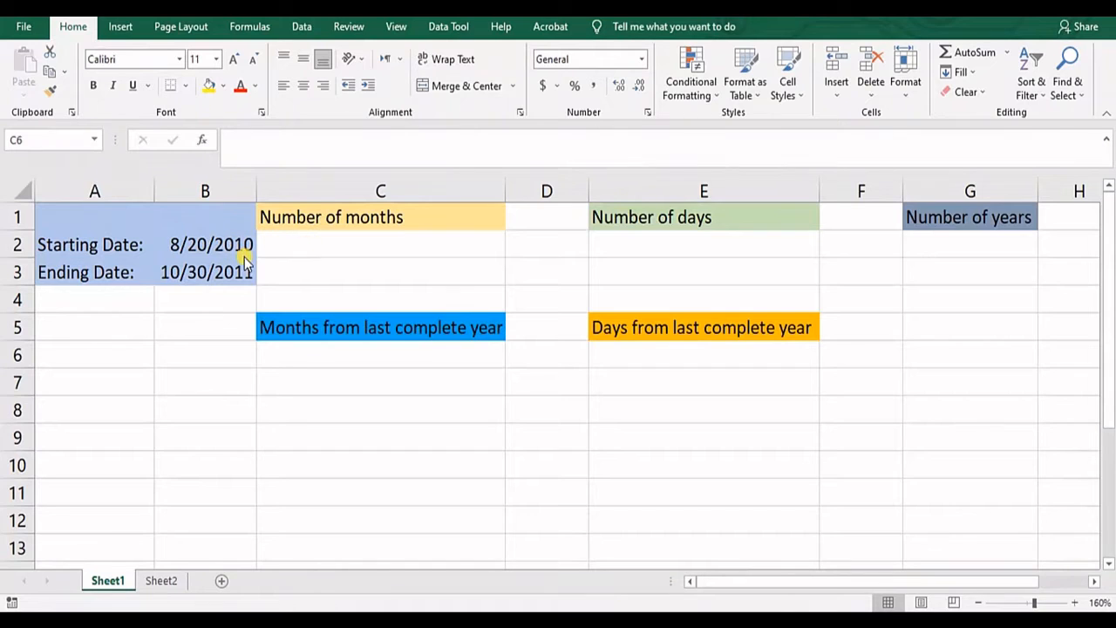
pyautogui.moveTo(94, 279)
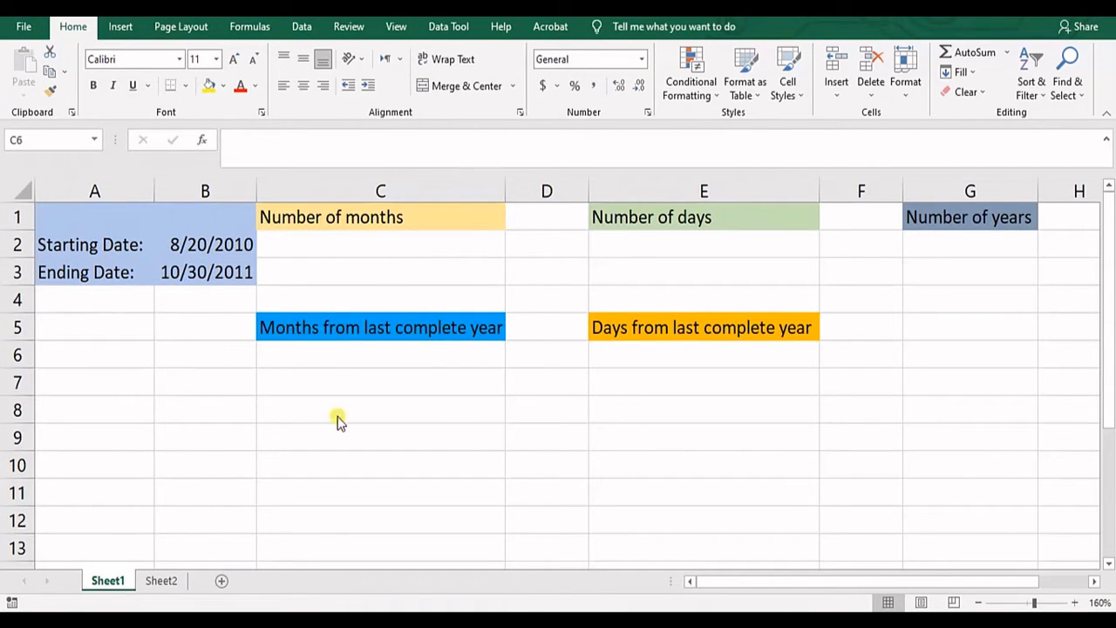
pyautogui.moveTo(935, 357)
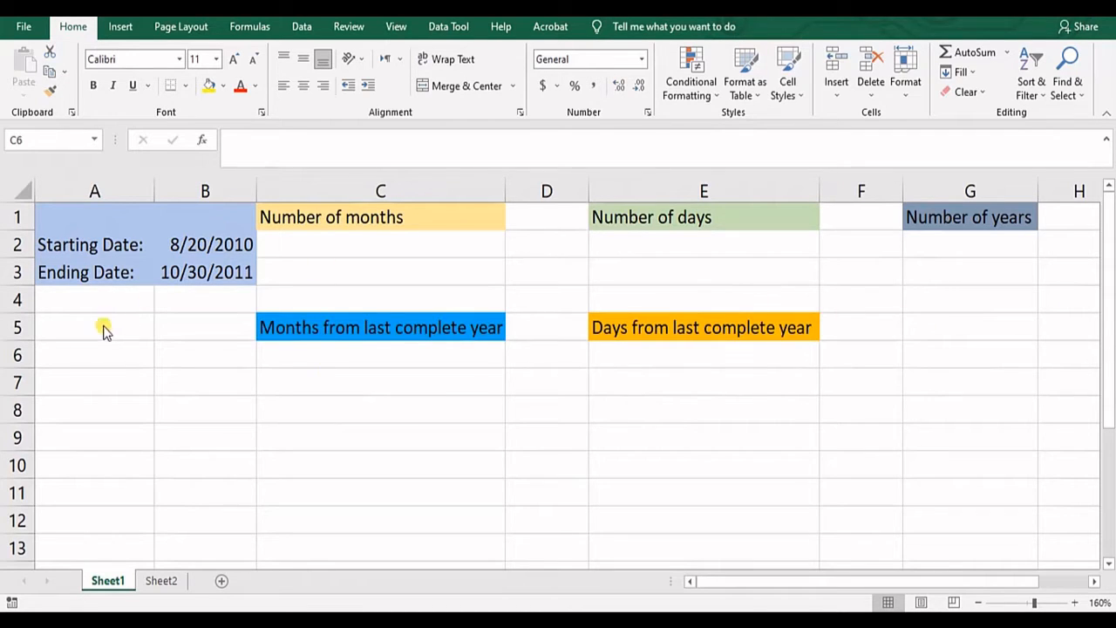
# - Start =datedif( in cell A7 below the dates
pyautogui.click(94, 380)
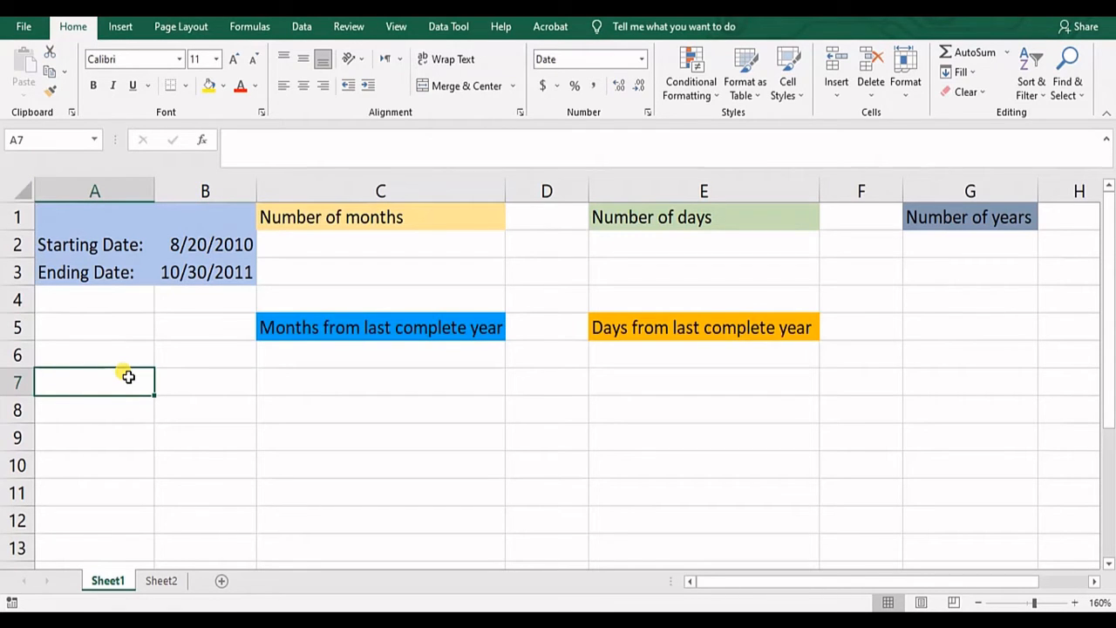
pyautogui.write('=')
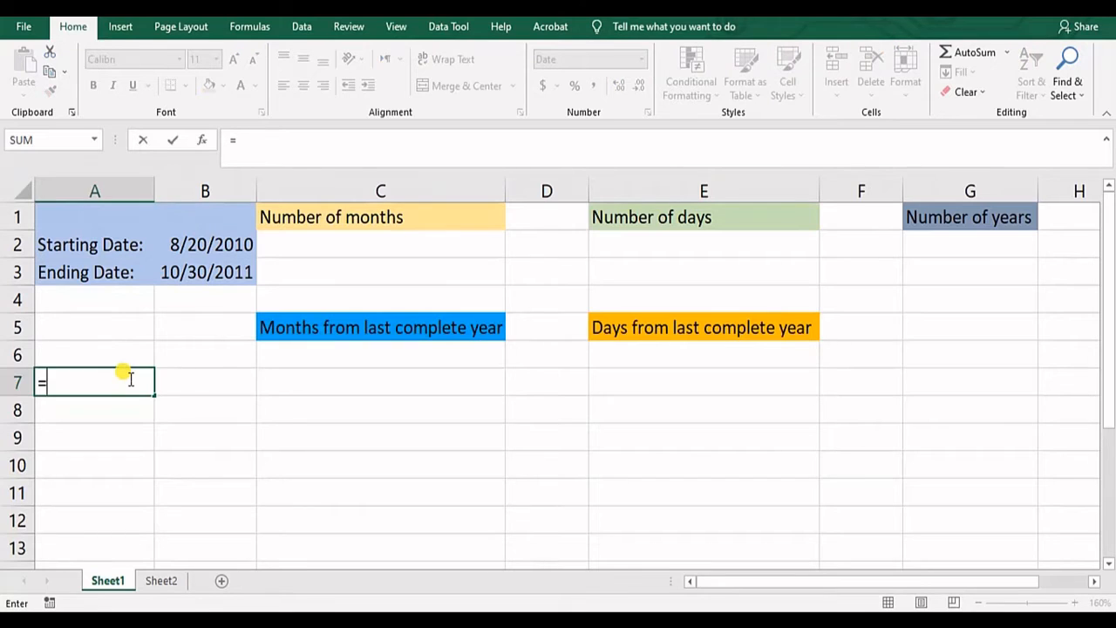
pyautogui.write('dated')
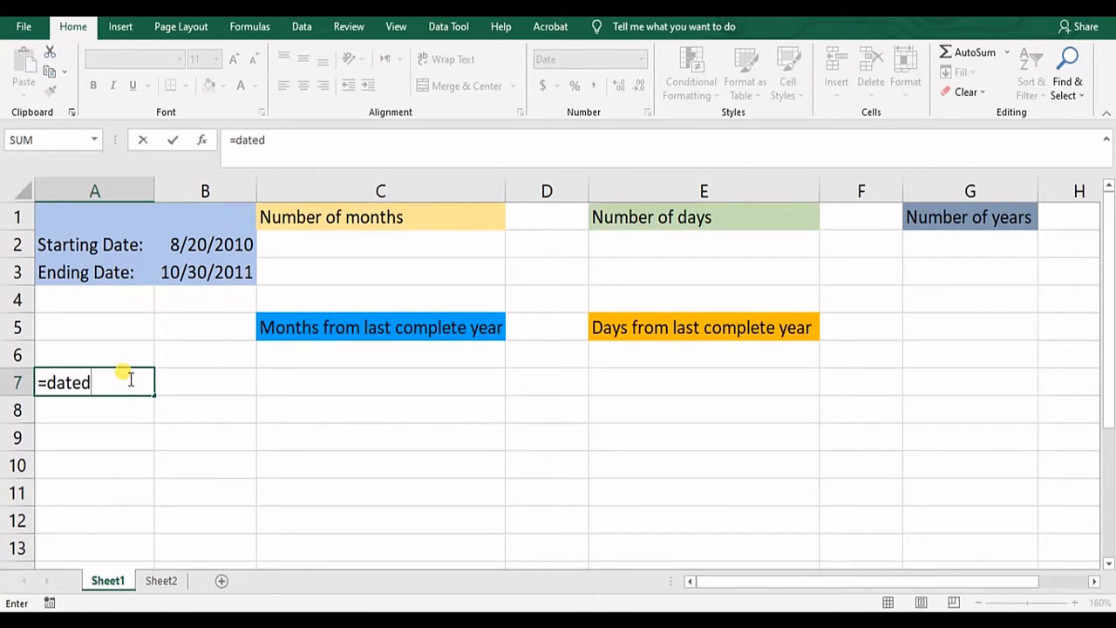
pyautogui.write('if')
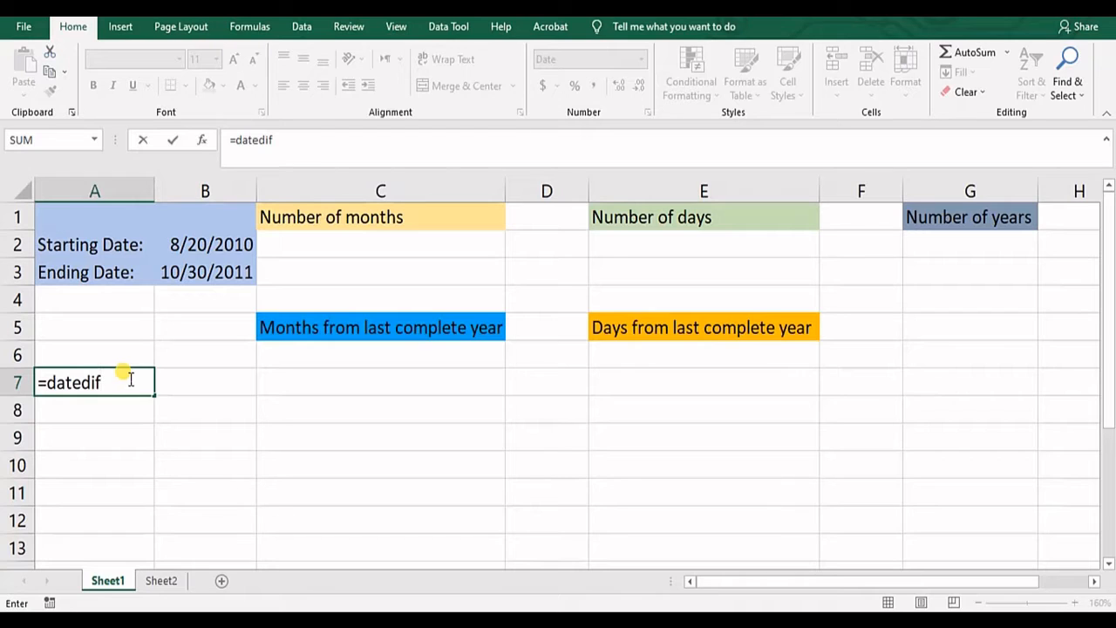
pyautogui.write('(')
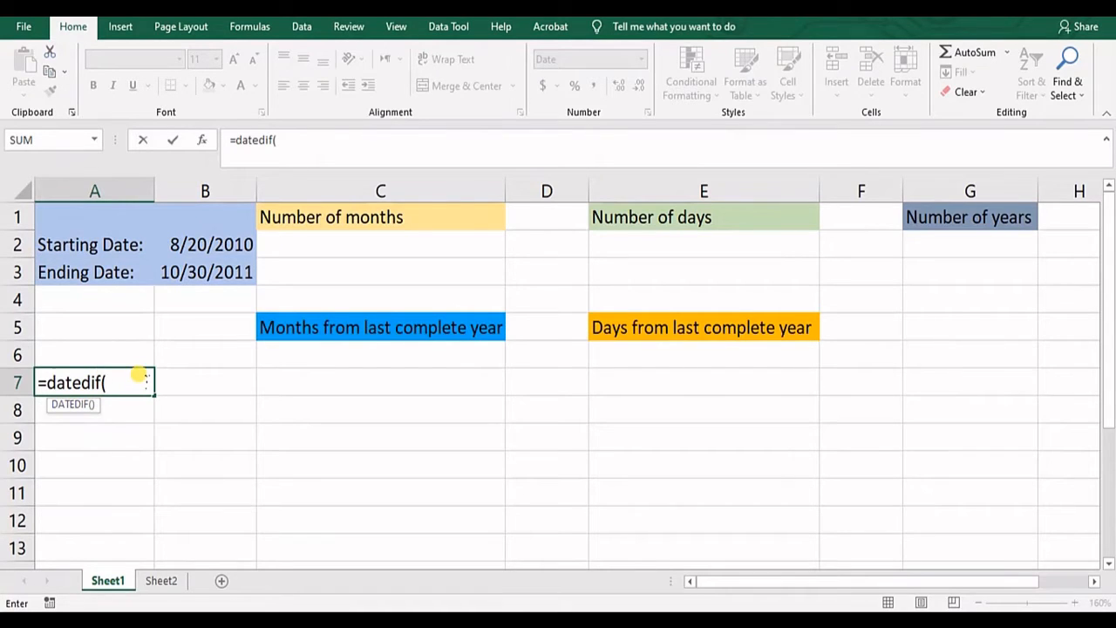
pyautogui.moveTo(275, 439)
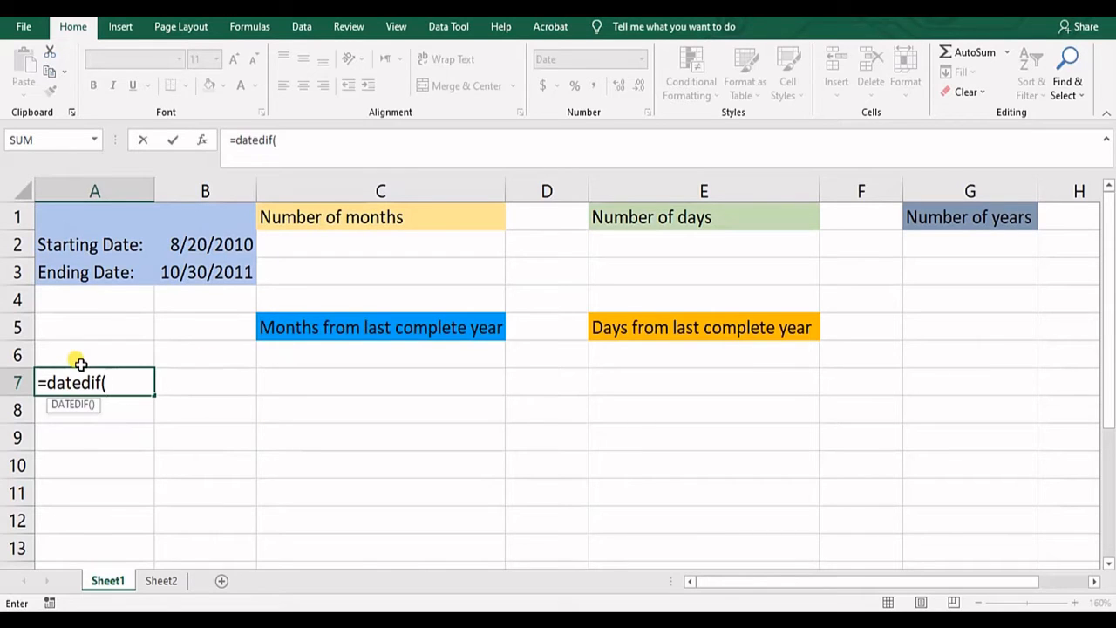
pyautogui.moveTo(115, 385)
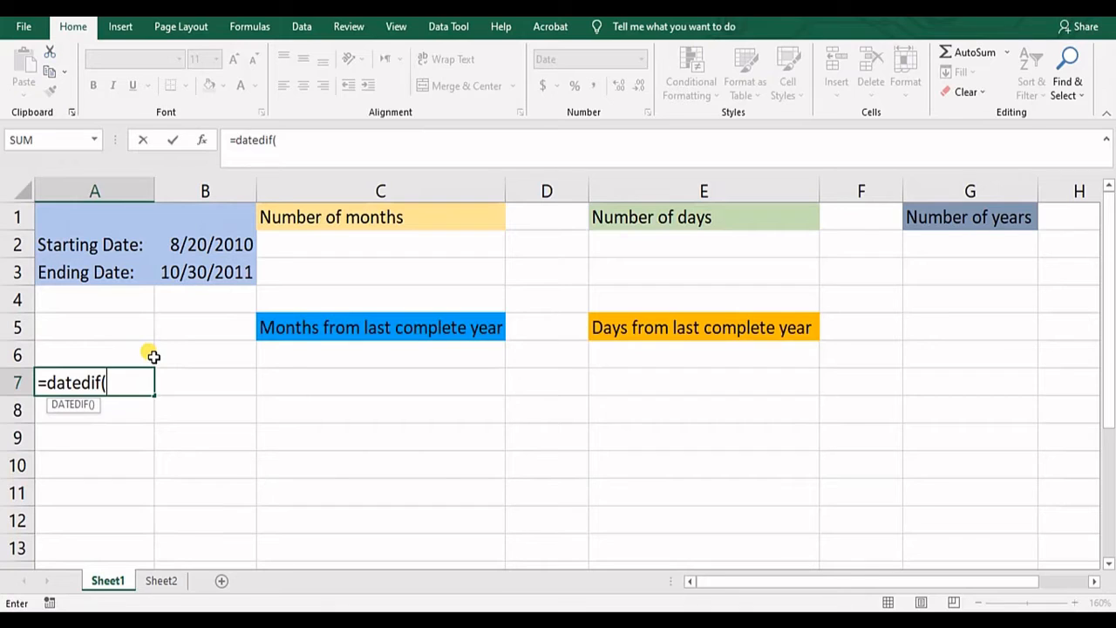
pyautogui.moveTo(844, 254)
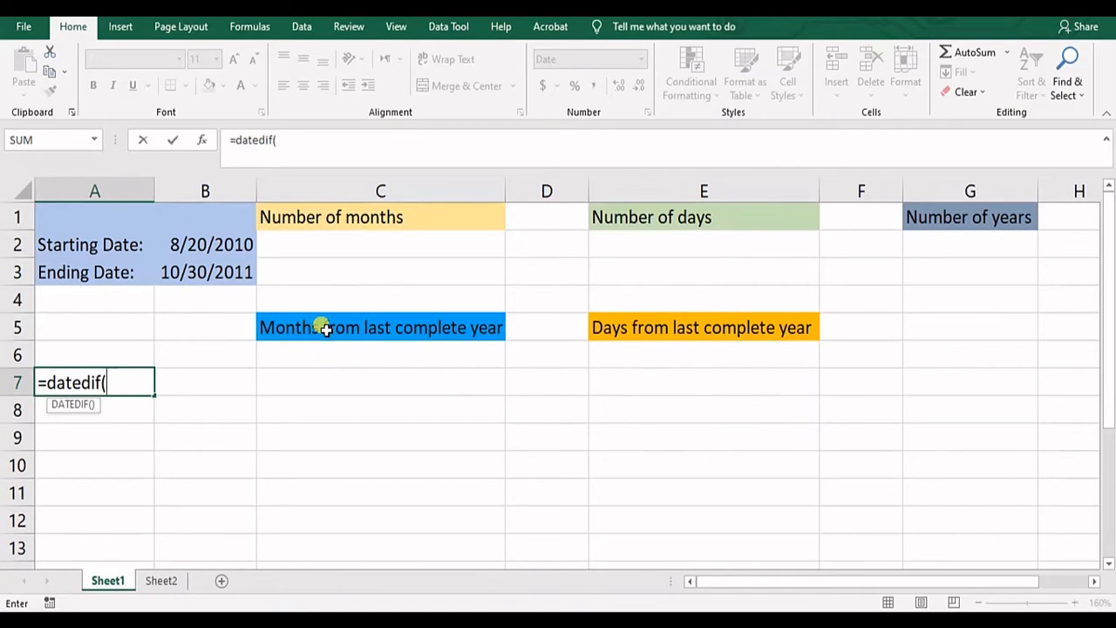
pyautogui.moveTo(569, 366)
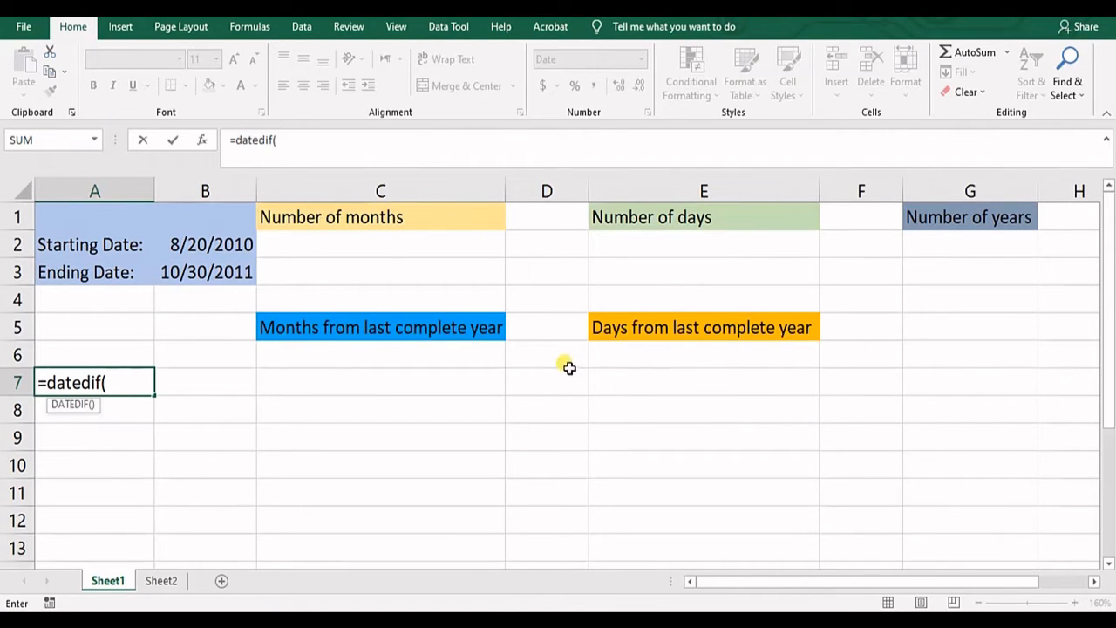
pyautogui.moveTo(596, 334)
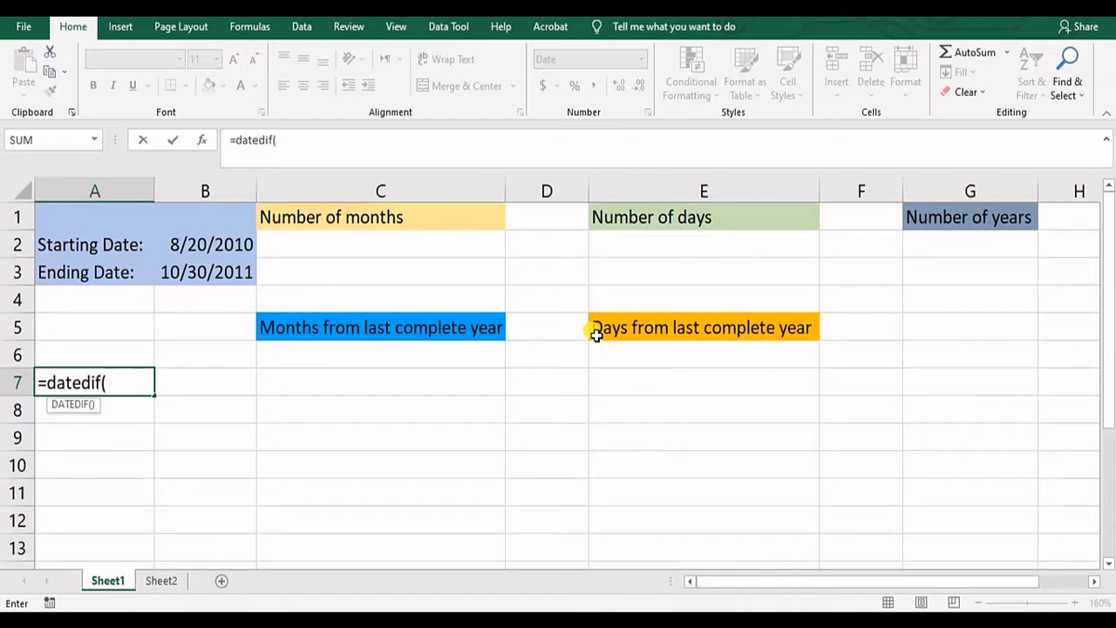
pyautogui.moveTo(626, 373)
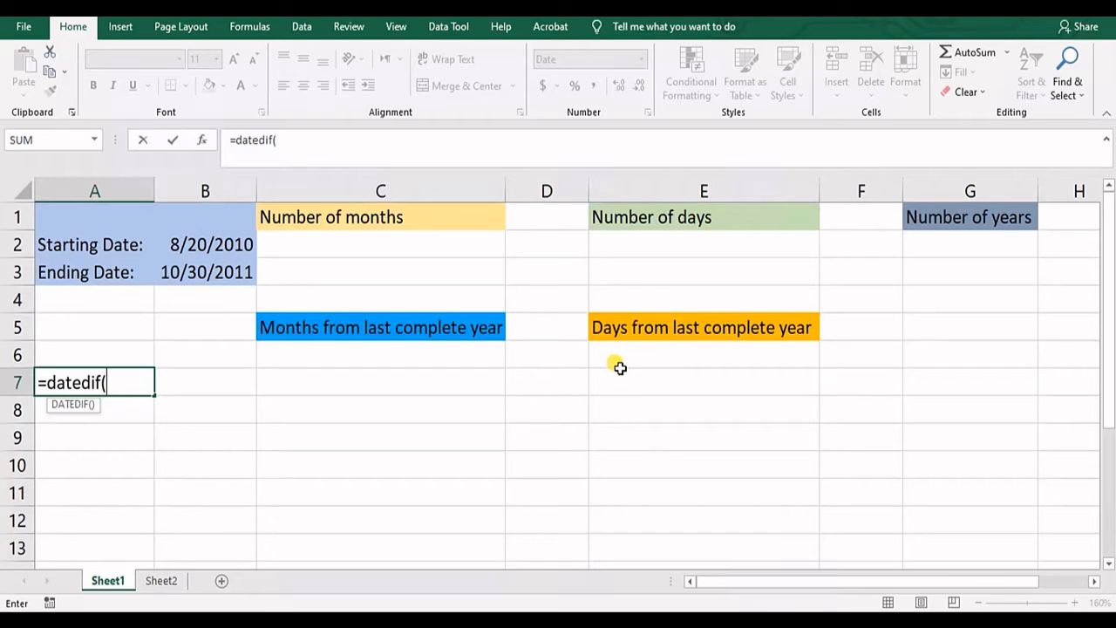
pyautogui.moveTo(614, 361)
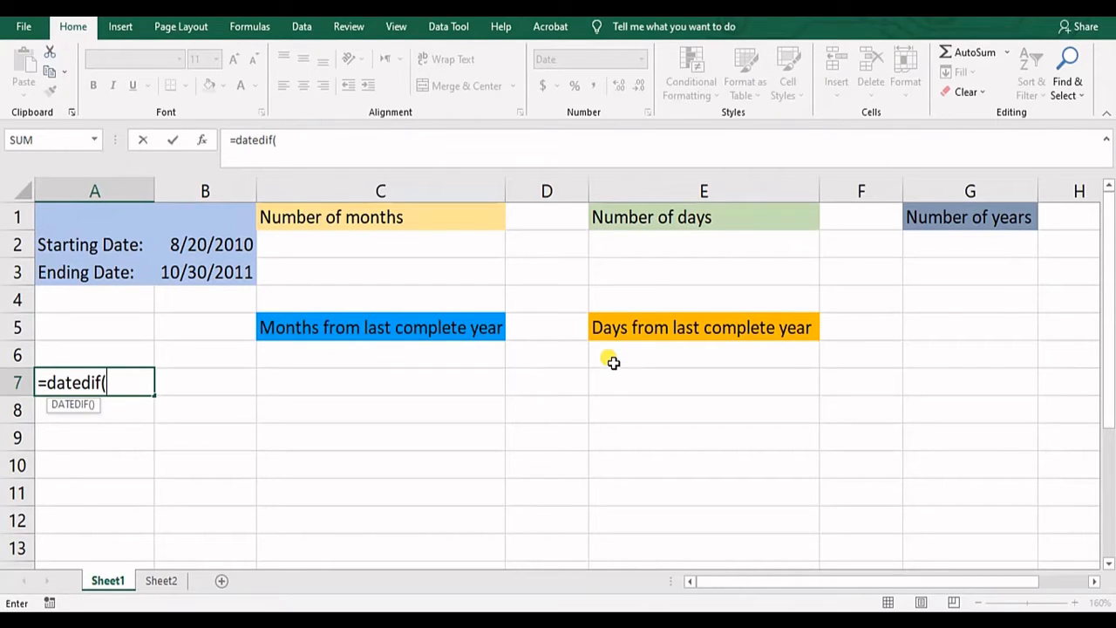
pyautogui.moveTo(605, 357)
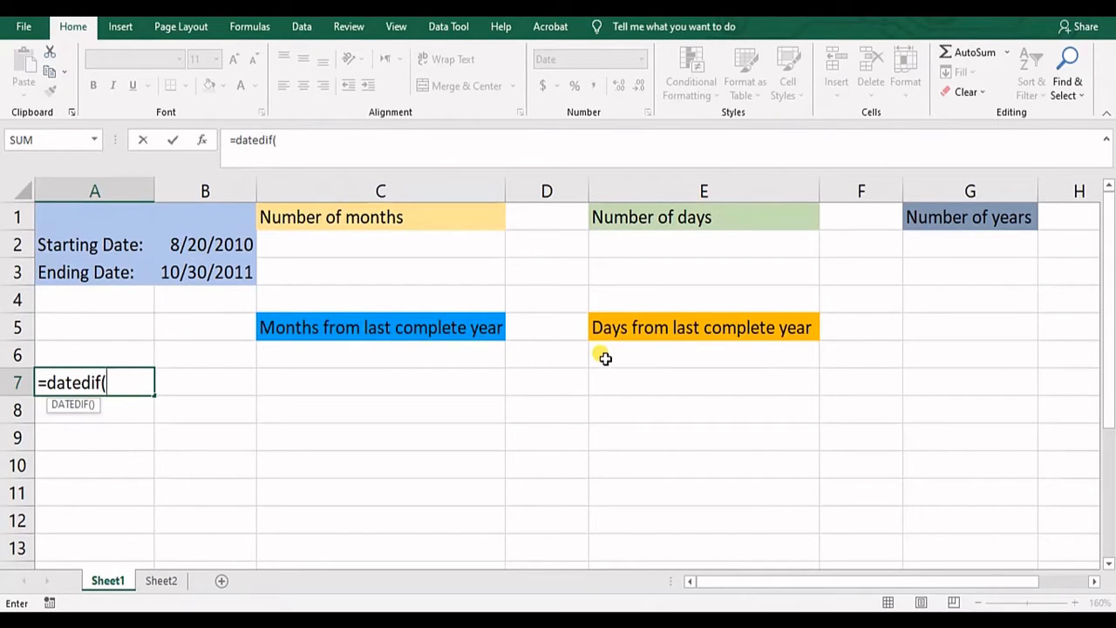
pyautogui.moveTo(600, 354)
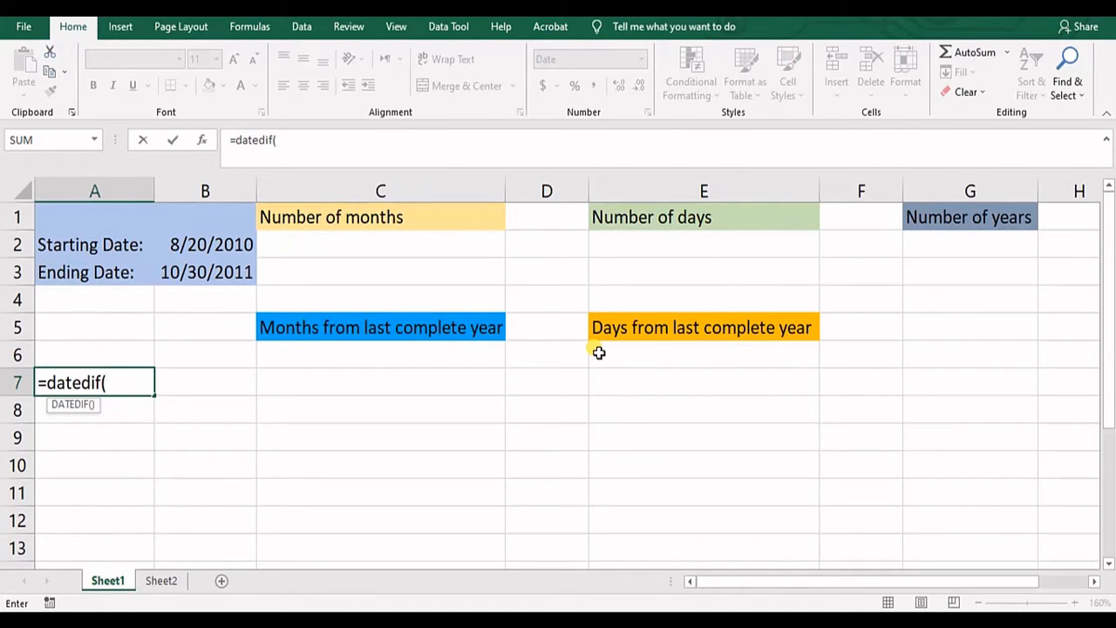
pyautogui.moveTo(456, 375)
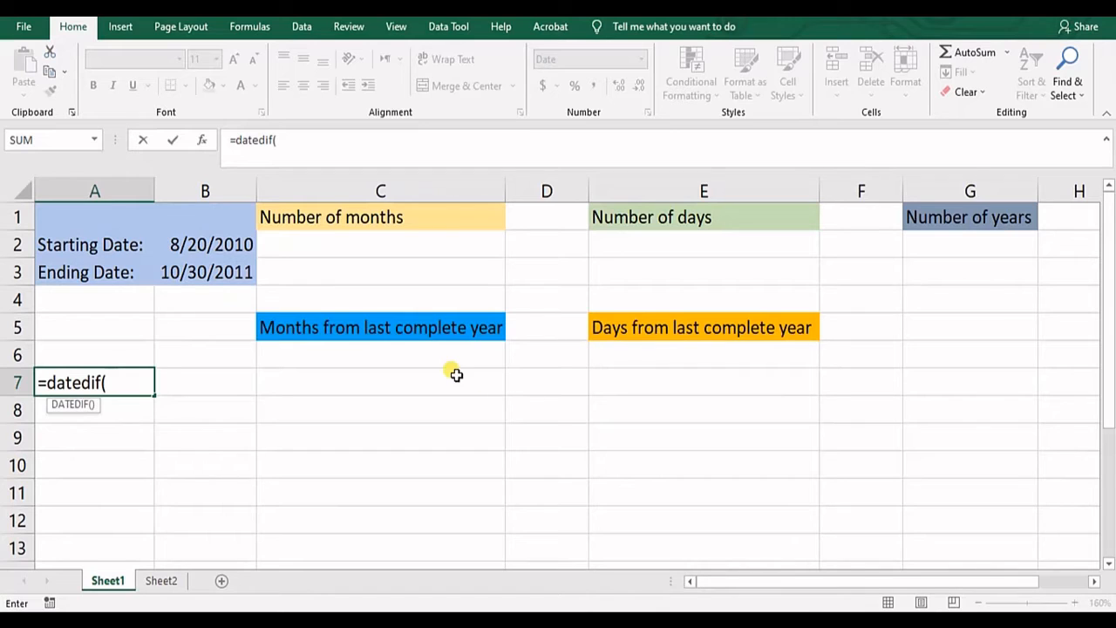
pyautogui.moveTo(449, 369)
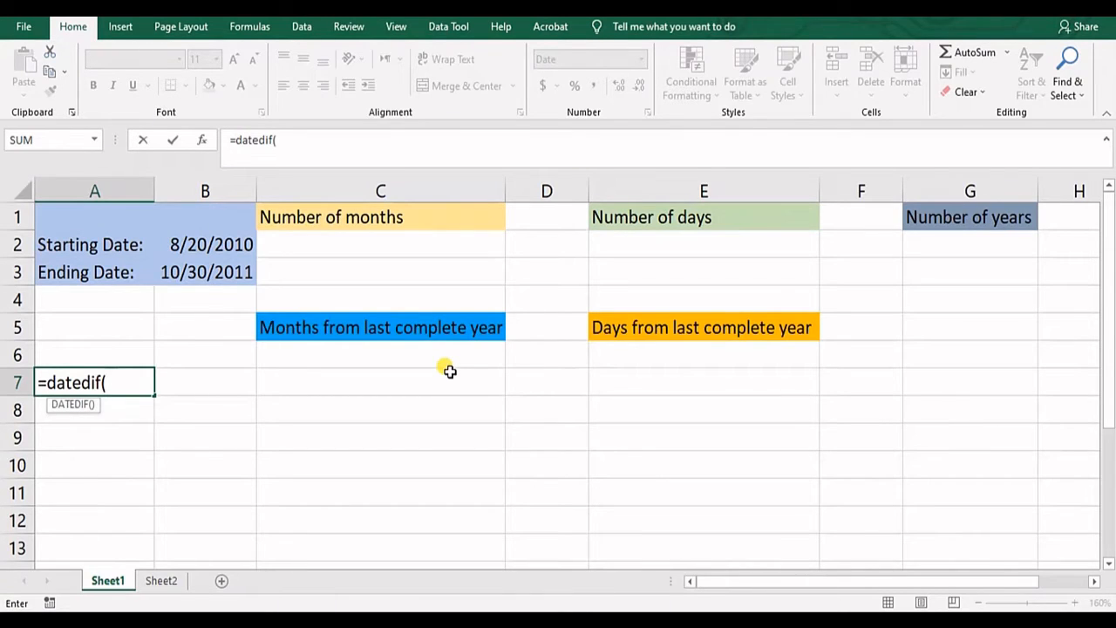
pyautogui.moveTo(383, 318)
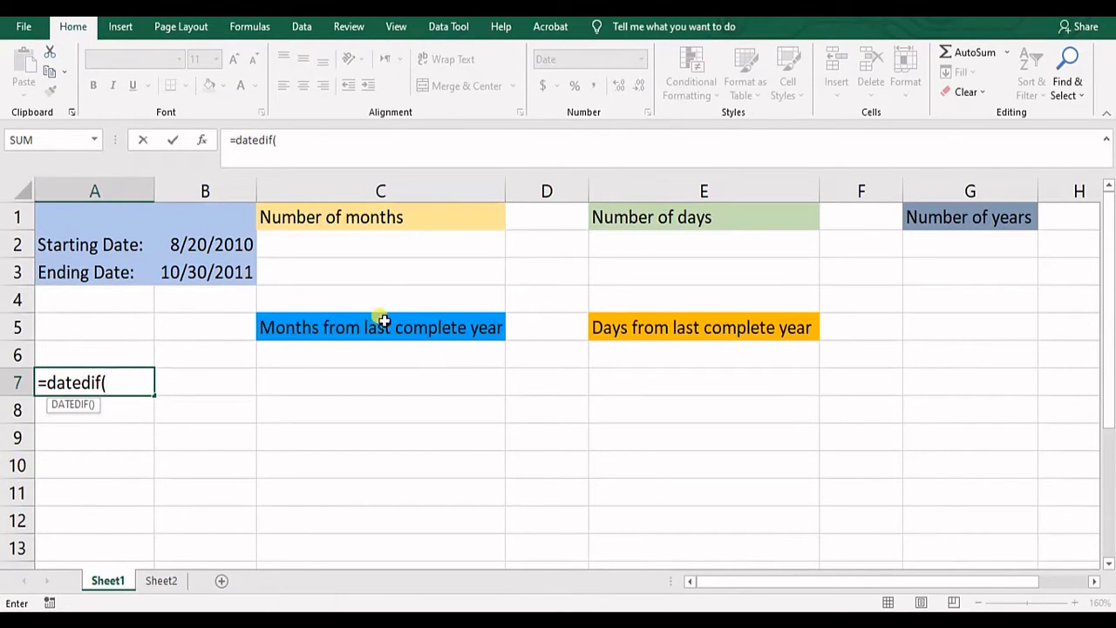
pyautogui.moveTo(328, 268)
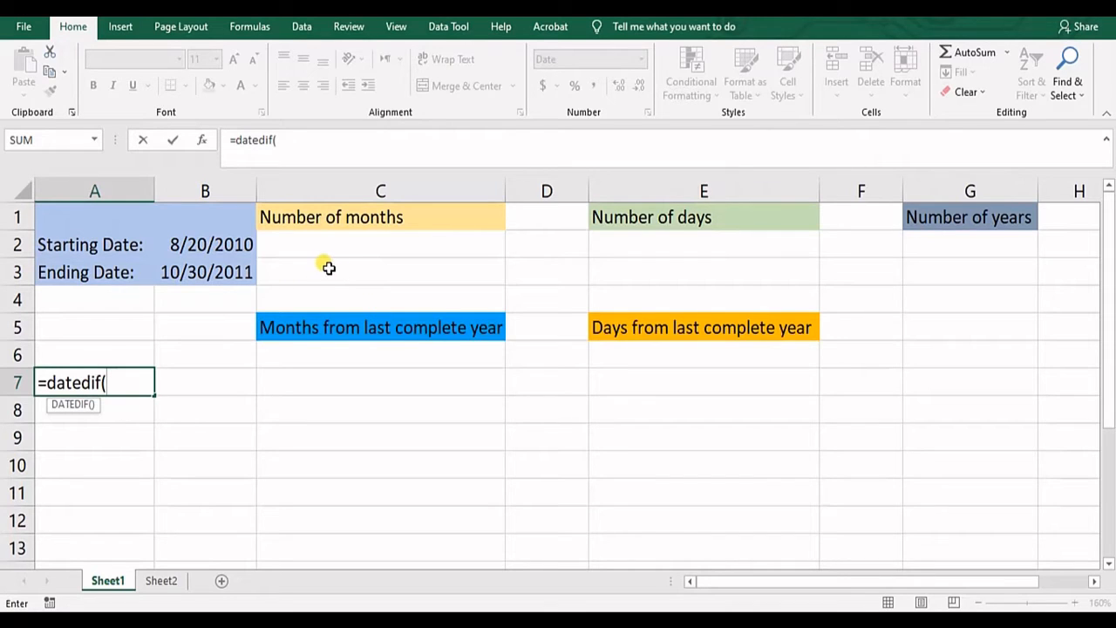
pyautogui.moveTo(330, 251)
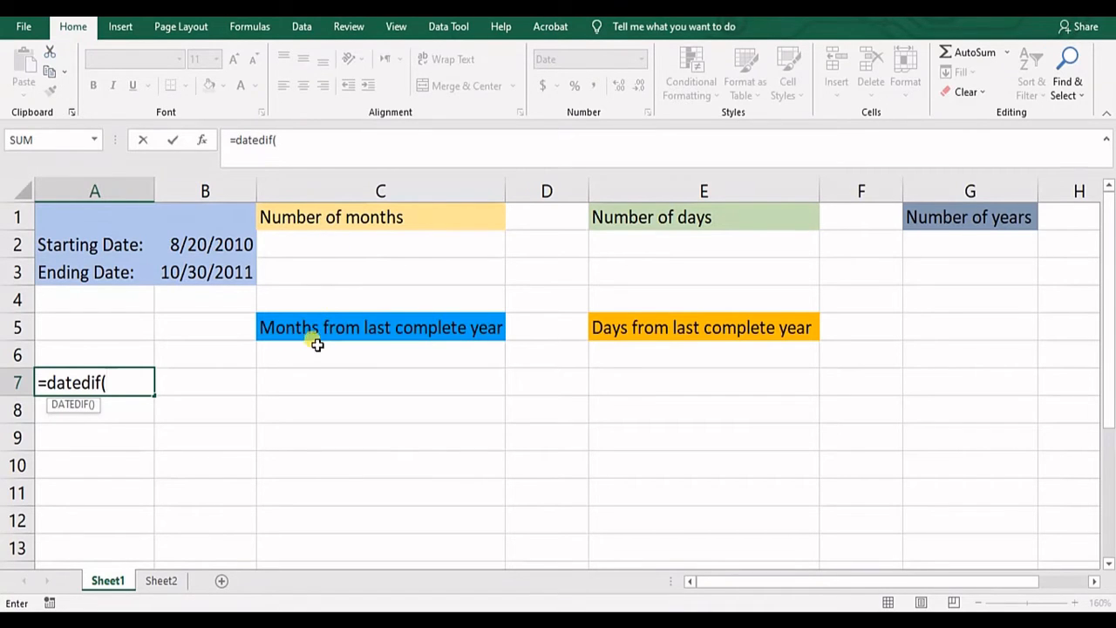
pyautogui.moveTo(178, 230)
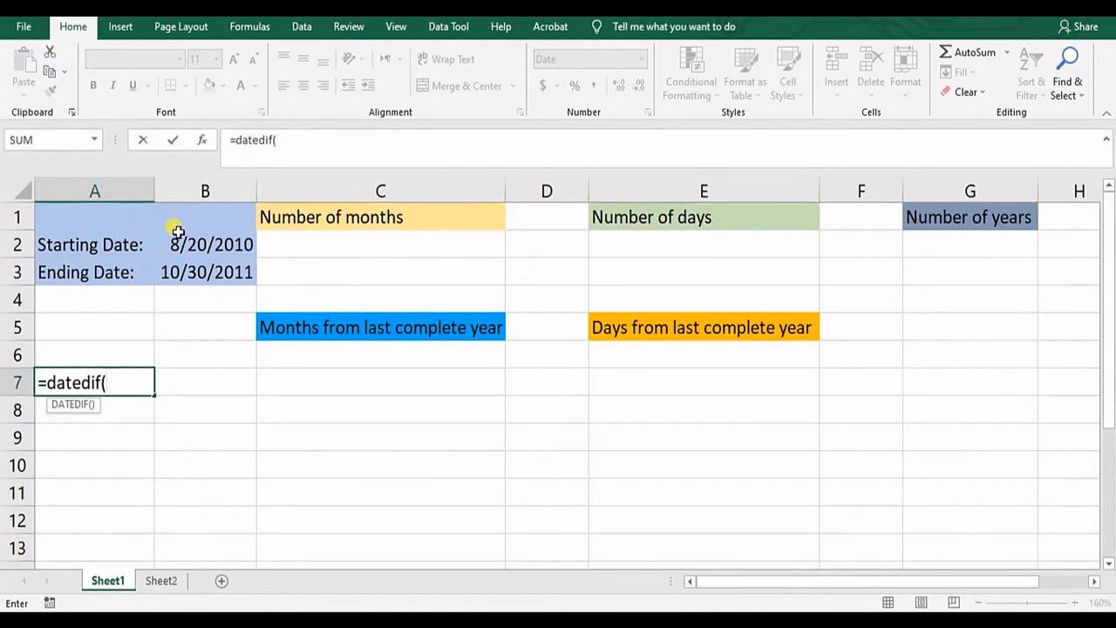
pyautogui.click(206, 244)
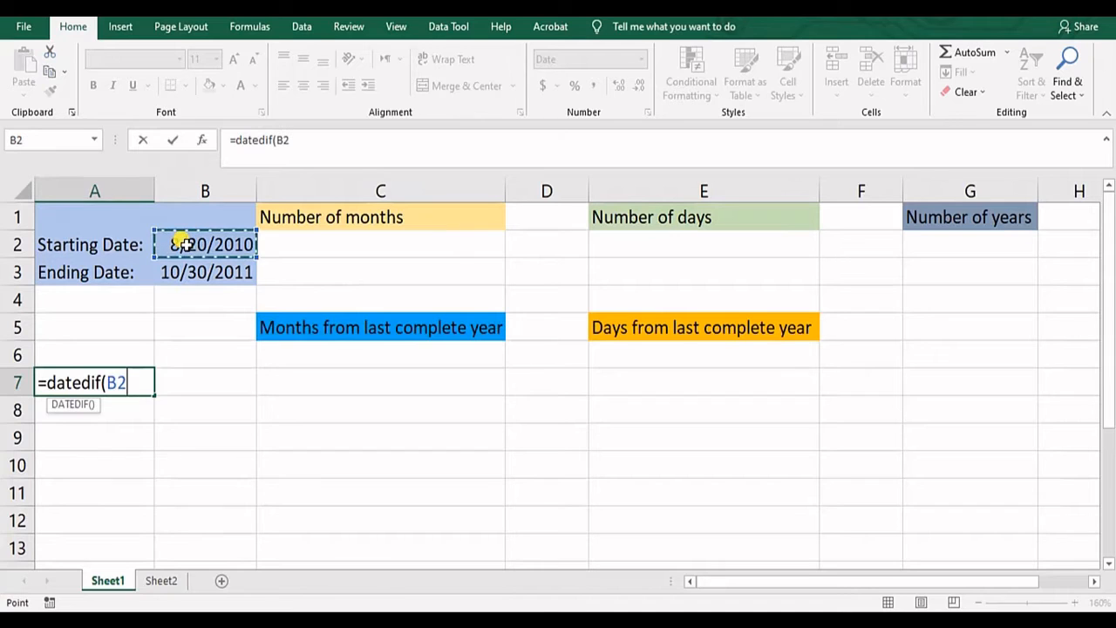
pyautogui.write(',')
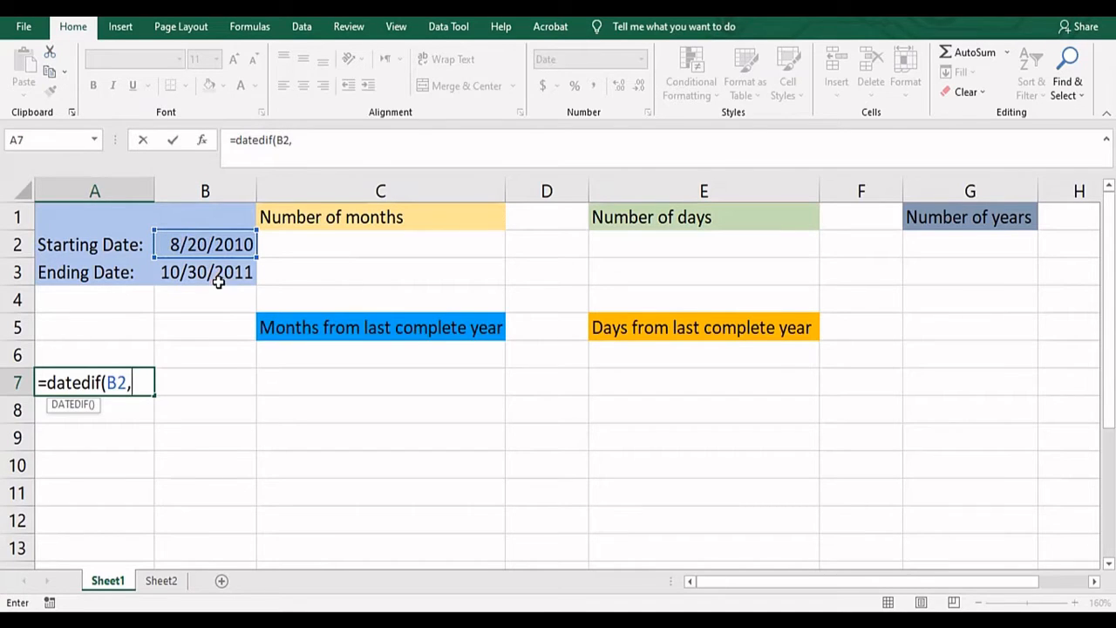
pyautogui.click(205, 272)
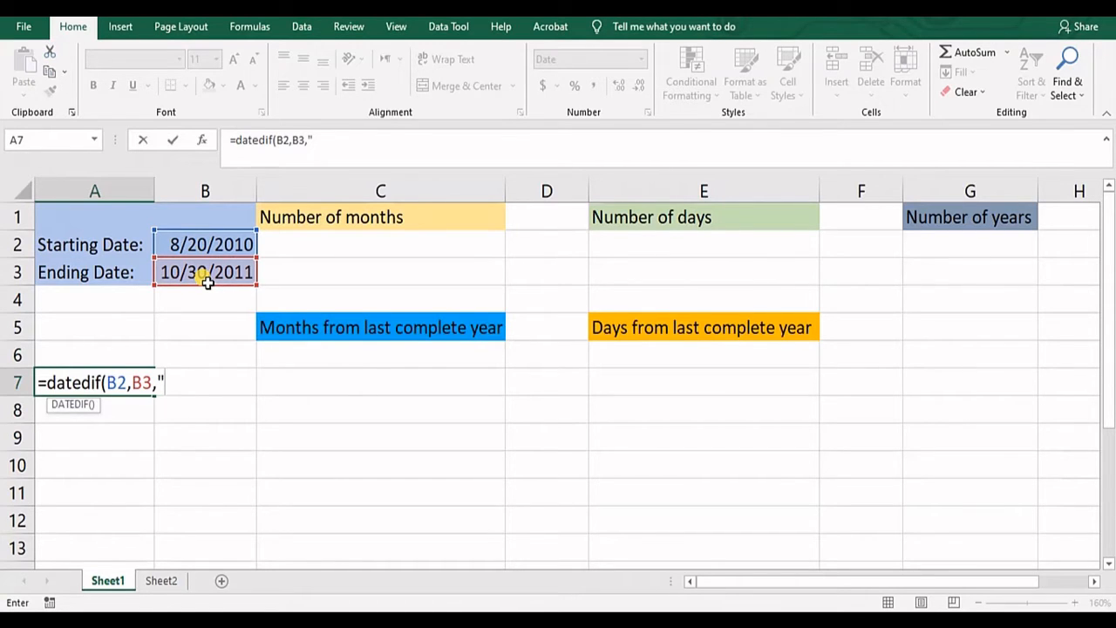
pyautogui.write('d')
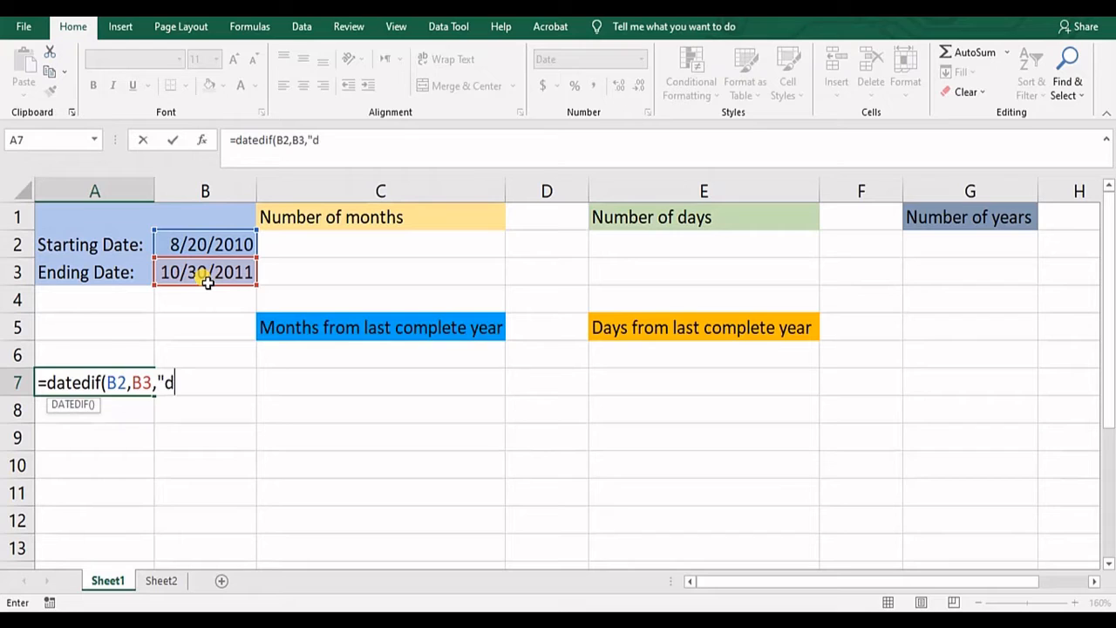
pyautogui.write('"')
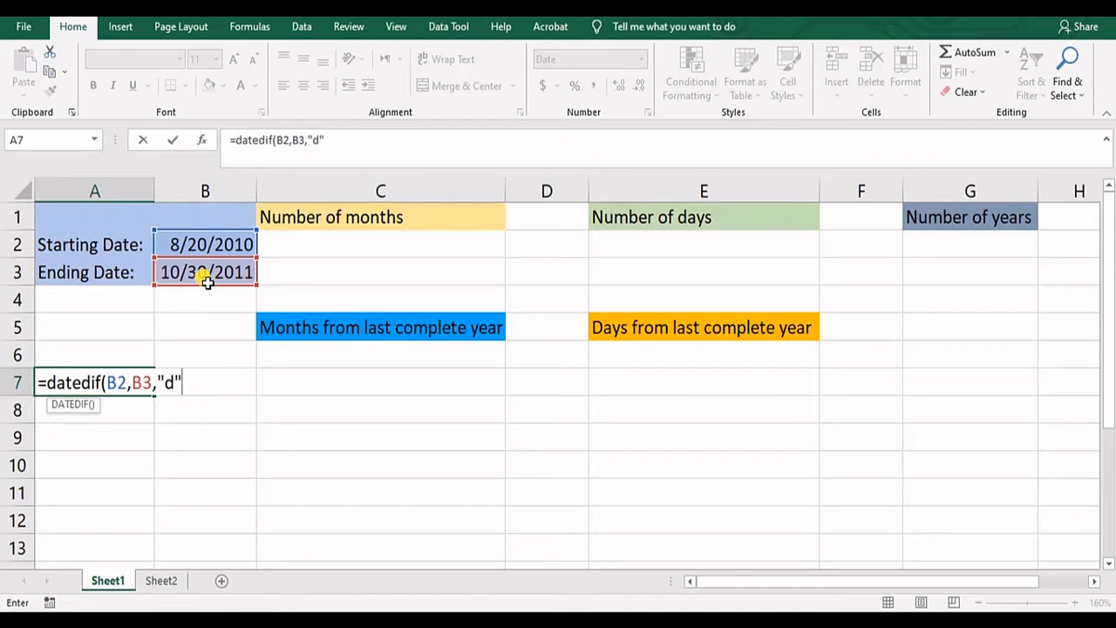
pyautogui.write('m')
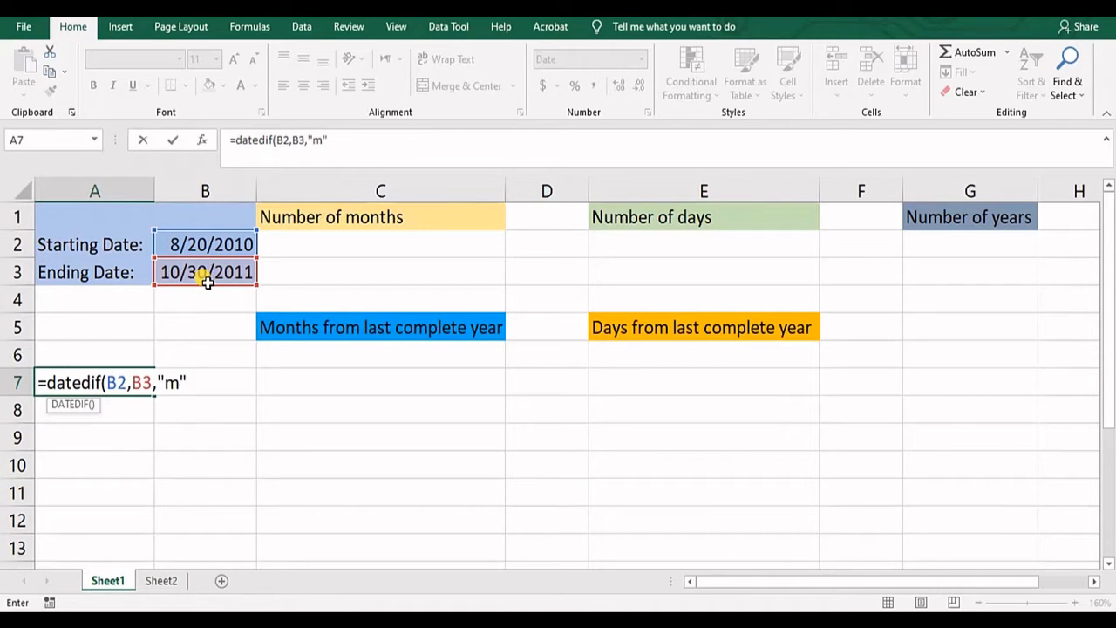
pyautogui.press('BackSpace')
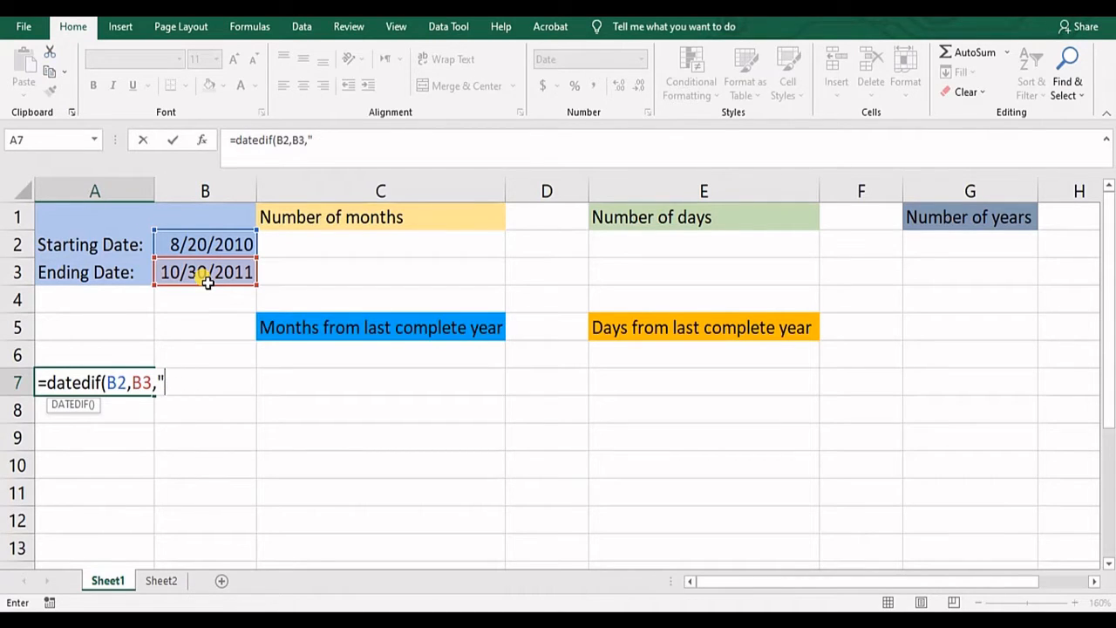
pyautogui.write('y"')
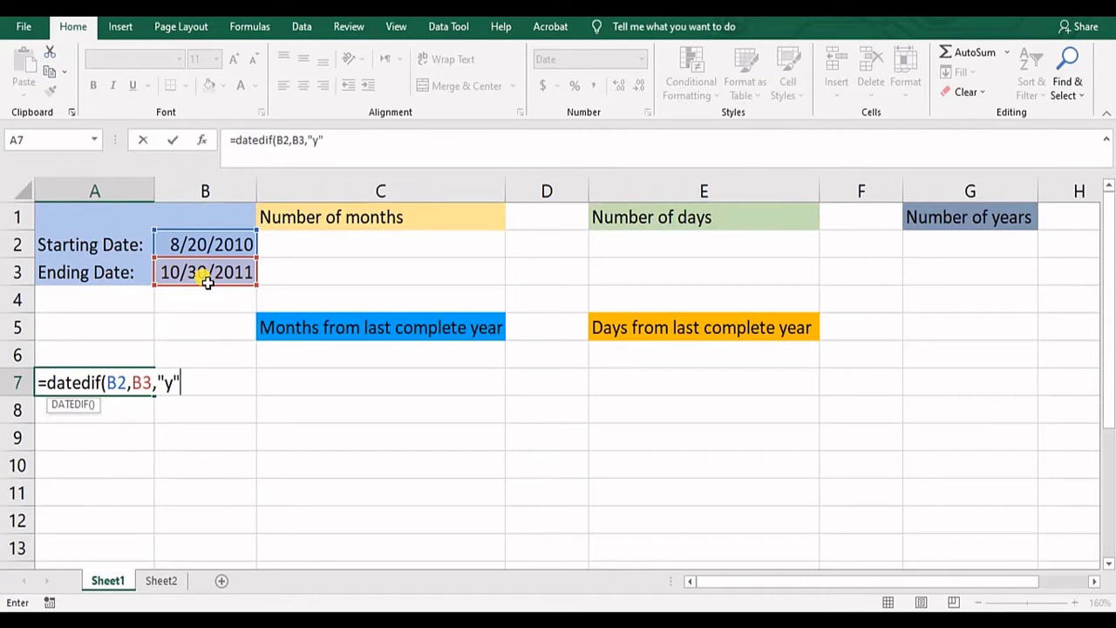
pyautogui.press('Backspace')
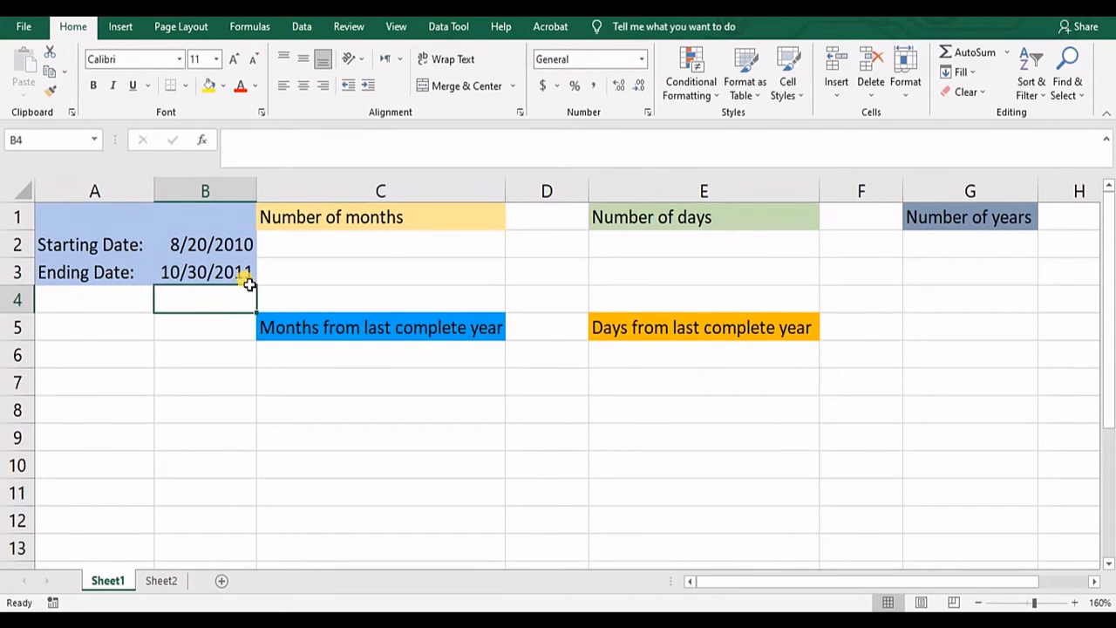
pyautogui.moveTo(328, 244)
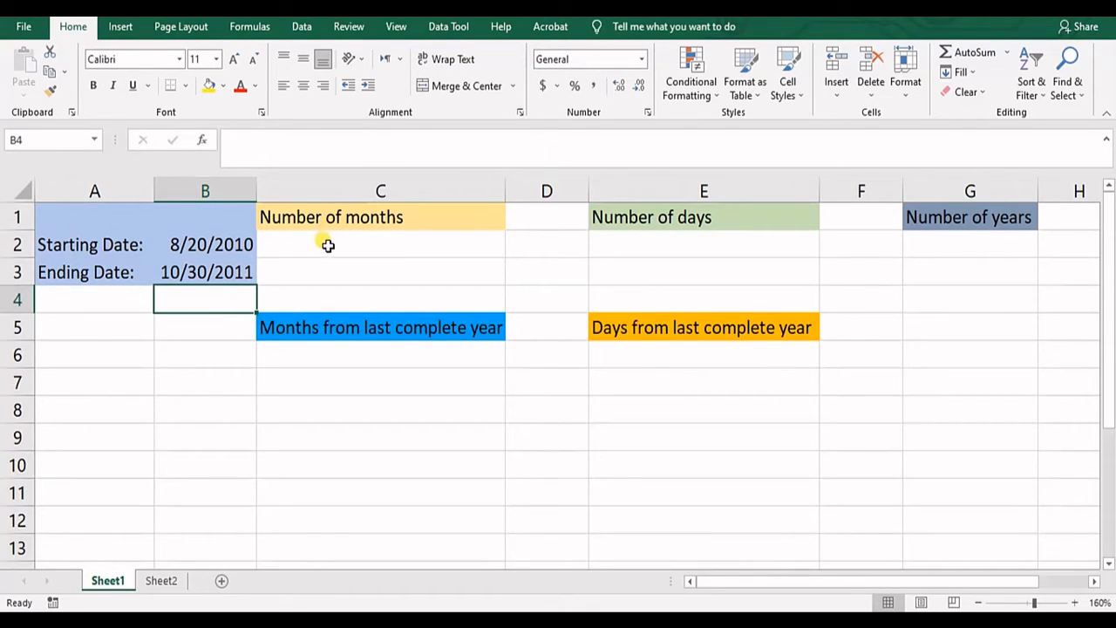
pyautogui.moveTo(464, 244)
pyautogui.write('=')
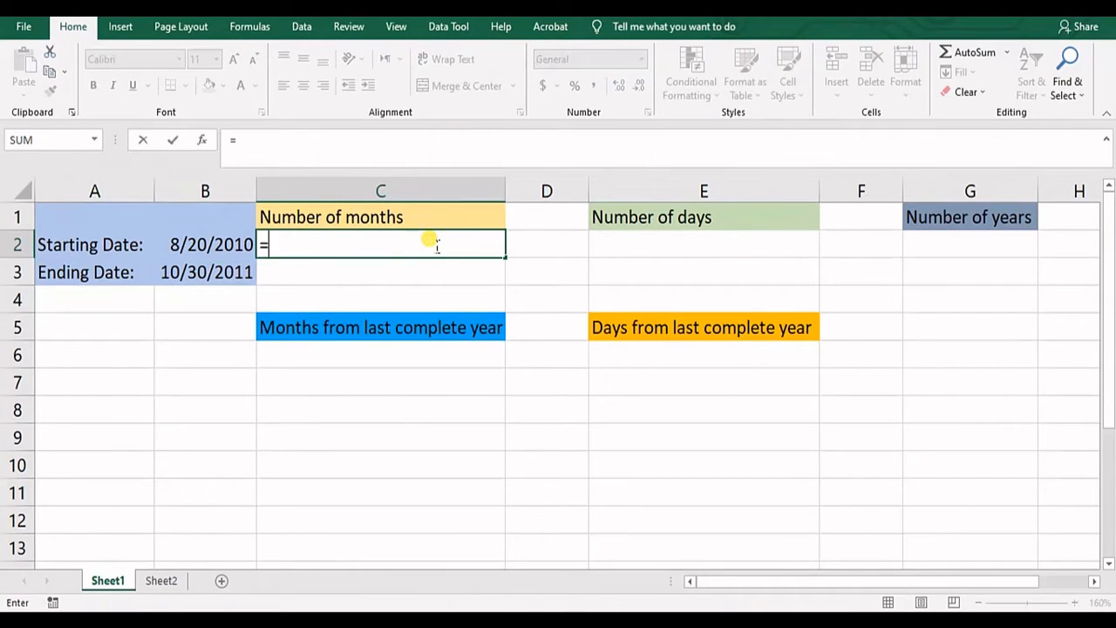
# - Enter =DATEDIF(B2,B3,"m") in C2 to get 14 months between the dates
pyautogui.write('date')
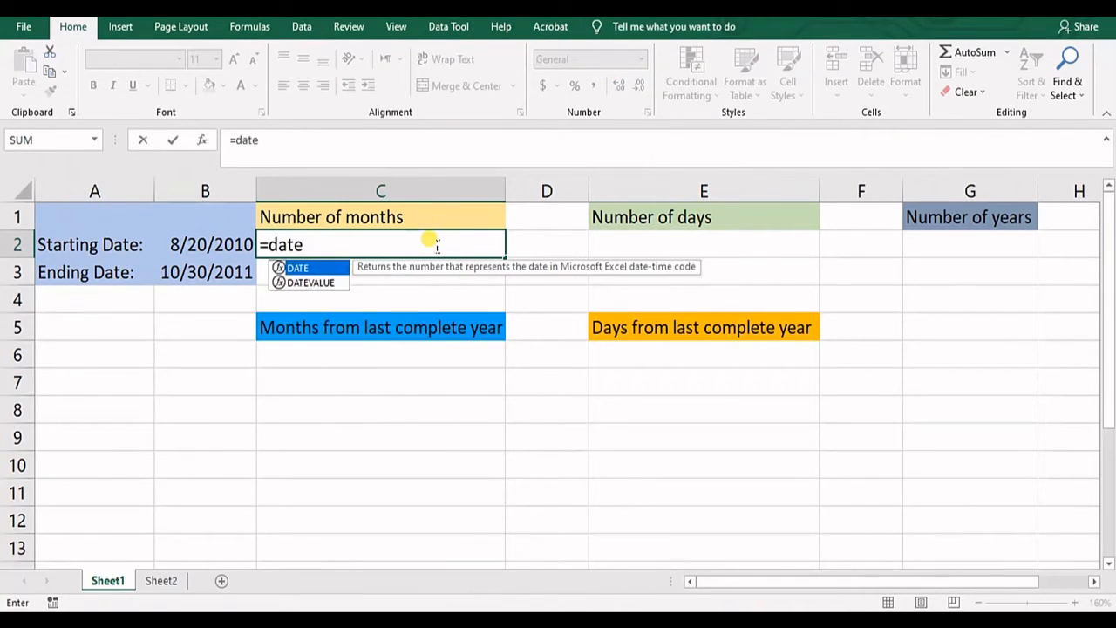
pyautogui.write('dif')
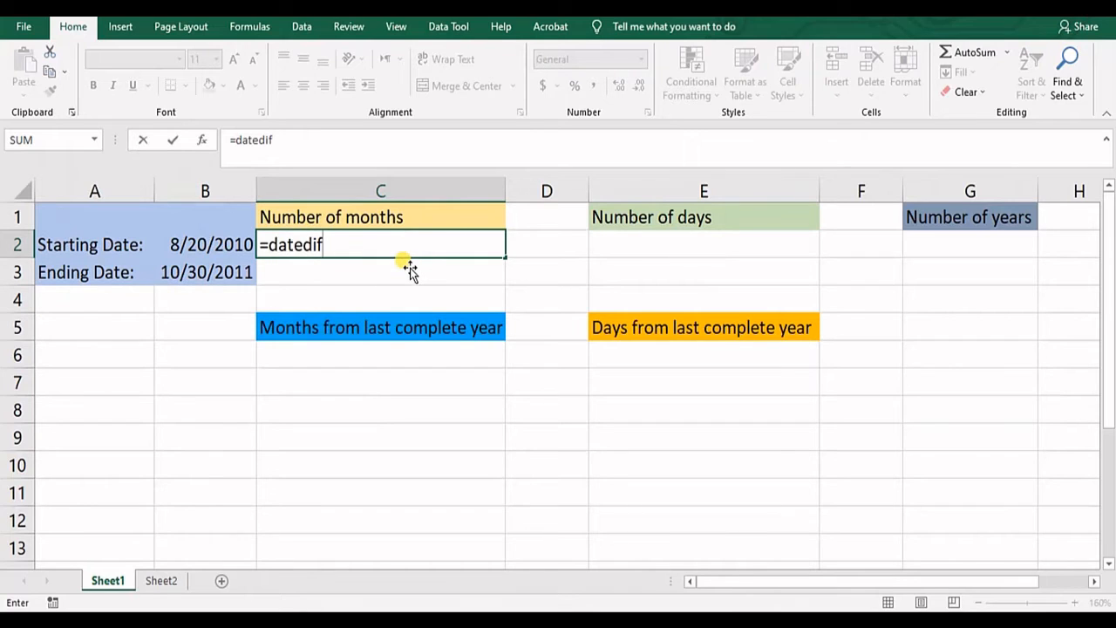
pyautogui.write('(')
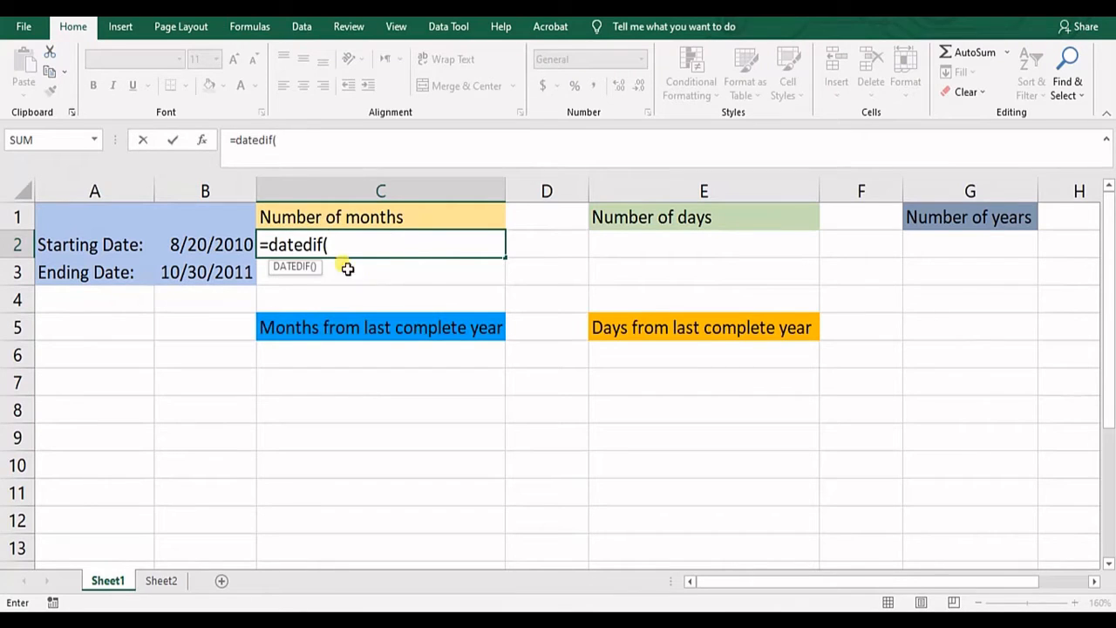
pyautogui.click(205, 244)
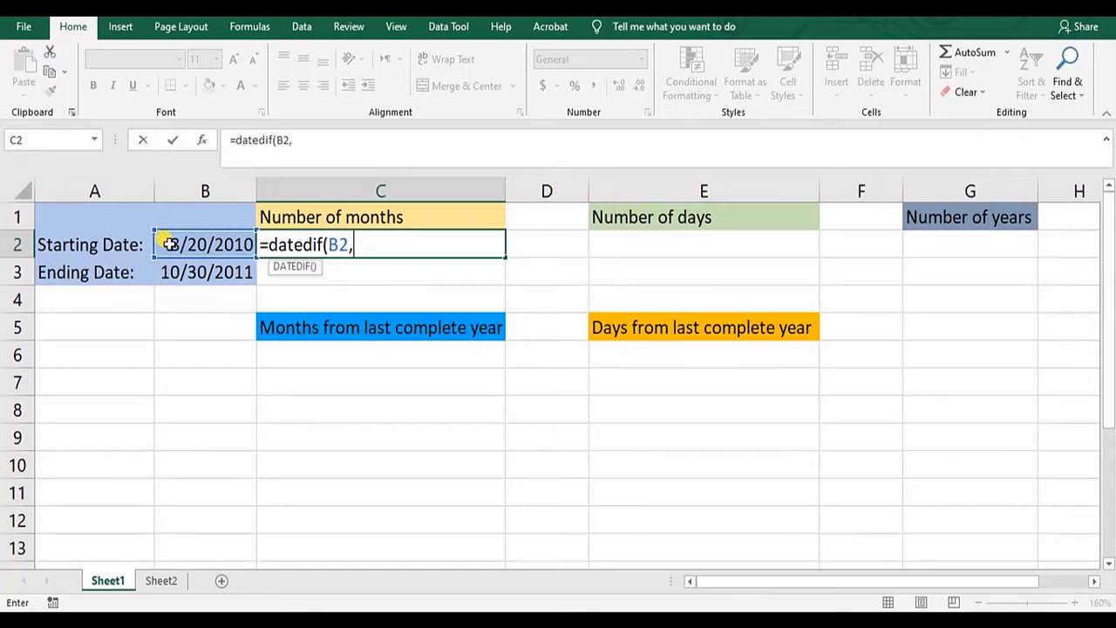
pyautogui.click(206, 272)
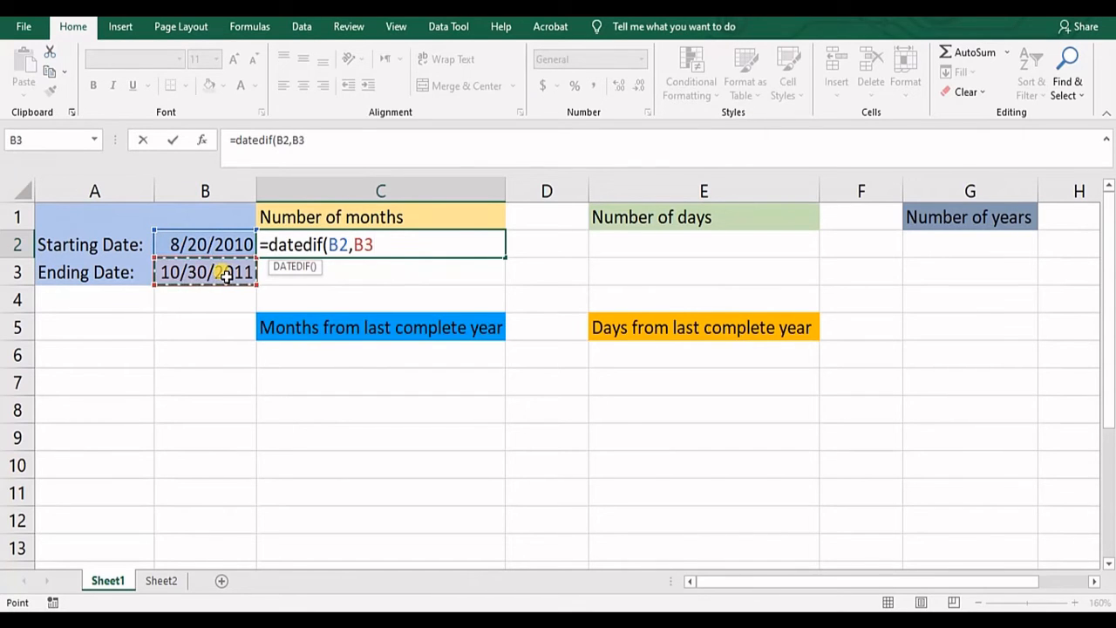
pyautogui.write(',"')
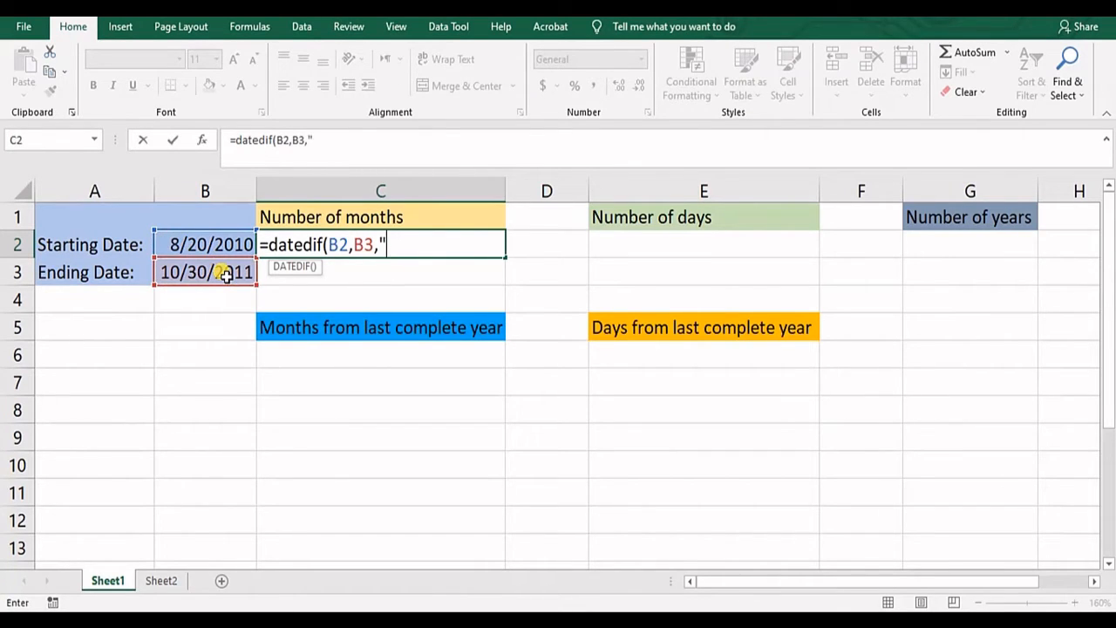
pyautogui.write('m')
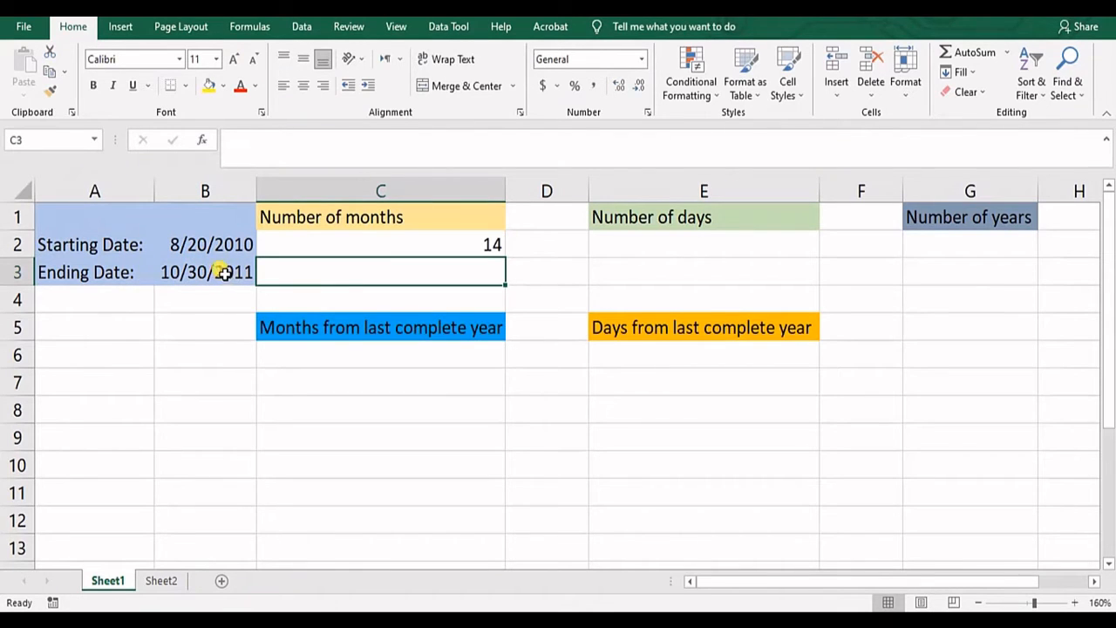
pyautogui.moveTo(172, 339)
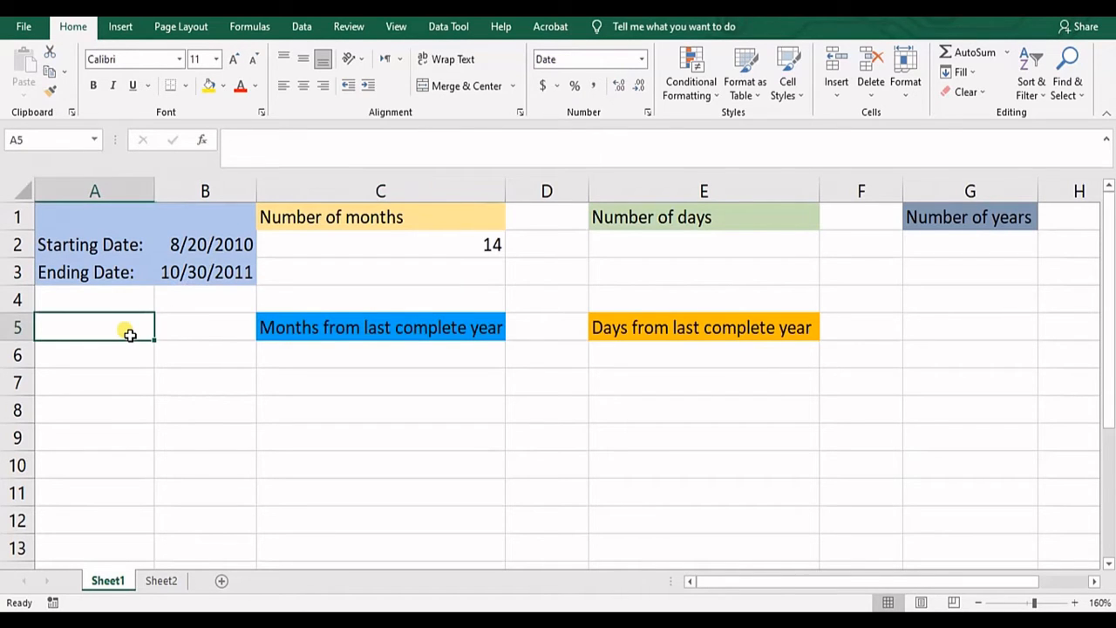
pyautogui.moveTo(352, 265)
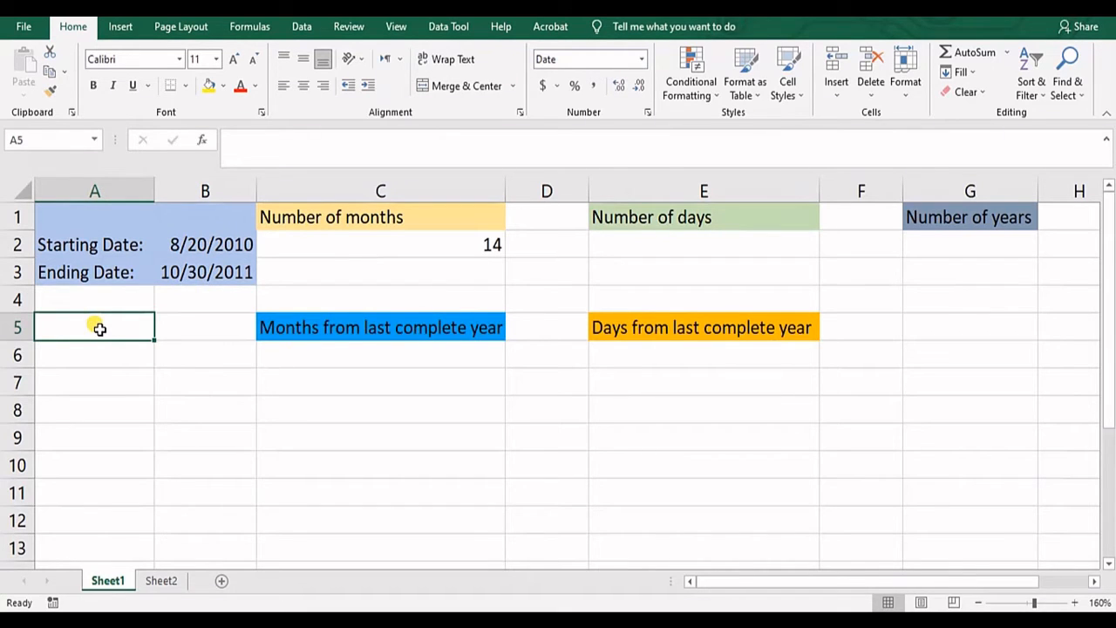
# - Enter the first helper date 08/20/2010 in A5
pyautogui.write('0')
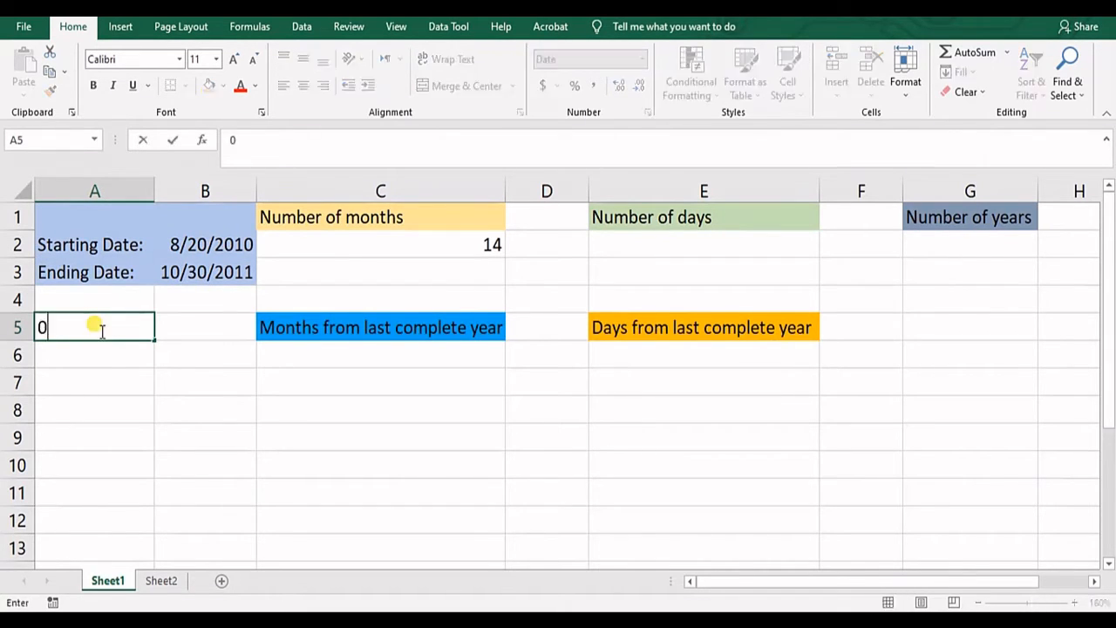
pyautogui.write('08/20')
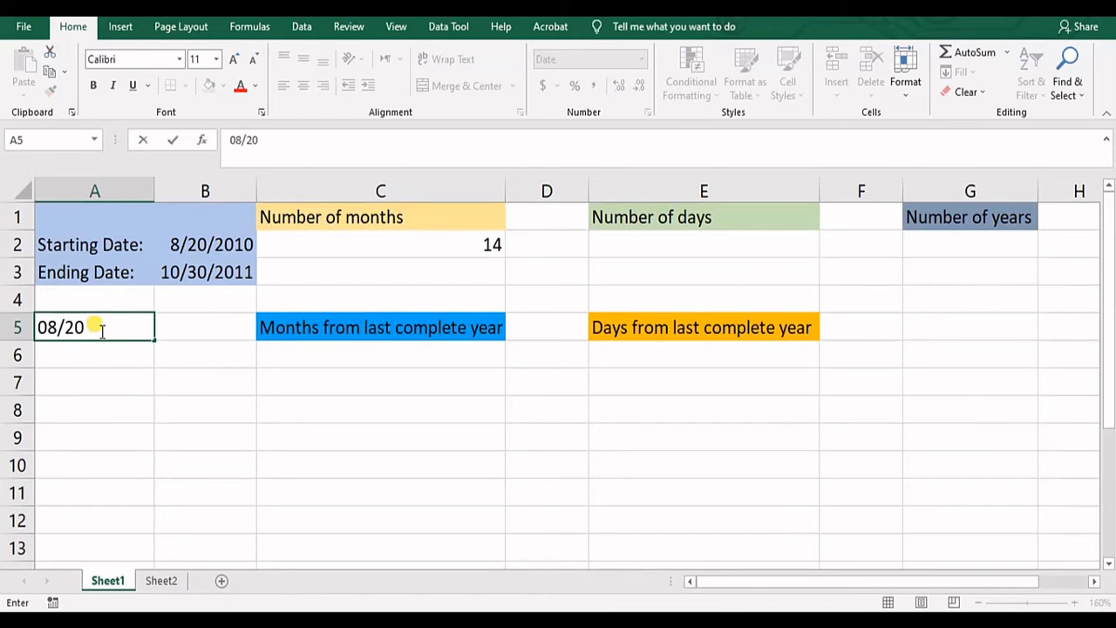
pyautogui.write('/')
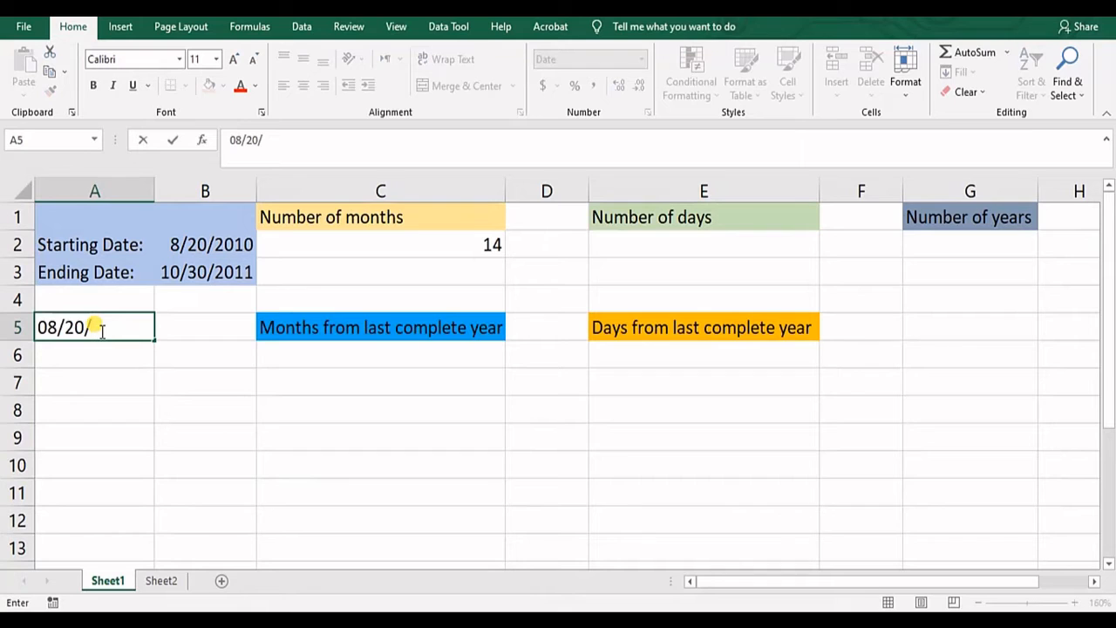
pyautogui.write('2010')
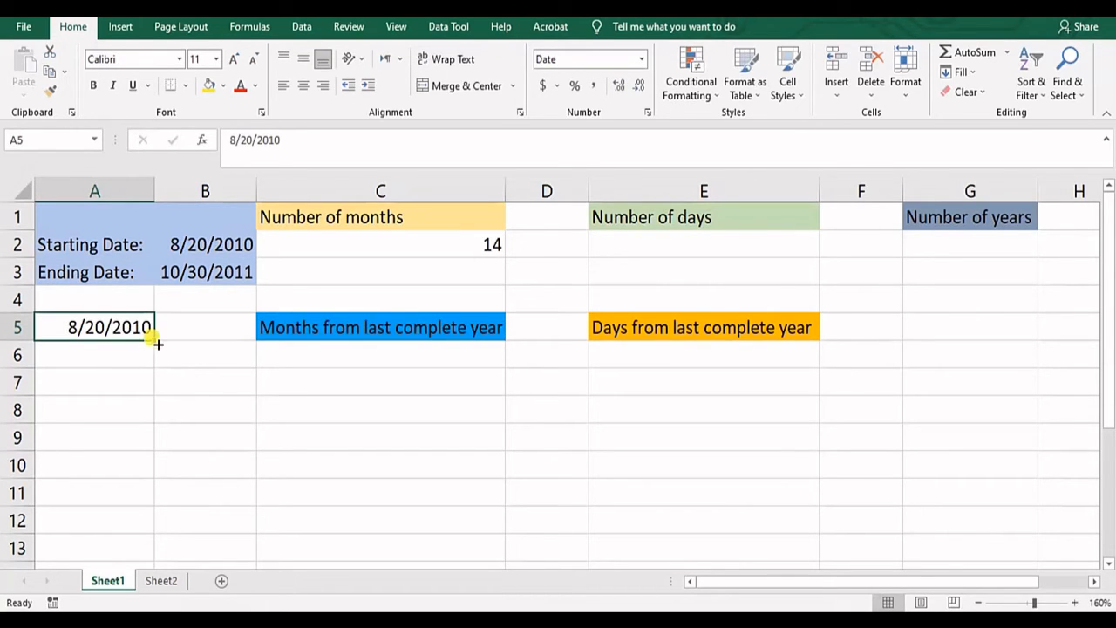
# - Fill the monthly date series down column A through 9/20/2011
pyautogui.moveTo(153, 340); pyautogui.dragTo(154, 523)
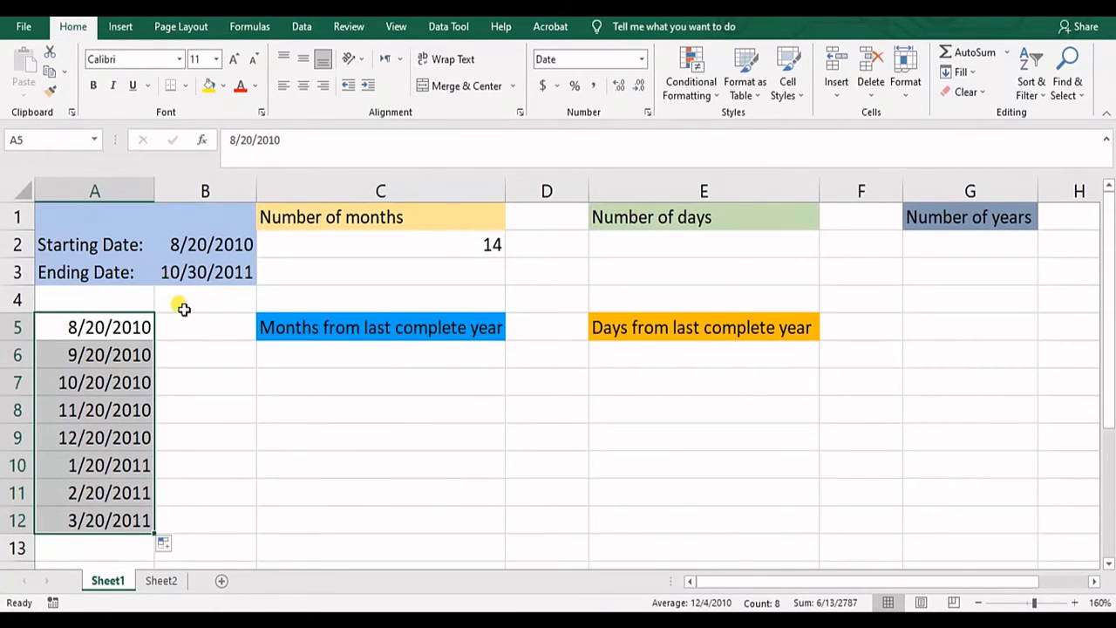
pyautogui.moveTo(202, 287)
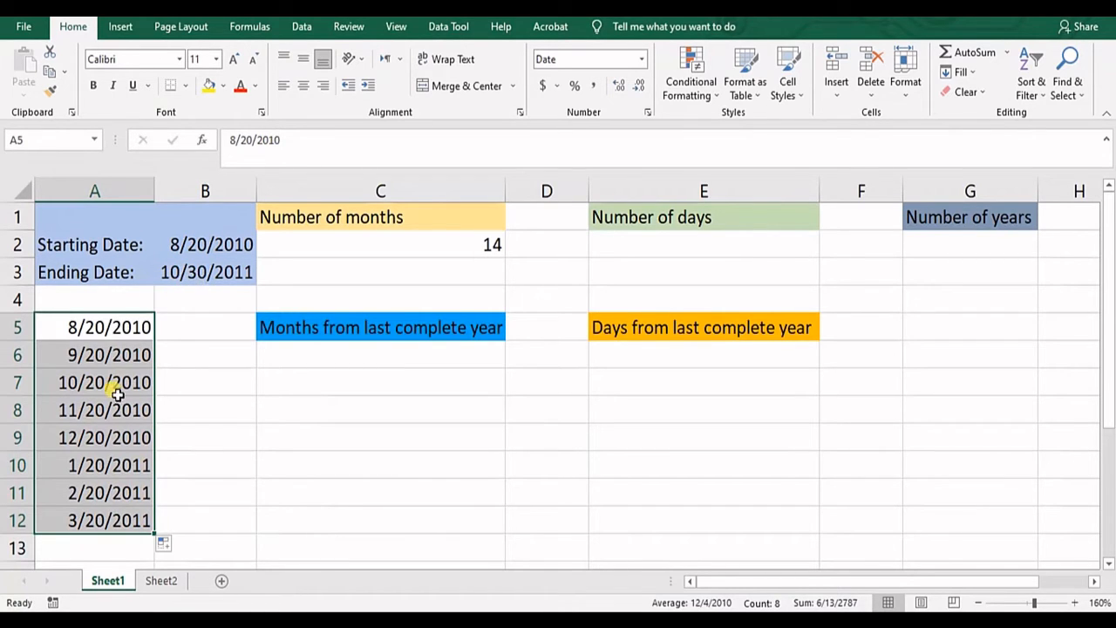
pyautogui.scroll(-3)
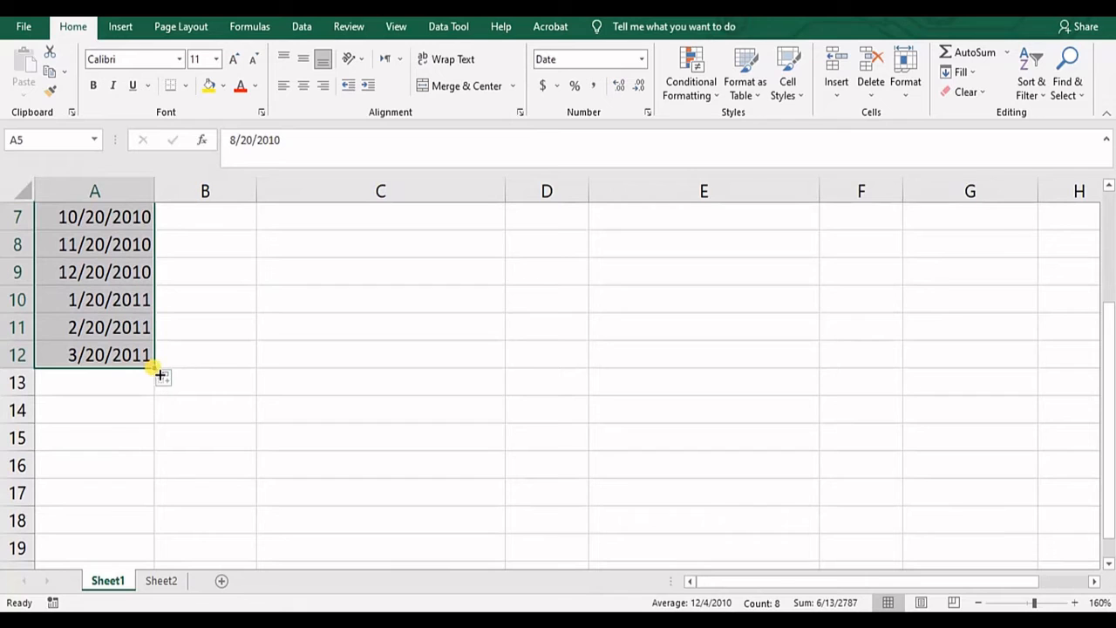
pyautogui.moveTo(150, 353); pyautogui.dragTo(170, 502)
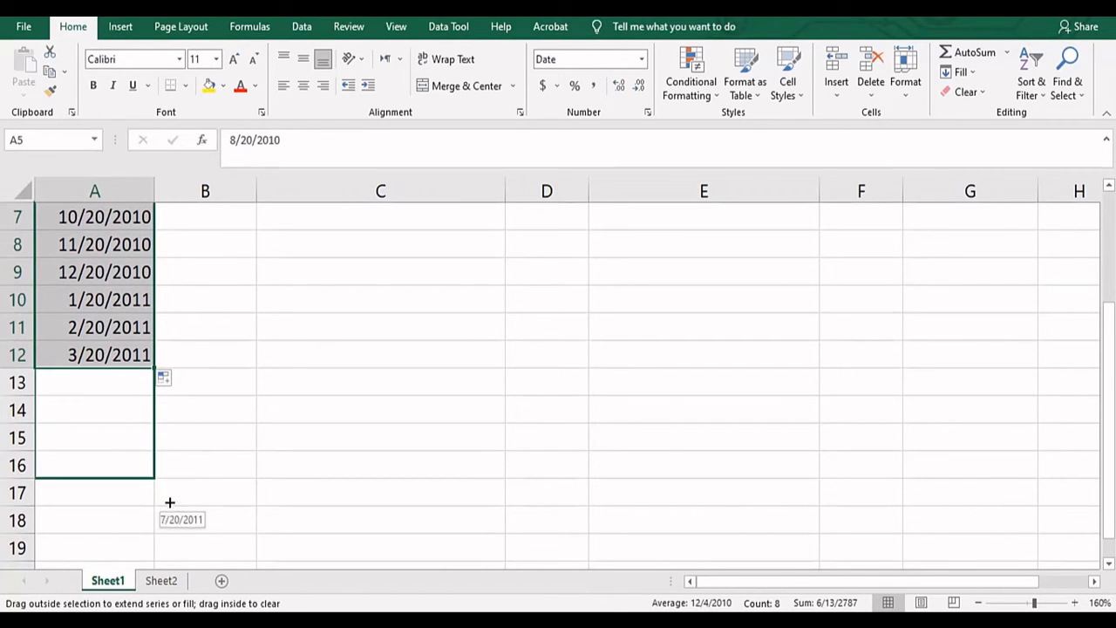
pyautogui.moveTo(153, 353); pyautogui.dragTo(161, 541)
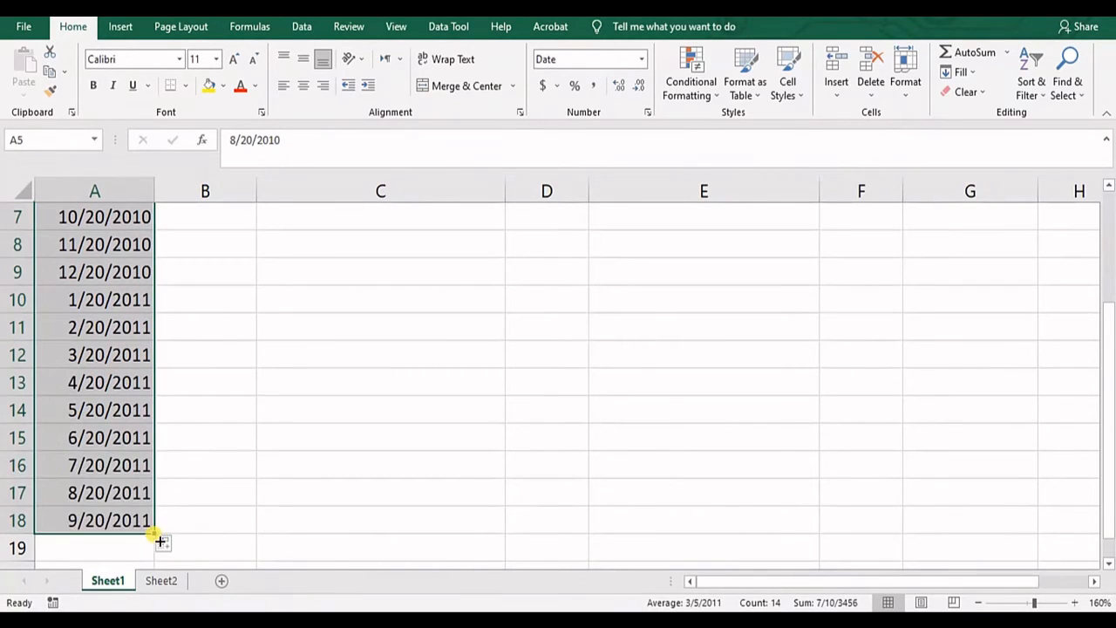
pyautogui.moveTo(153, 531); pyautogui.dragTo(153, 548)
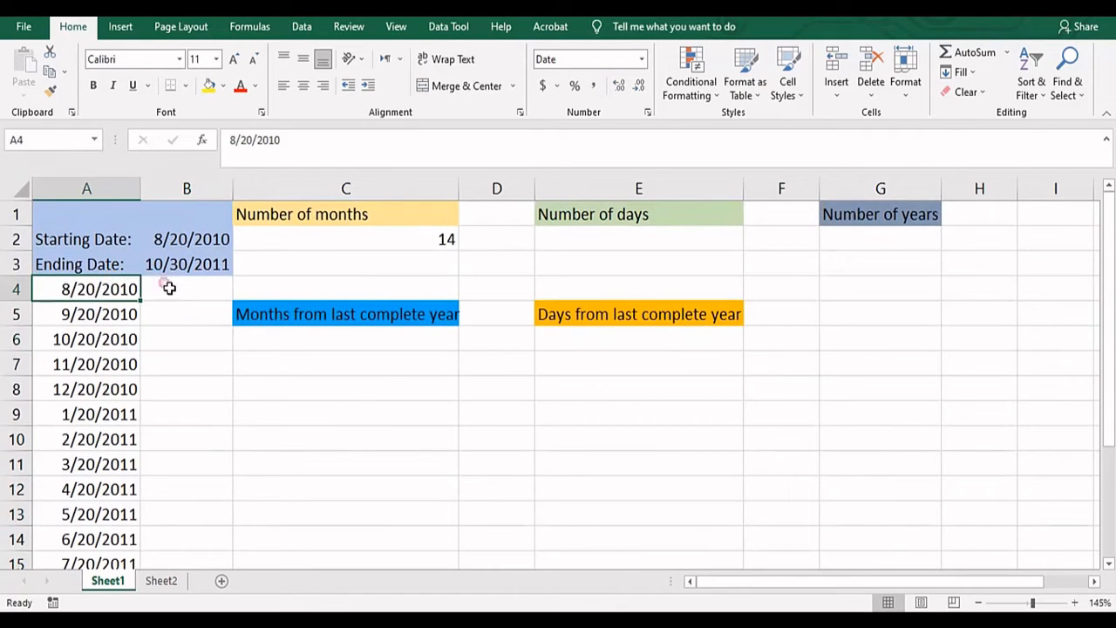
pyautogui.click(87, 313)
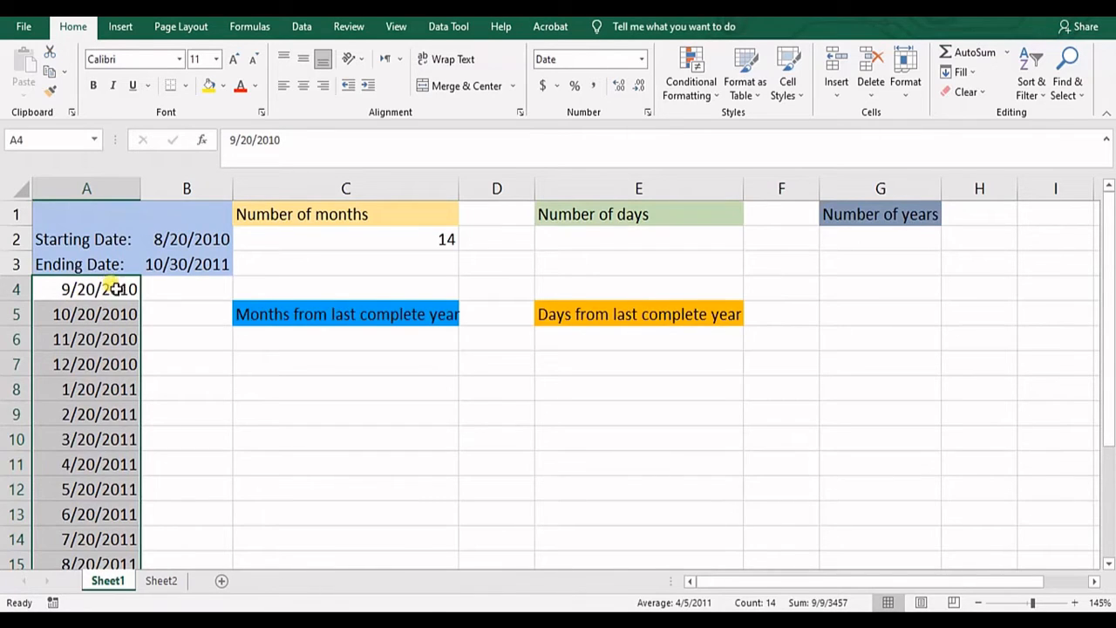
pyautogui.scroll(-3)
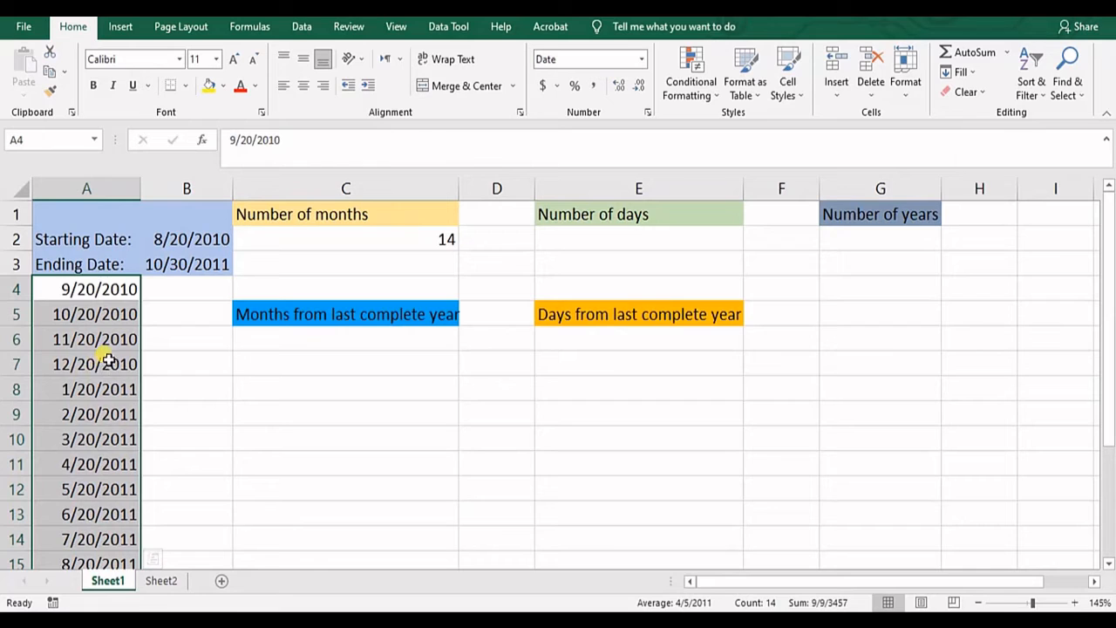
pyautogui.scroll(-3)
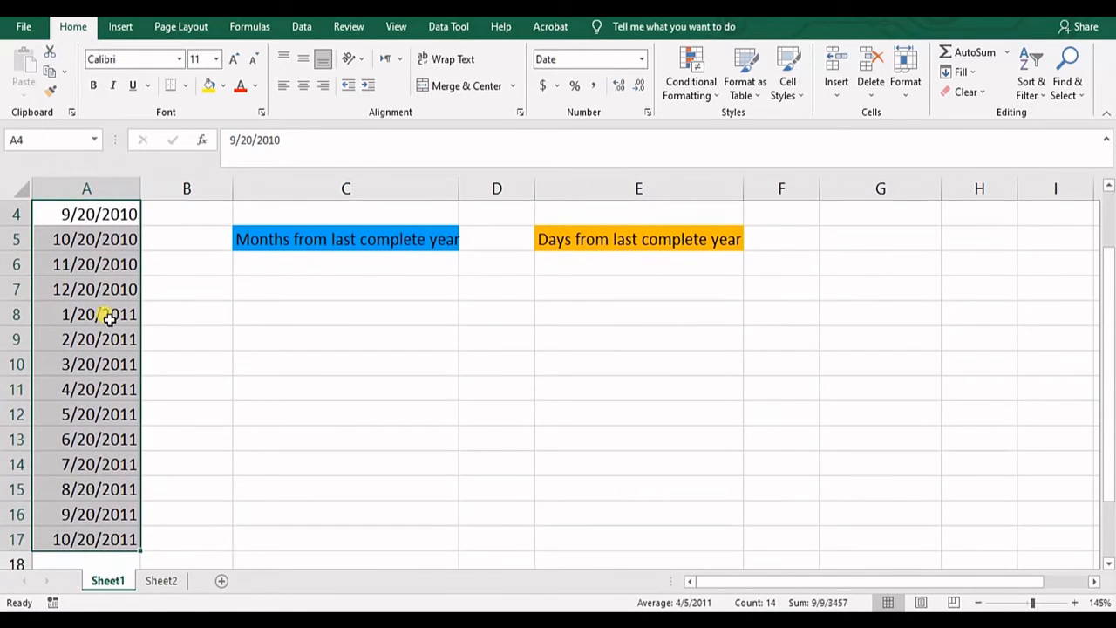
pyautogui.moveTo(122, 365)
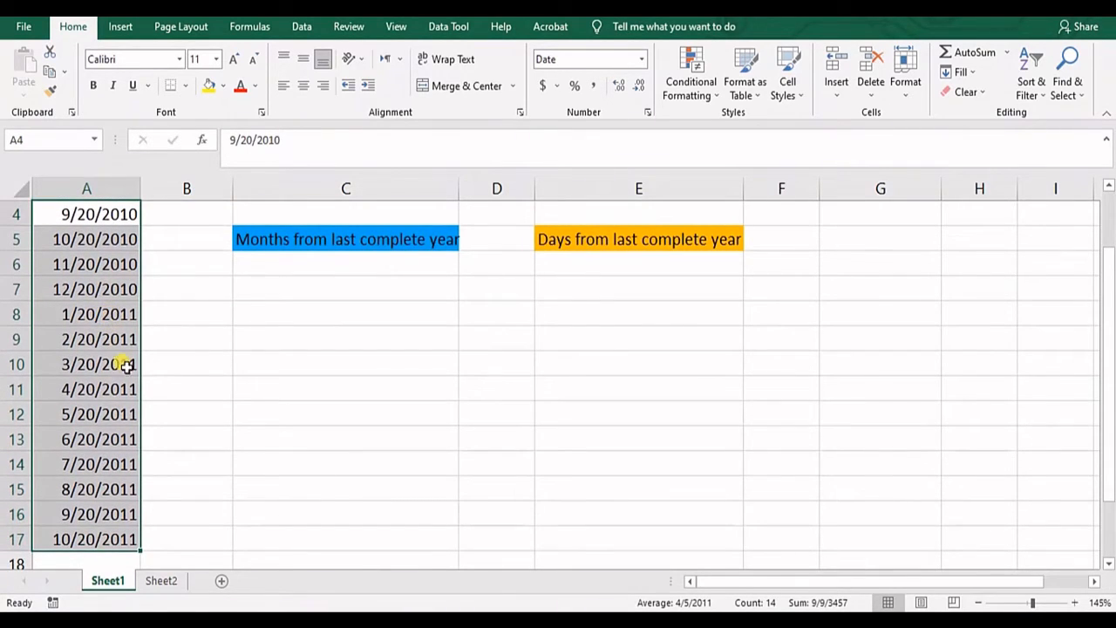
pyautogui.scroll(3)
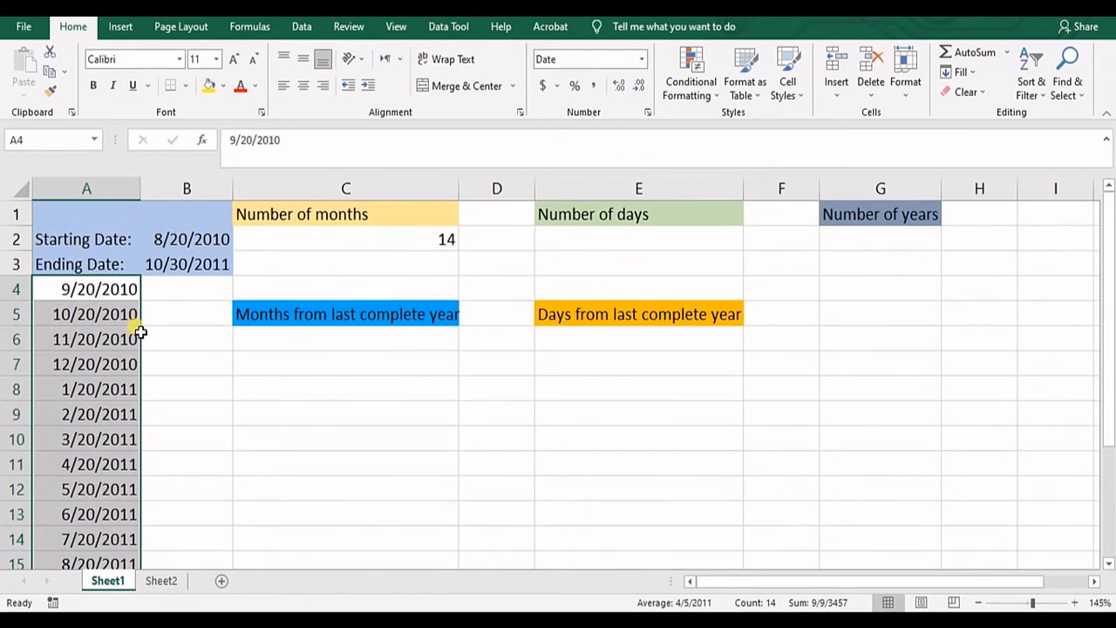
pyautogui.scroll(-3)
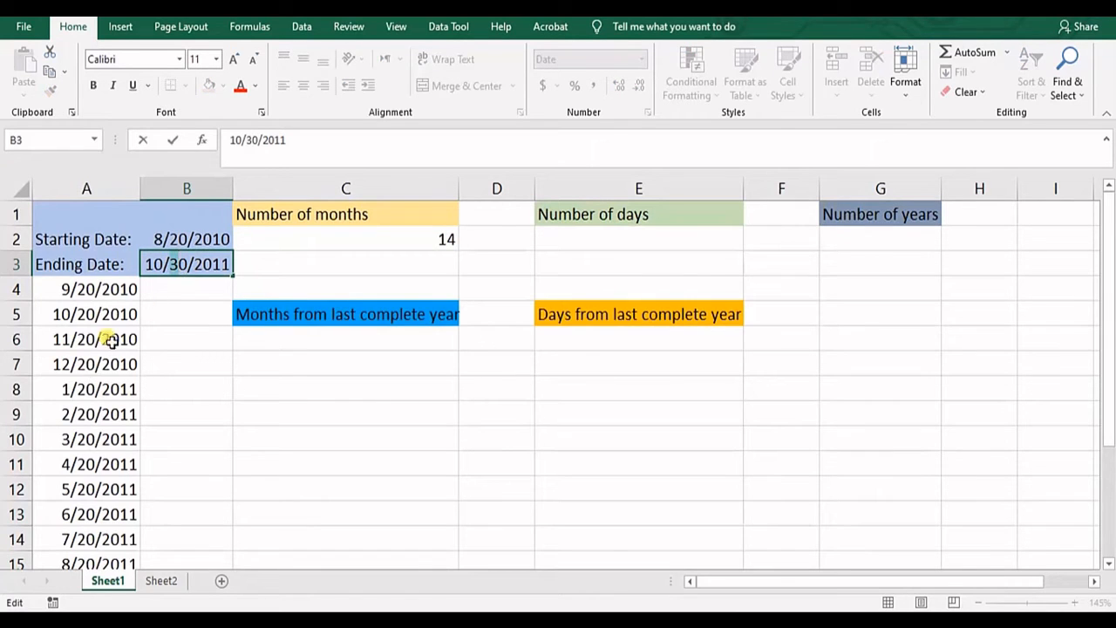
# - Change the ending date in B3 to 10/19/2011 so months drop to 13, comparing against the column A list
pyautogui.scroll(-3)
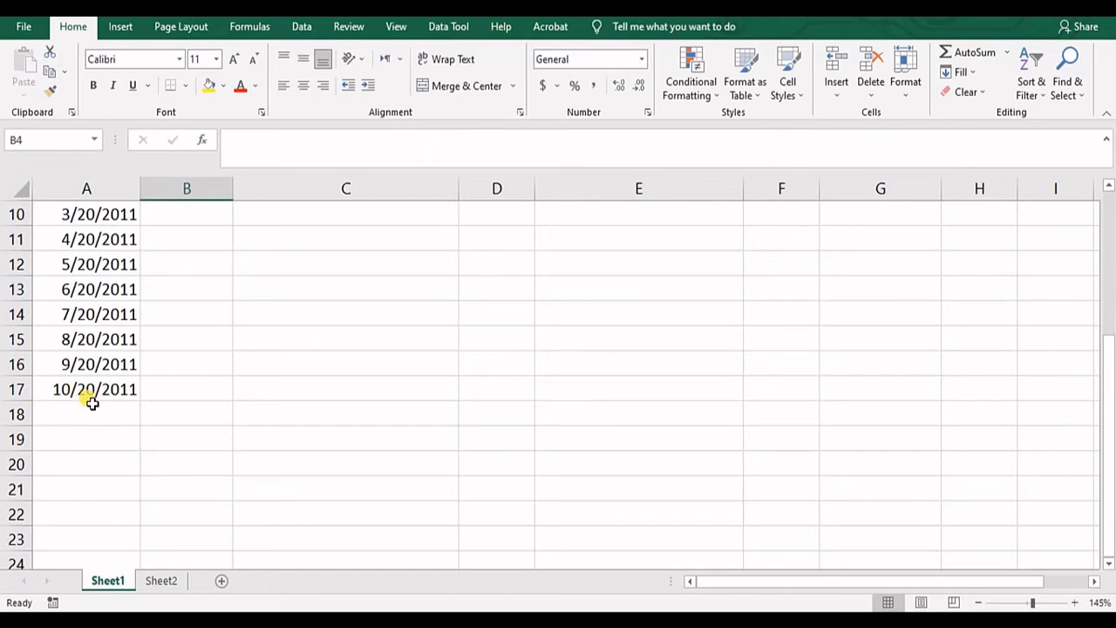
pyautogui.scroll(3)
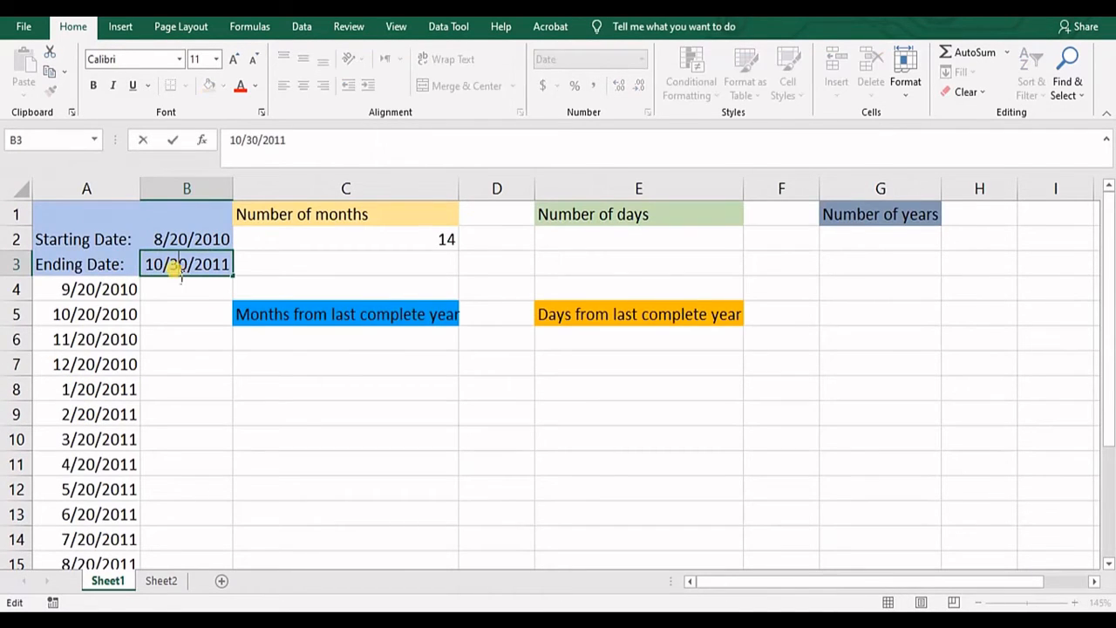
pyautogui.write('10/1/2011')
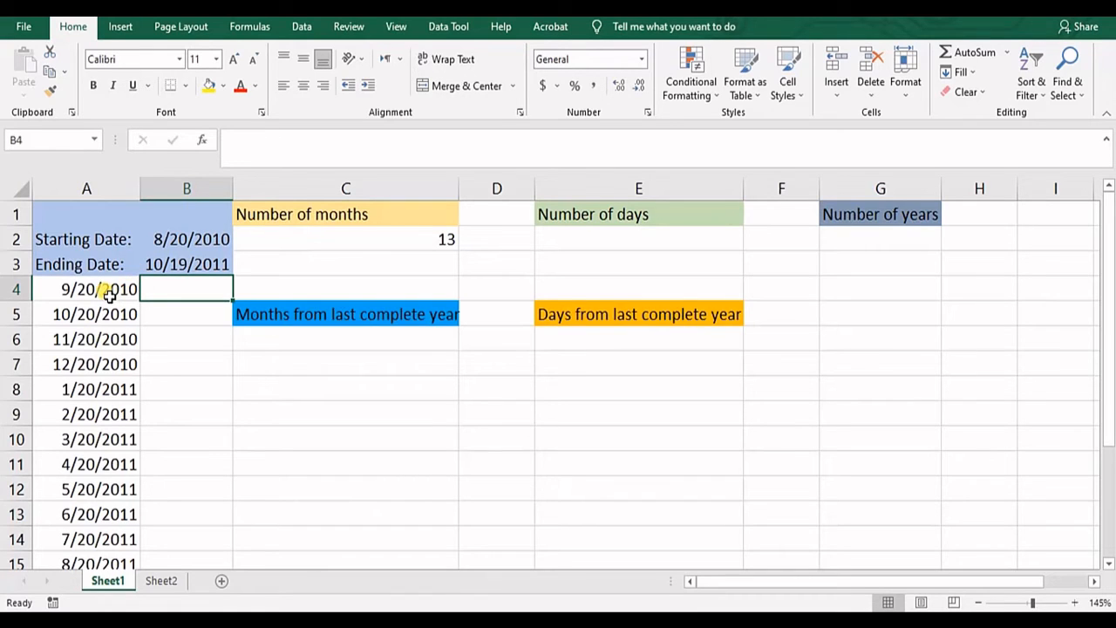
pyautogui.scroll(-3)
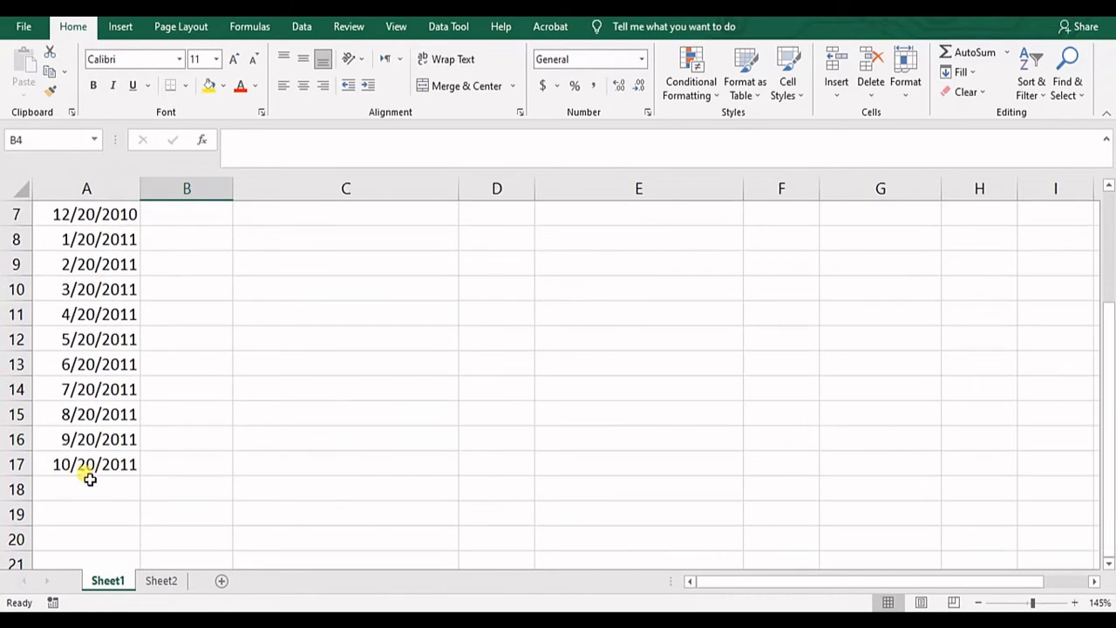
pyautogui.moveTo(51, 474)
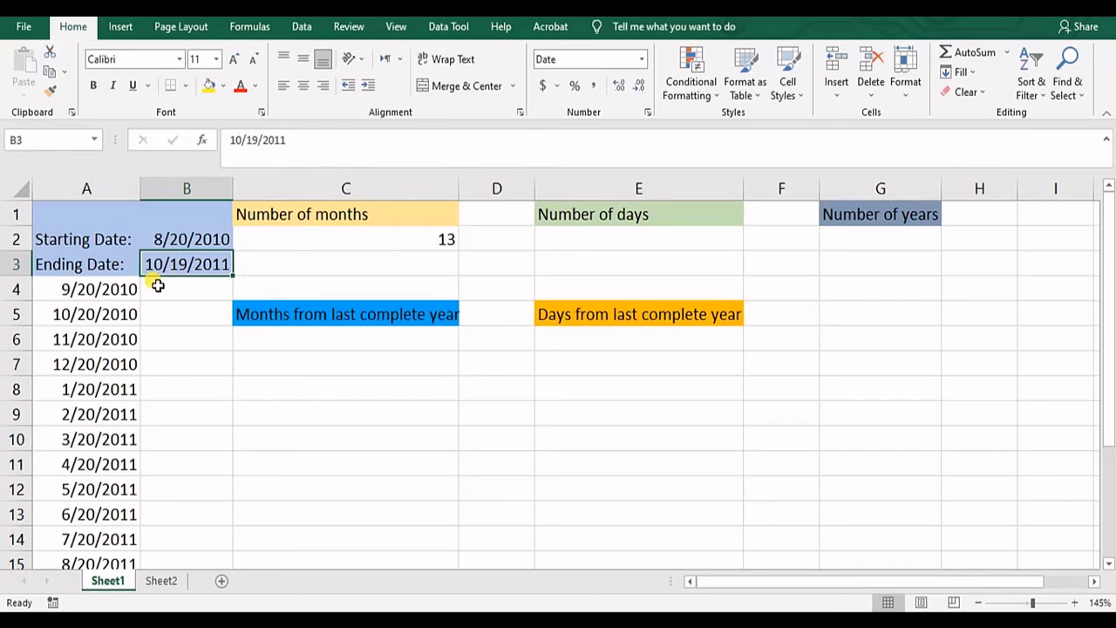
pyautogui.moveTo(209, 265)
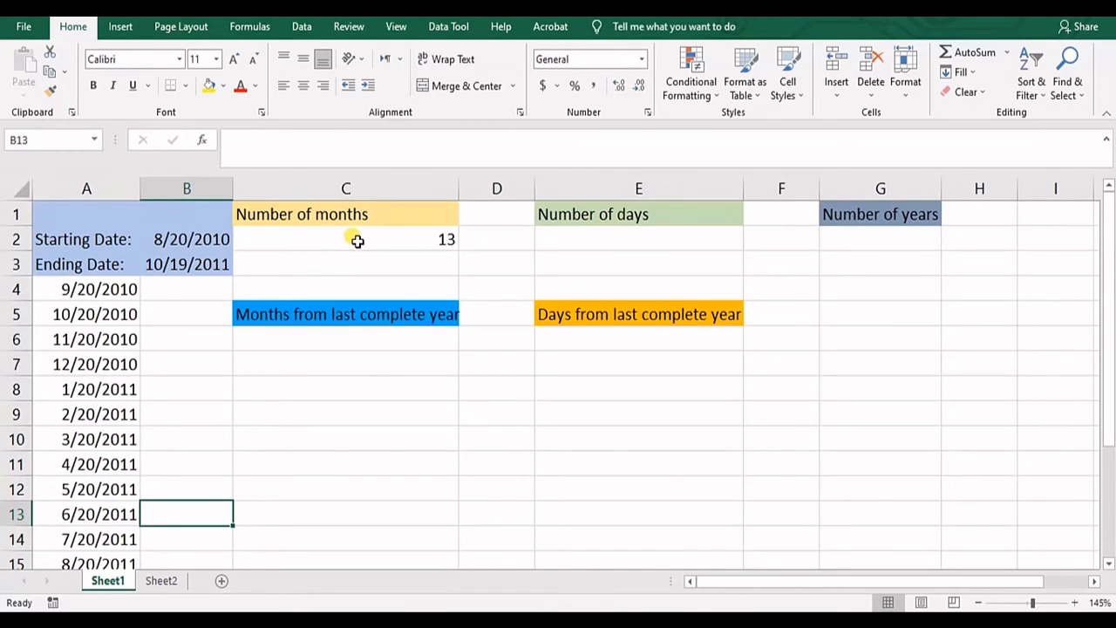
# - Check the C2 months formula, restore the ending date 10/30/2011, and move to the Number of days cell
pyautogui.click(346, 239)
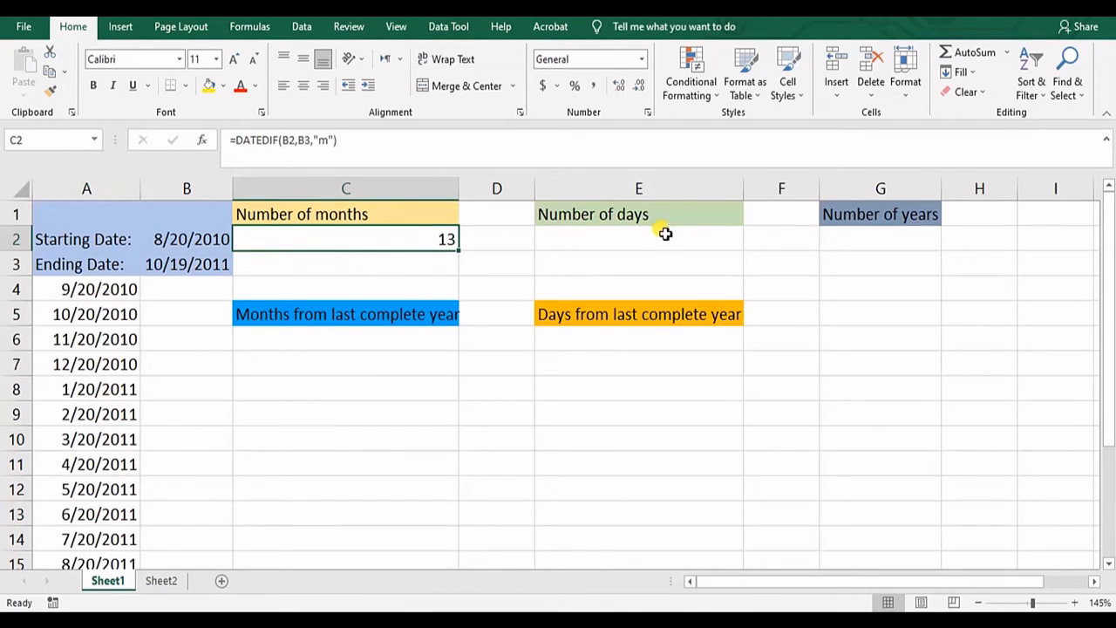
pyautogui.click(638, 238)
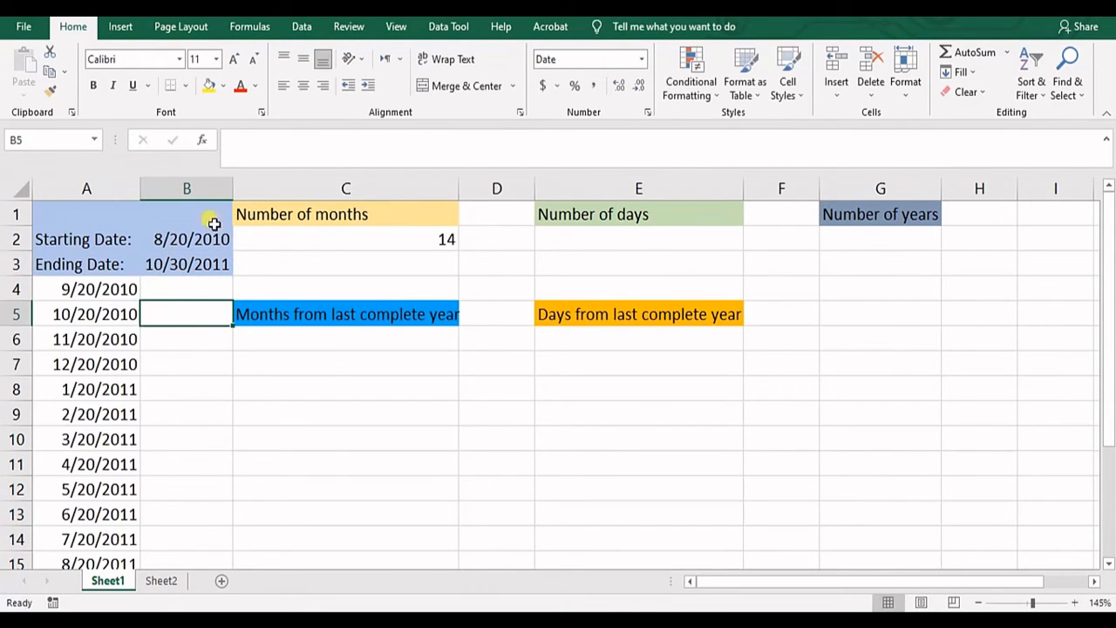
pyautogui.click(638, 263)
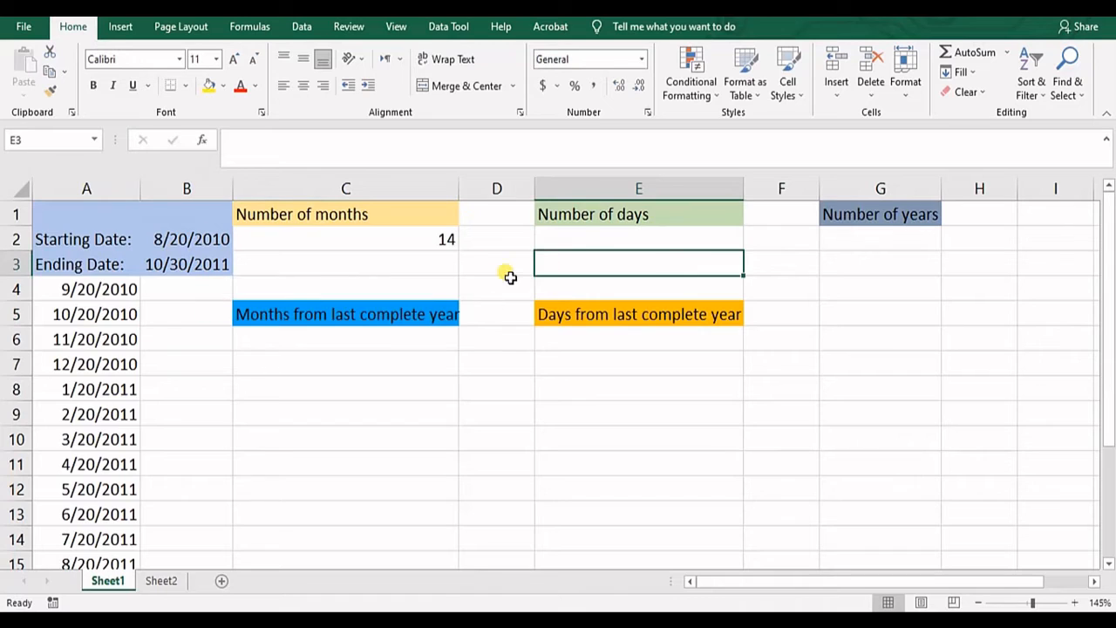
# - Enter =DATEDIF(B2,B3,"d") in E2 to get 436 days between the dates
pyautogui.write('=')
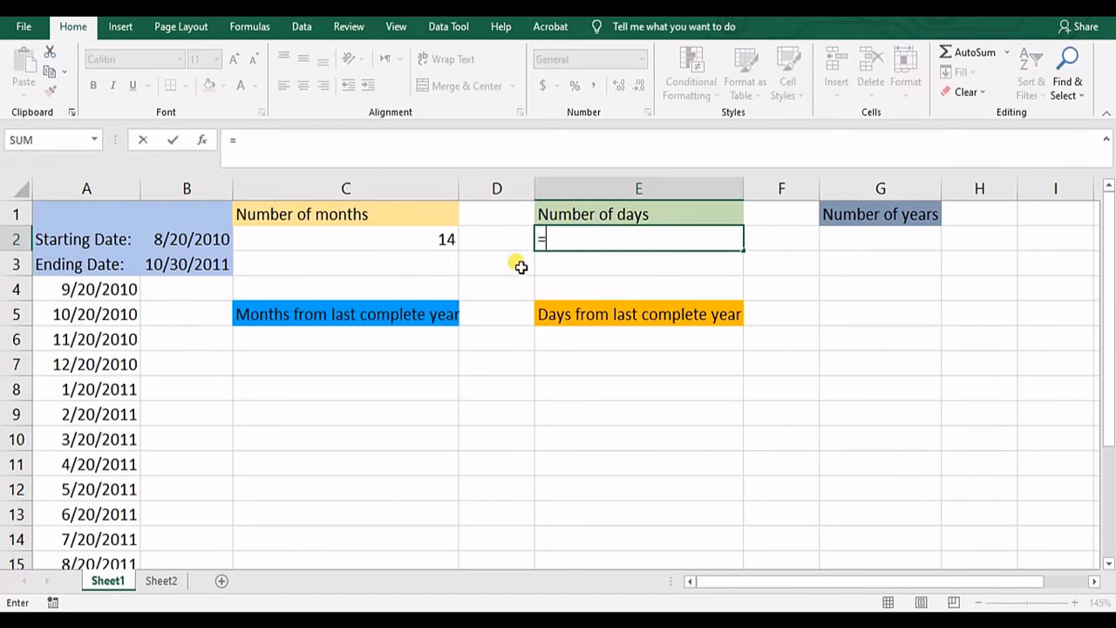
pyautogui.write('date')
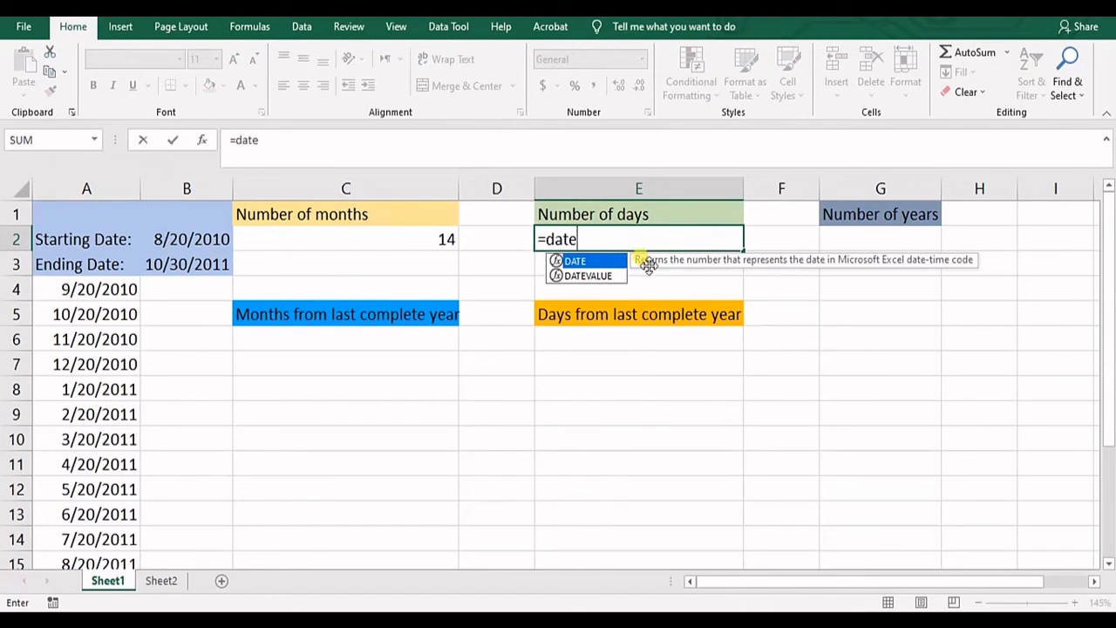
pyautogui.write('d')
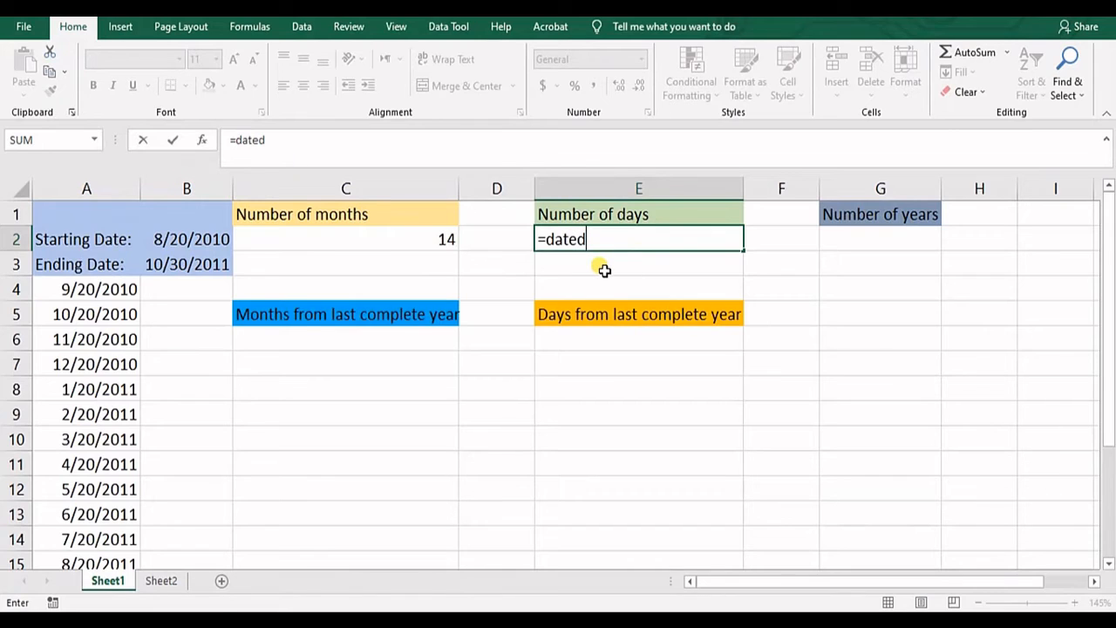
pyautogui.write('if(')
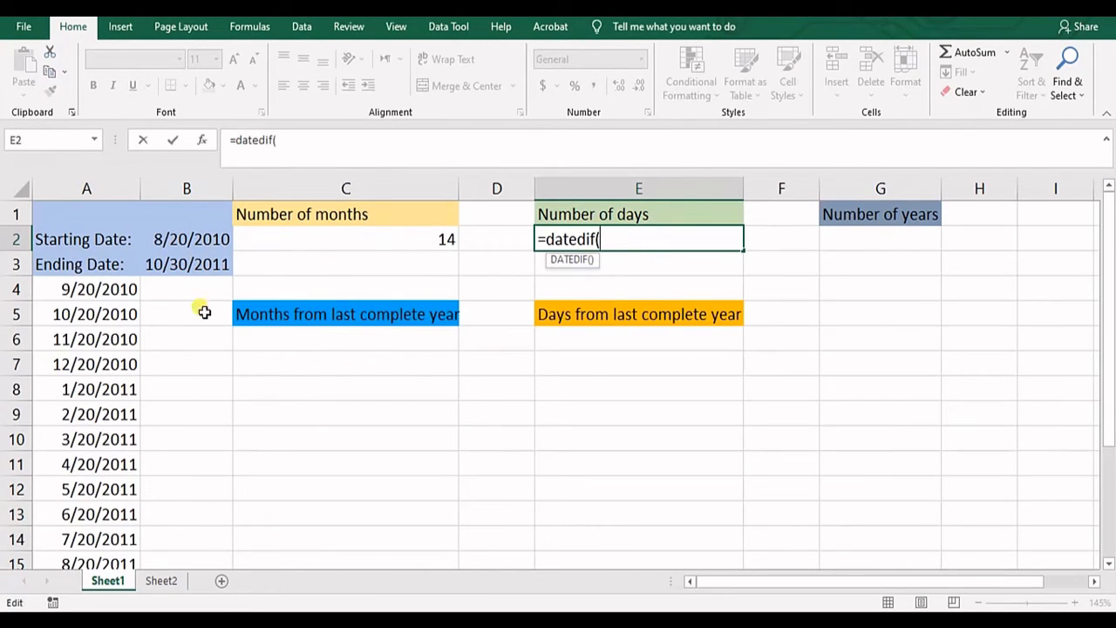
pyautogui.click(191, 239)
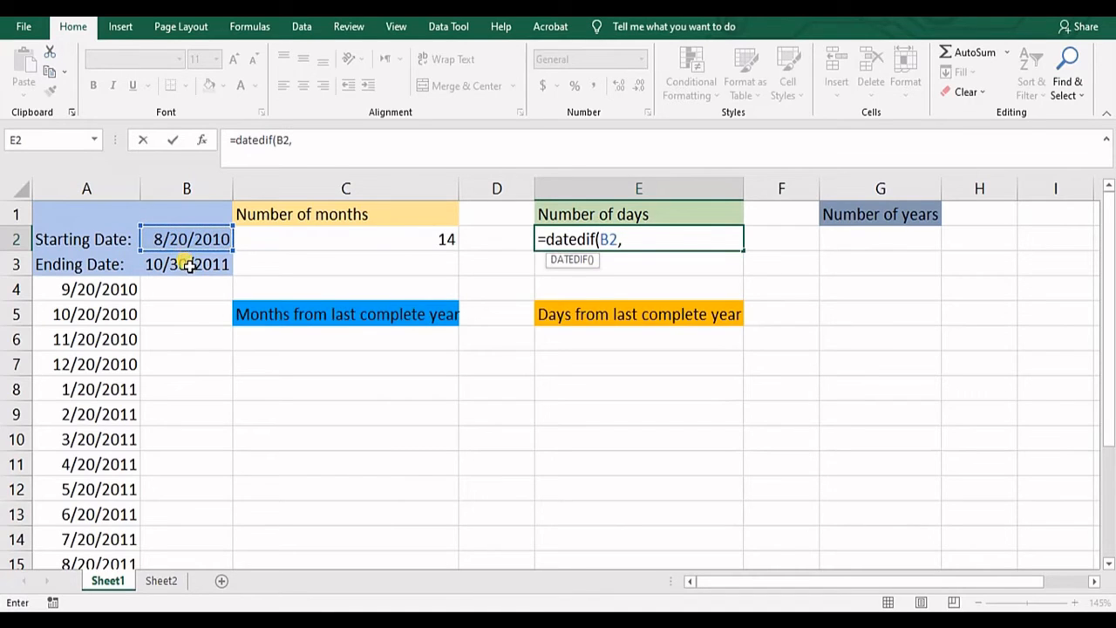
pyautogui.click(187, 263)
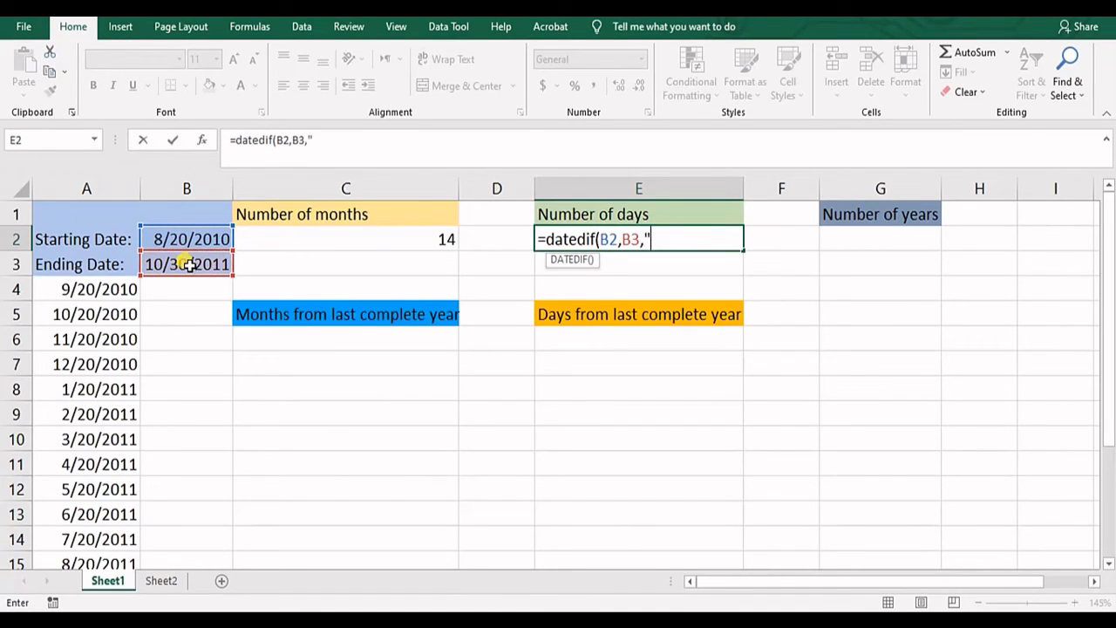
pyautogui.write('d"')
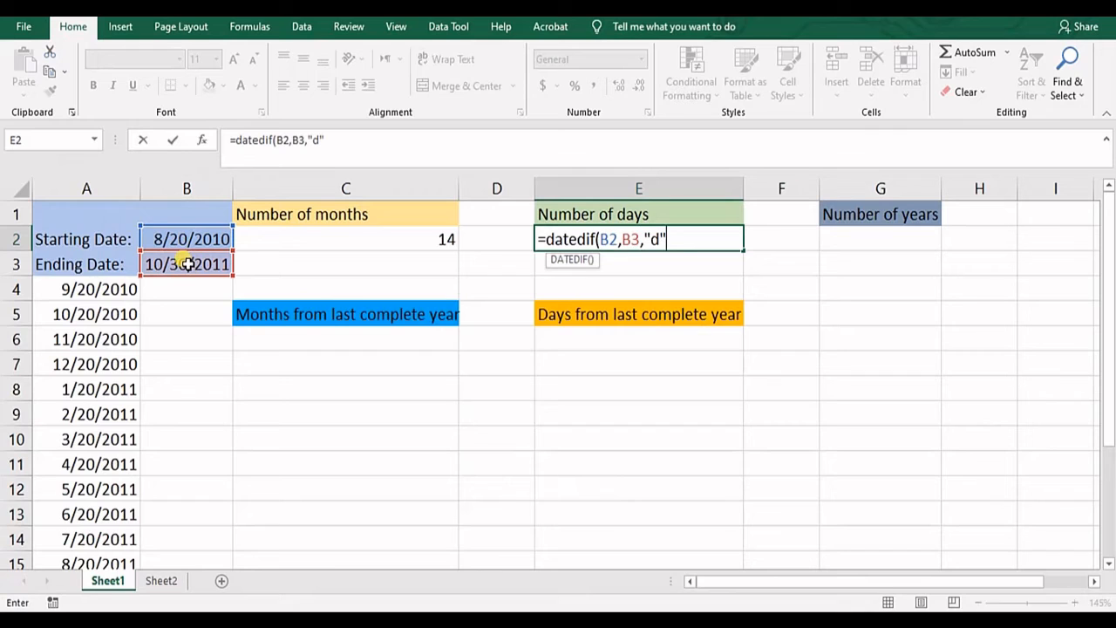
pyautogui.press('Enter')
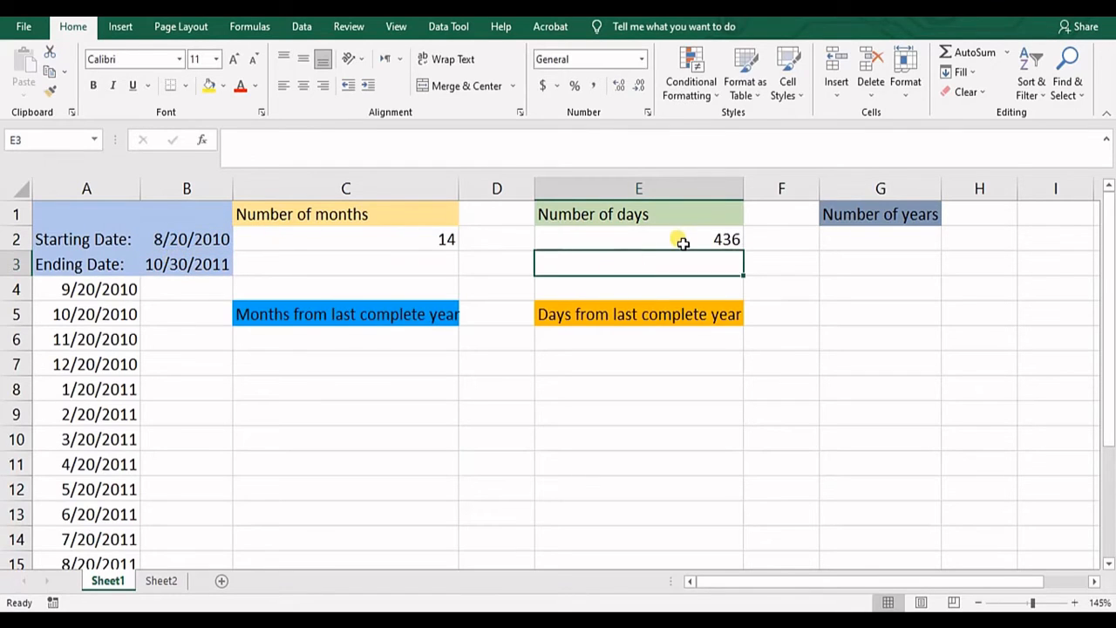
pyautogui.moveTo(706, 232)
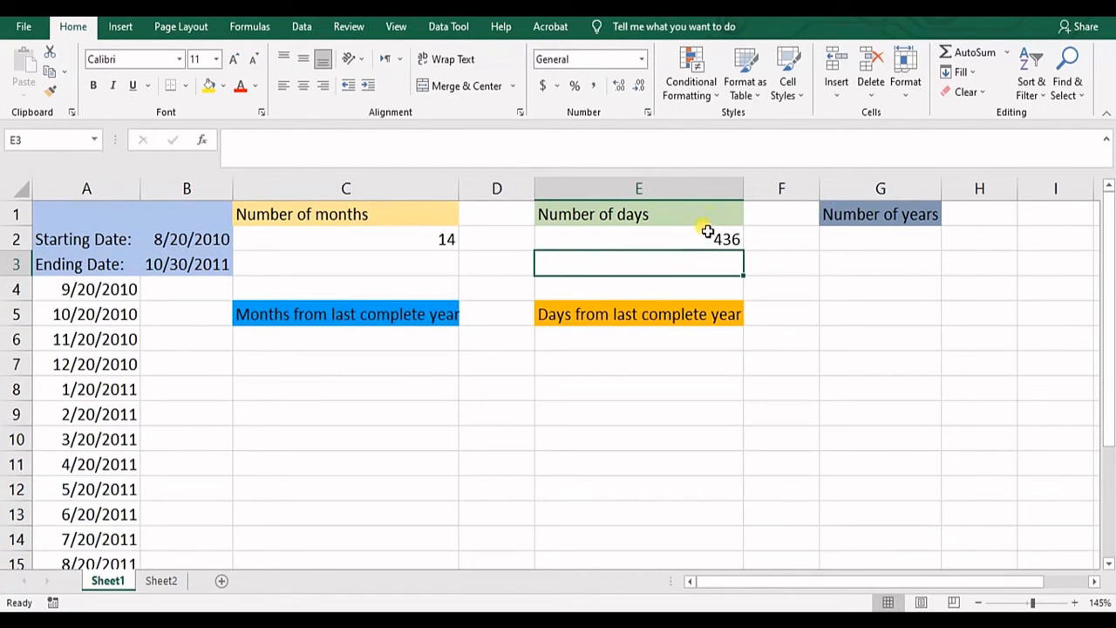
pyautogui.moveTo(628, 268)
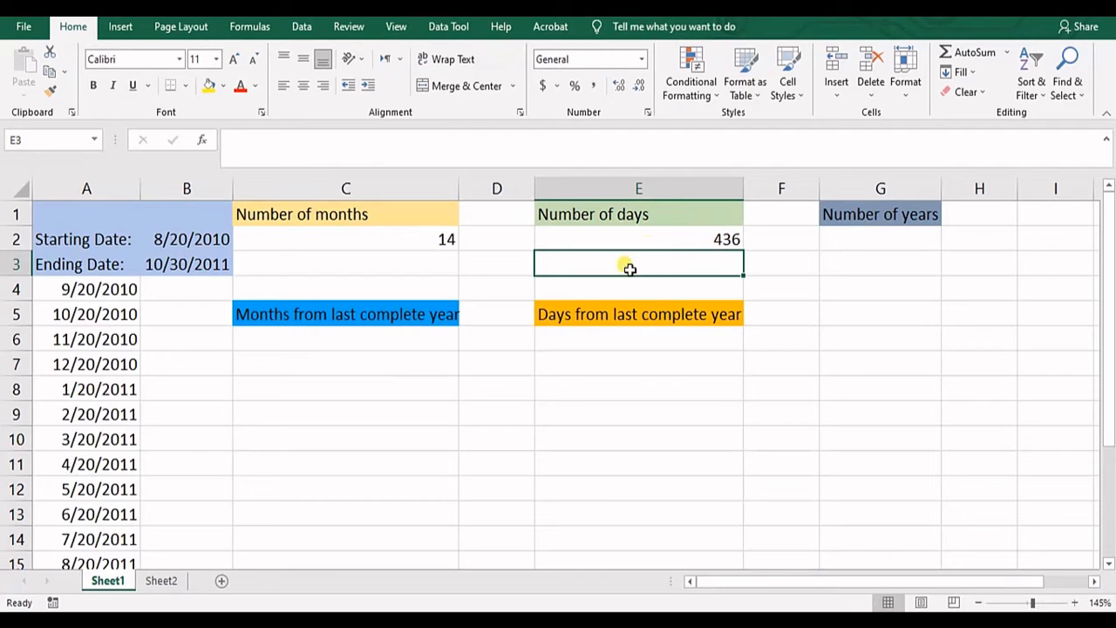
pyautogui.moveTo(227, 307)
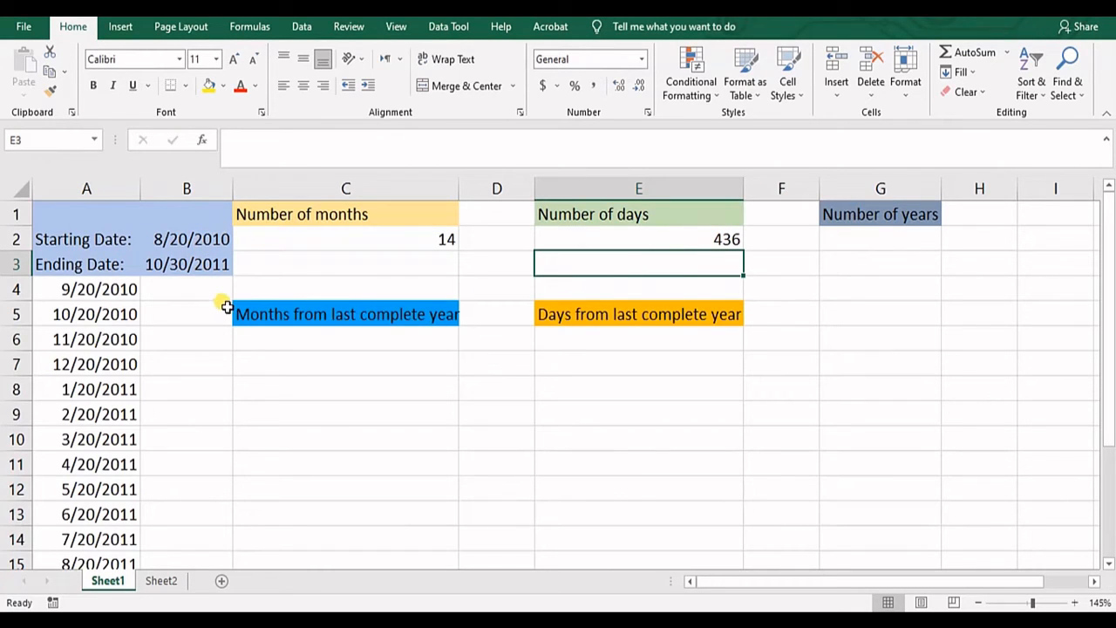
pyautogui.click(185, 188)
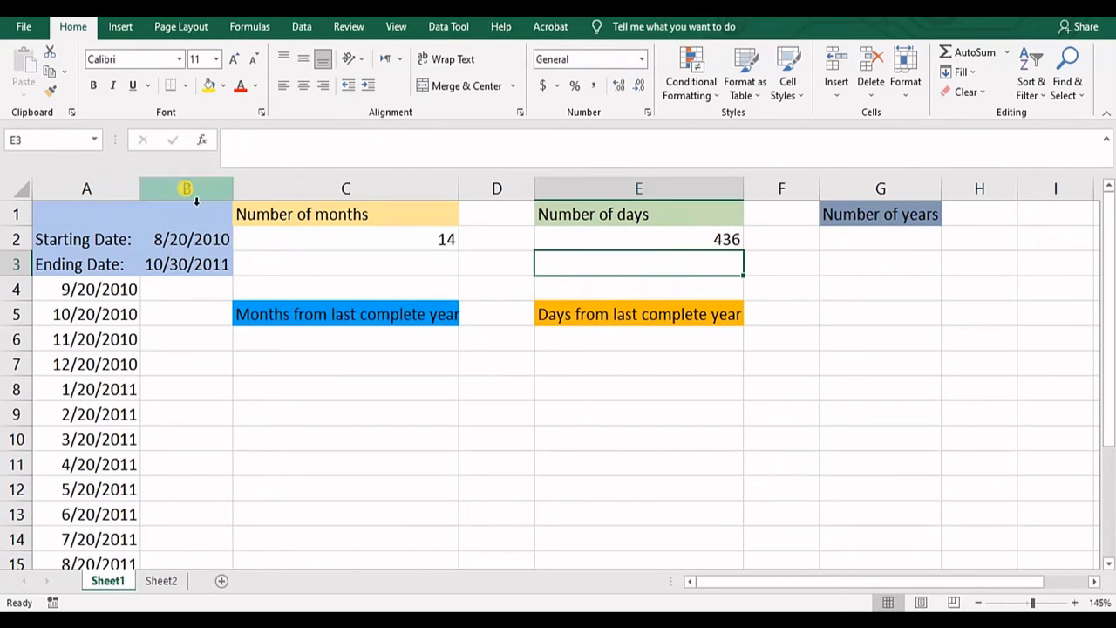
pyautogui.moveTo(765, 285)
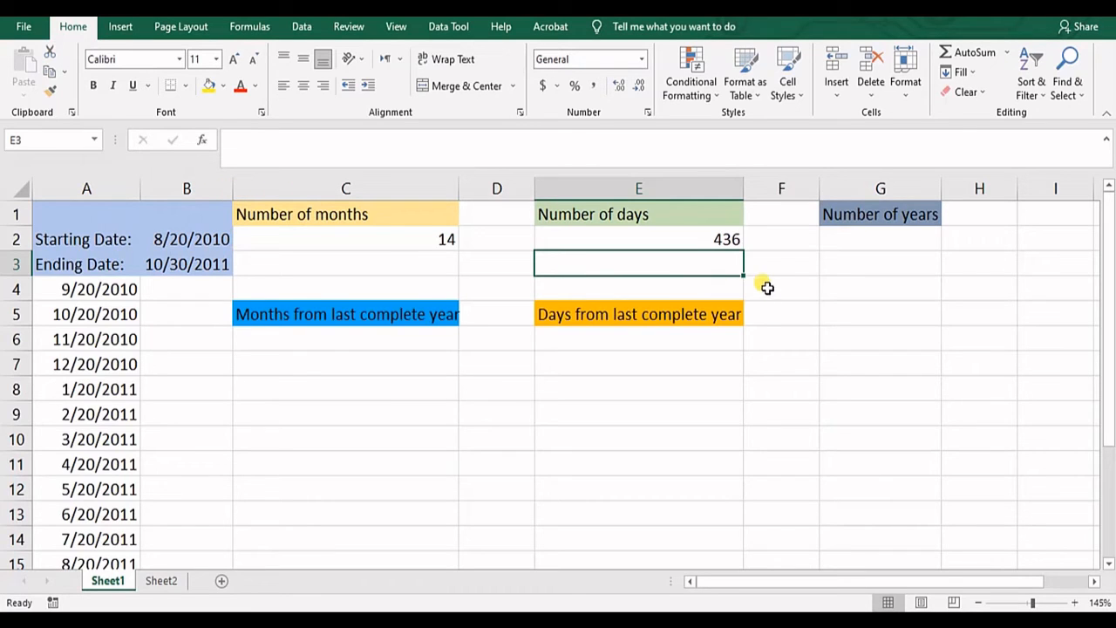
pyautogui.click(879, 239)
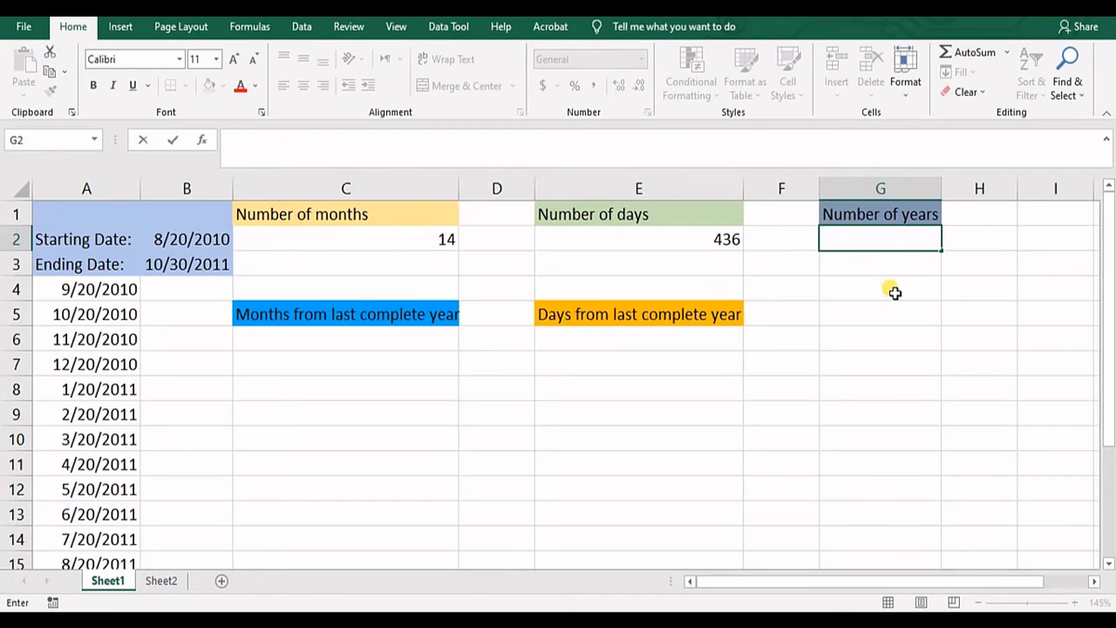
# - Enter =DATEDIF(B2,B3,"y") in G2 to get 1 complete year between the dates
pyautogui.write('=d')
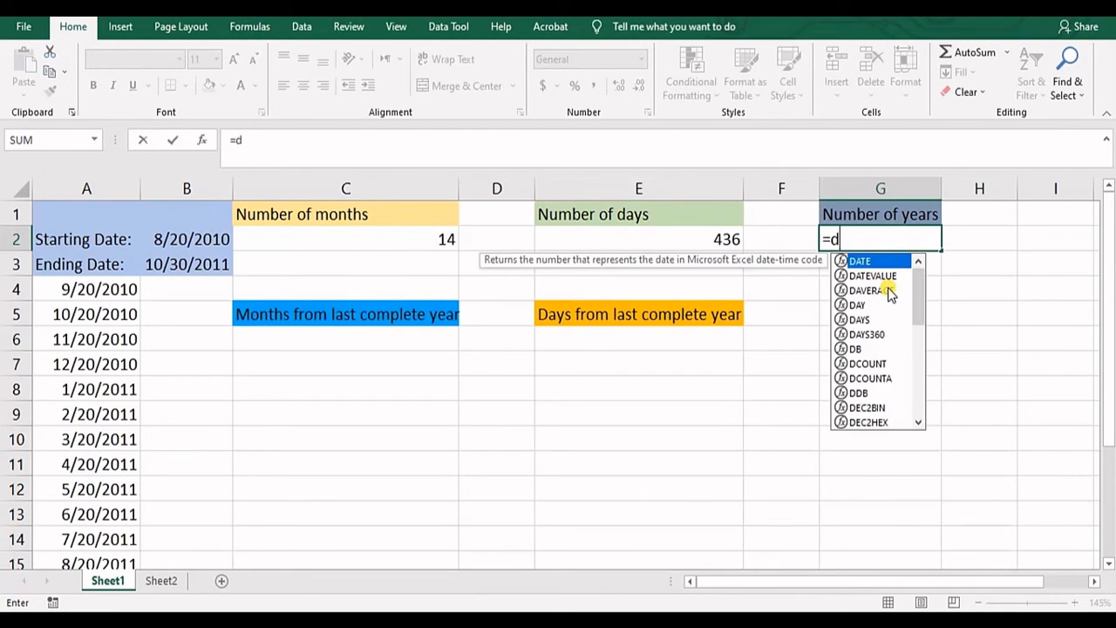
pyautogui.write('at')
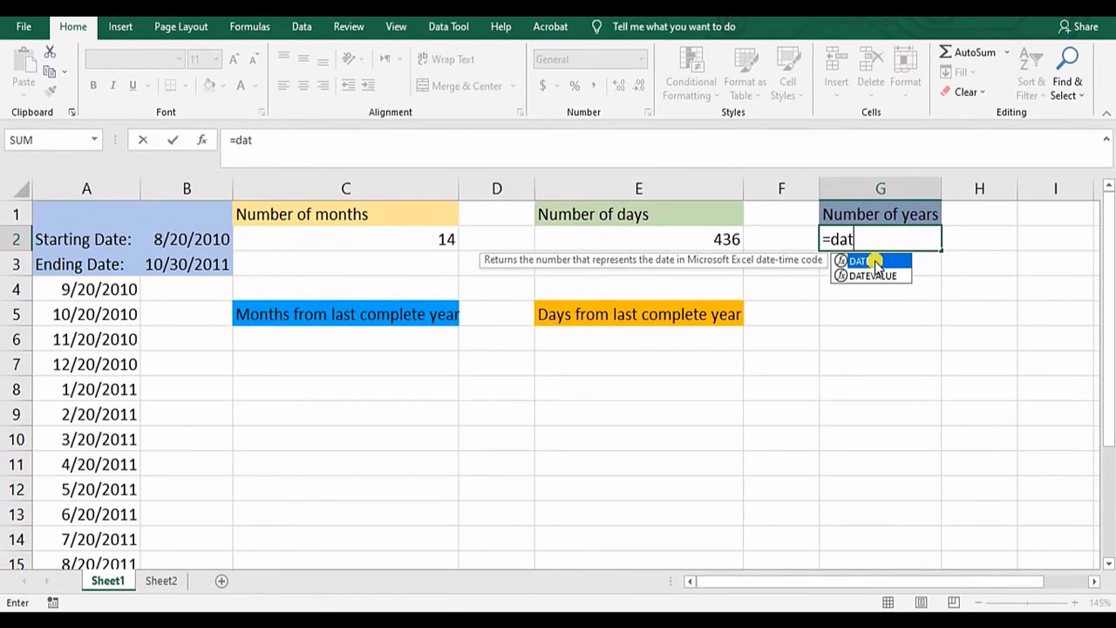
pyautogui.write('ed')
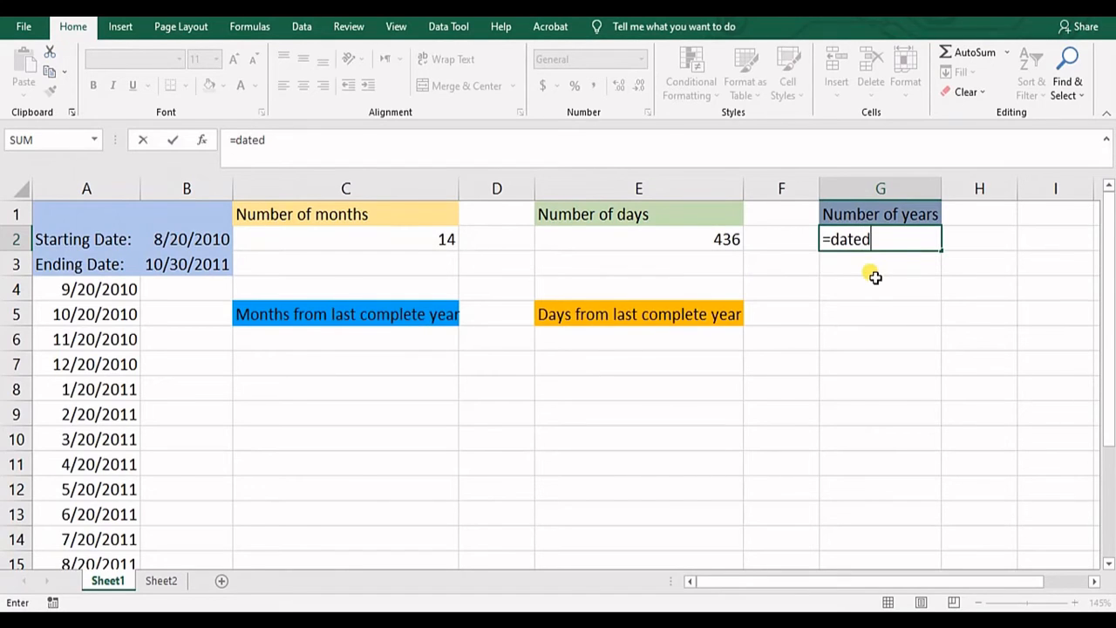
pyautogui.write('if(')
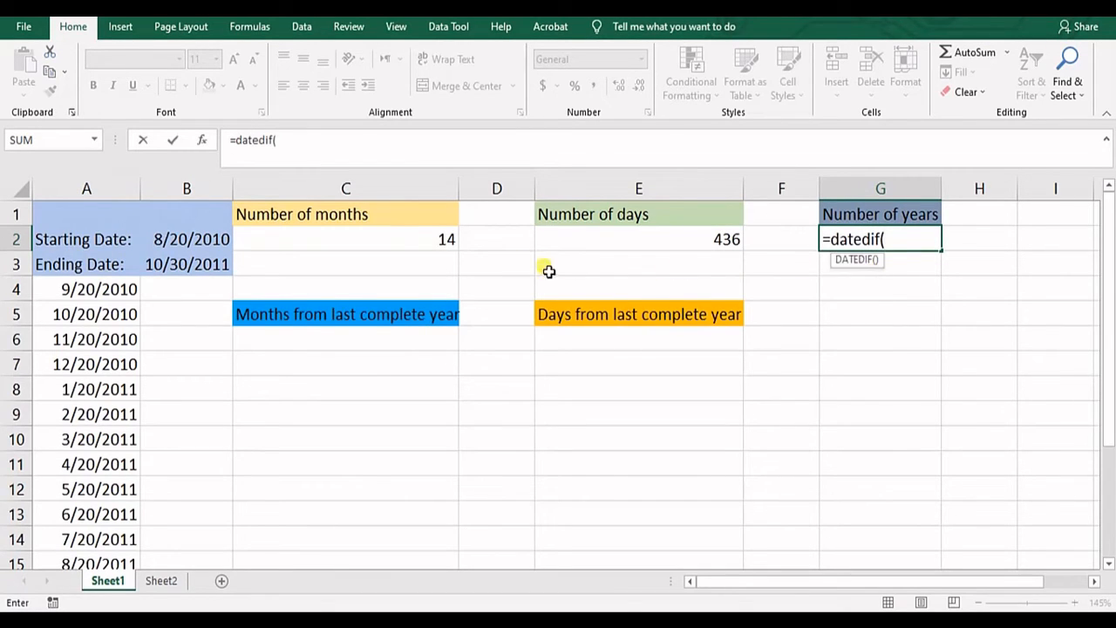
pyautogui.click(186, 239)
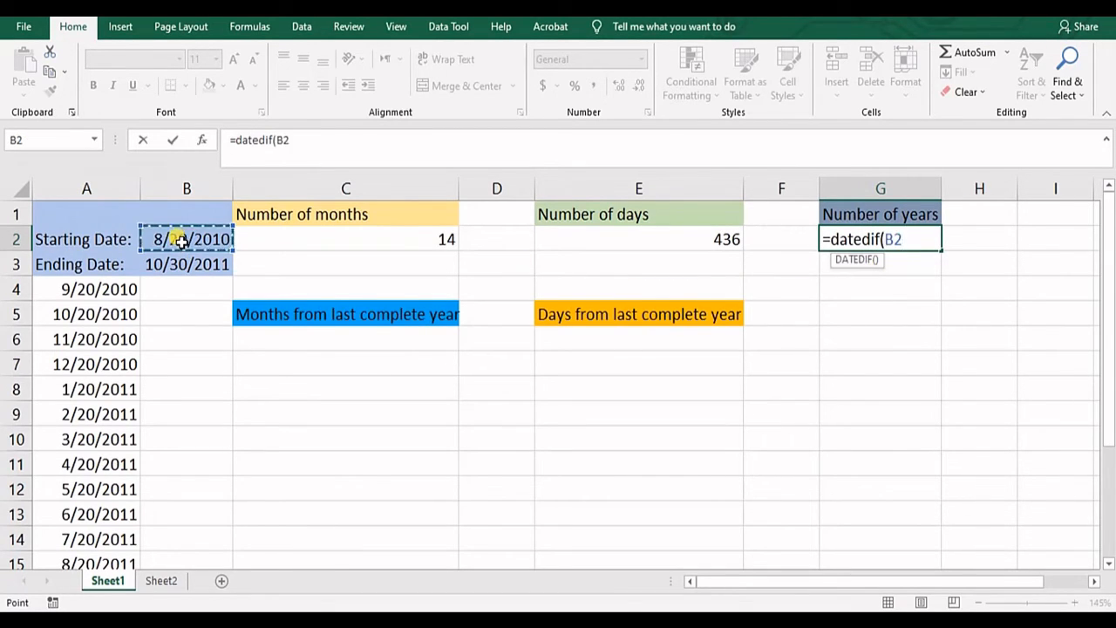
pyautogui.click(186, 263)
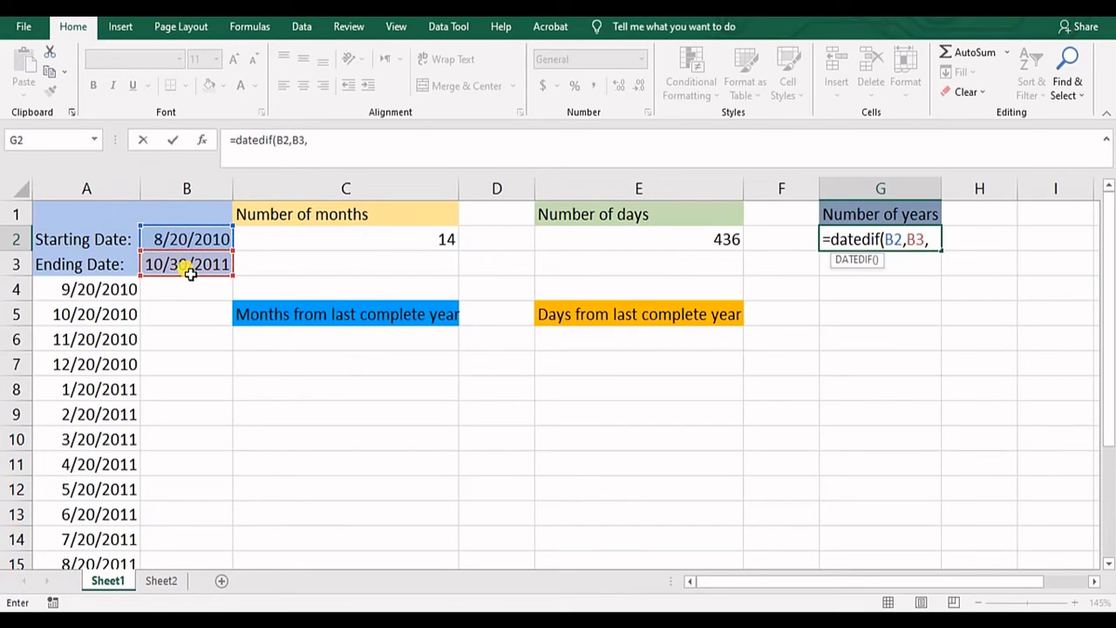
pyautogui.write('"y"')
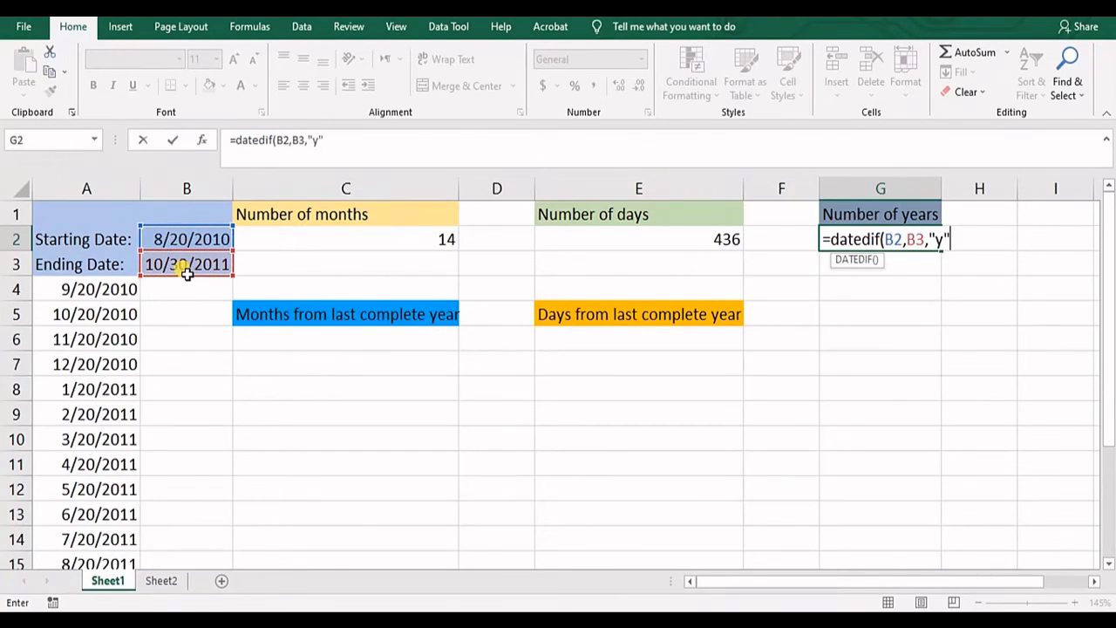
pyautogui.press('enter')
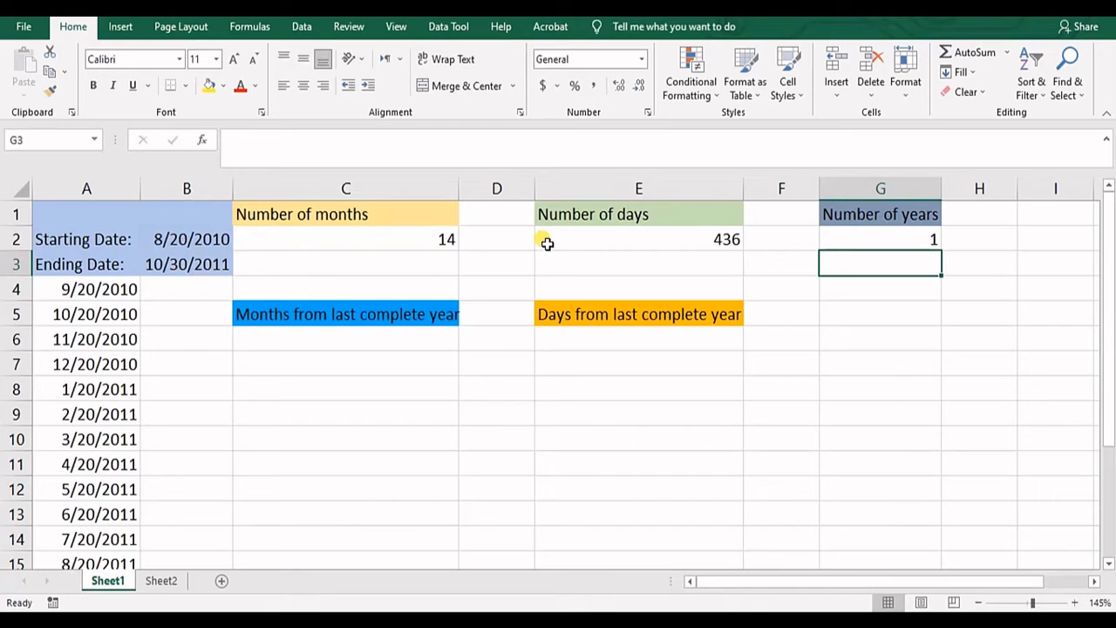
pyautogui.moveTo(910, 241)
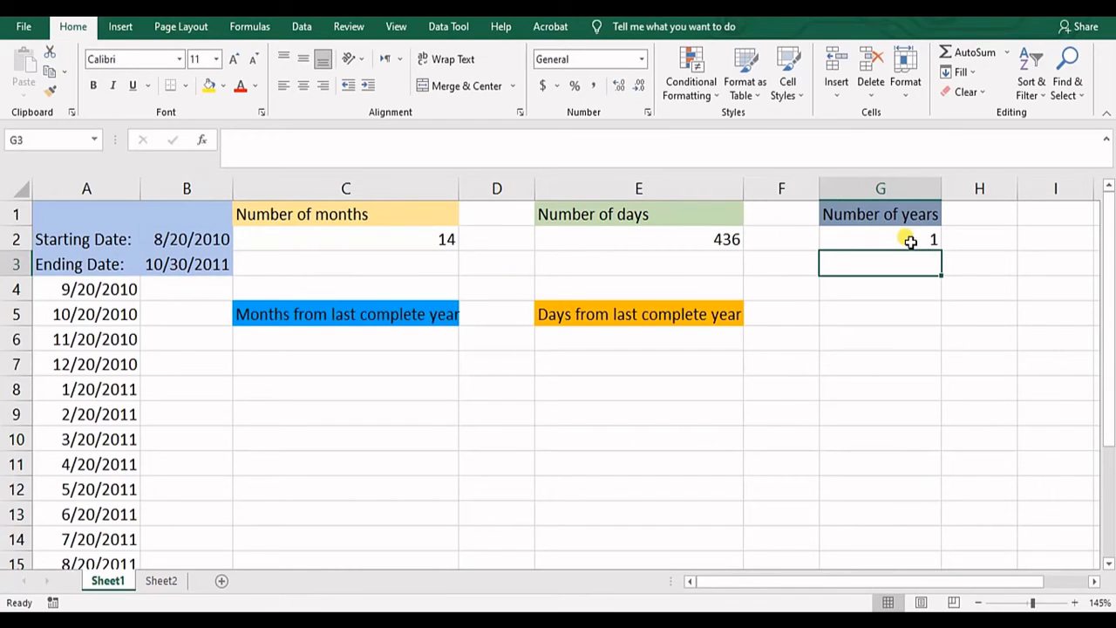
pyautogui.click(879, 239)
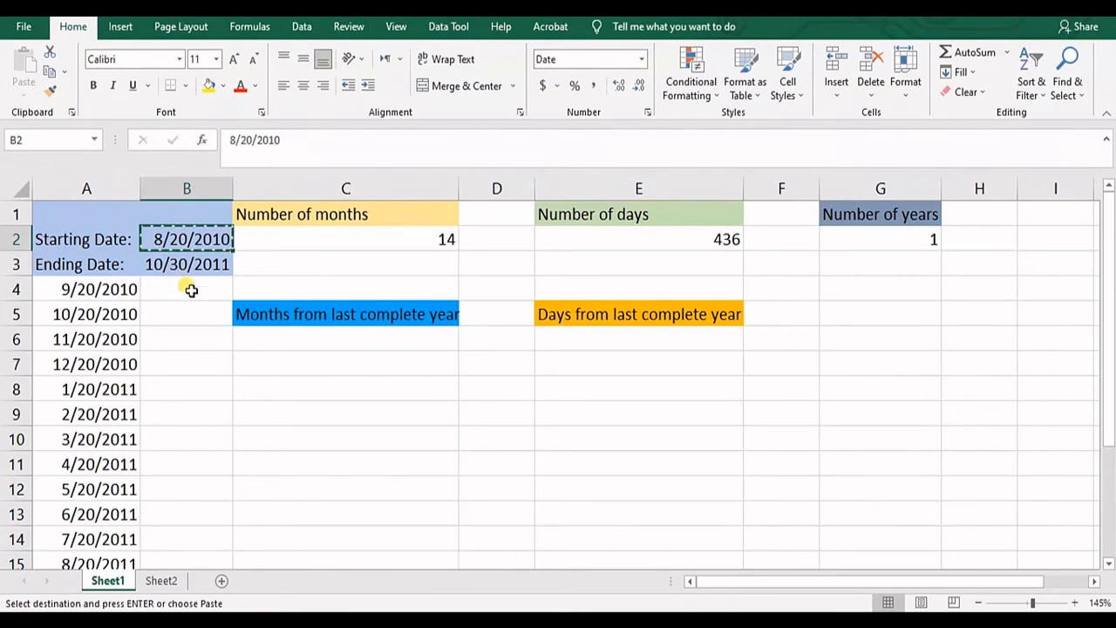
# - Paste the starting date value 8/20/2010 into B5 and add 8/20/2011 in B6
pyautogui.click(185, 313)
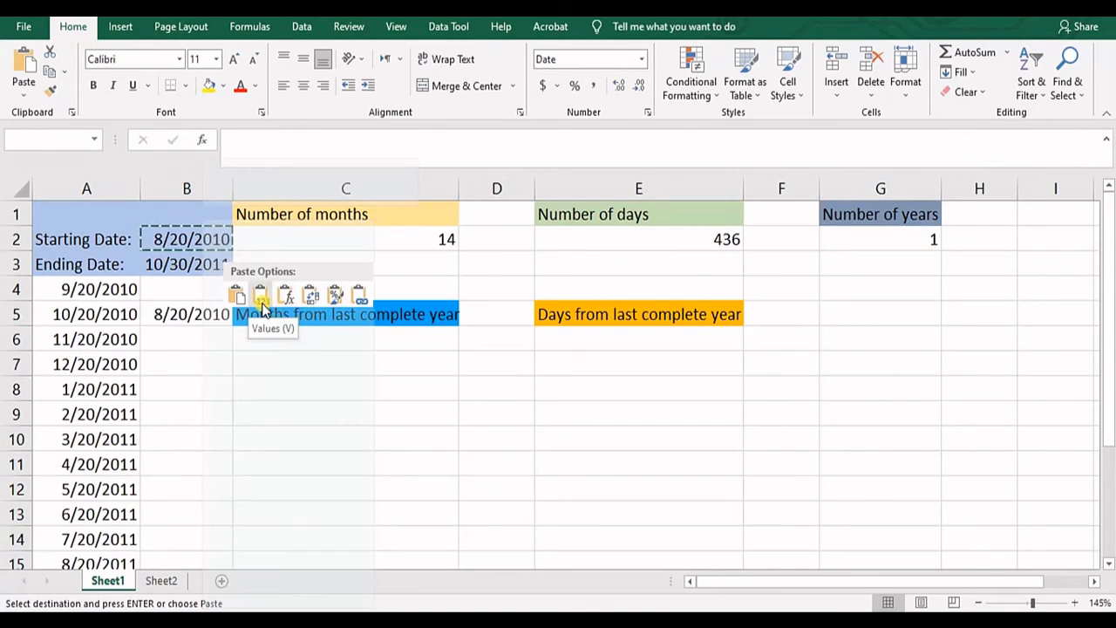
pyautogui.click(260, 294)
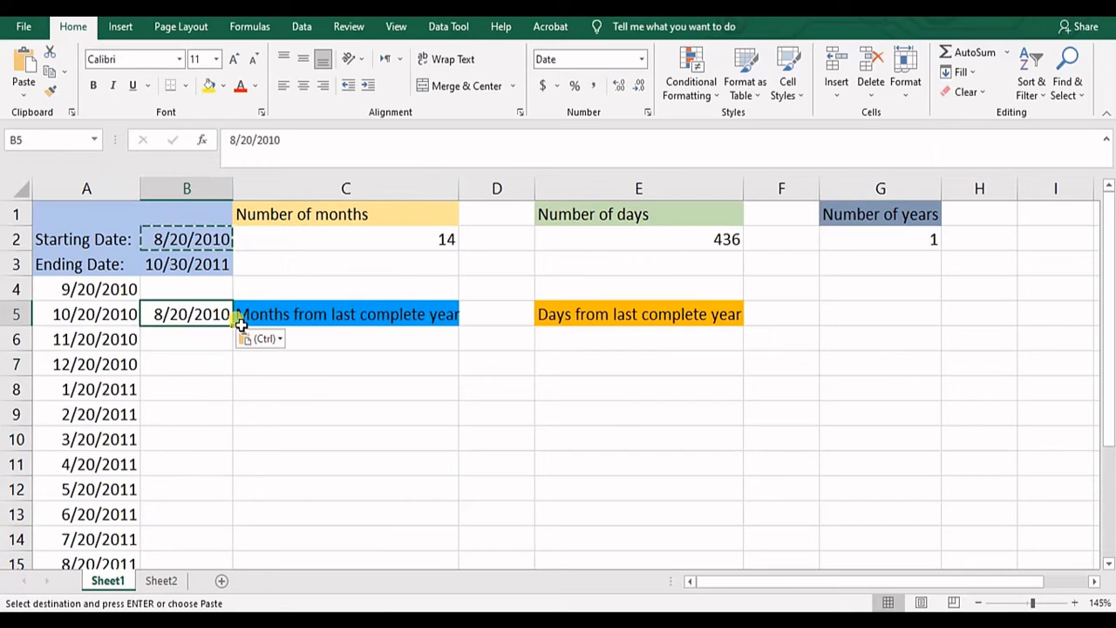
pyautogui.click(248, 360)
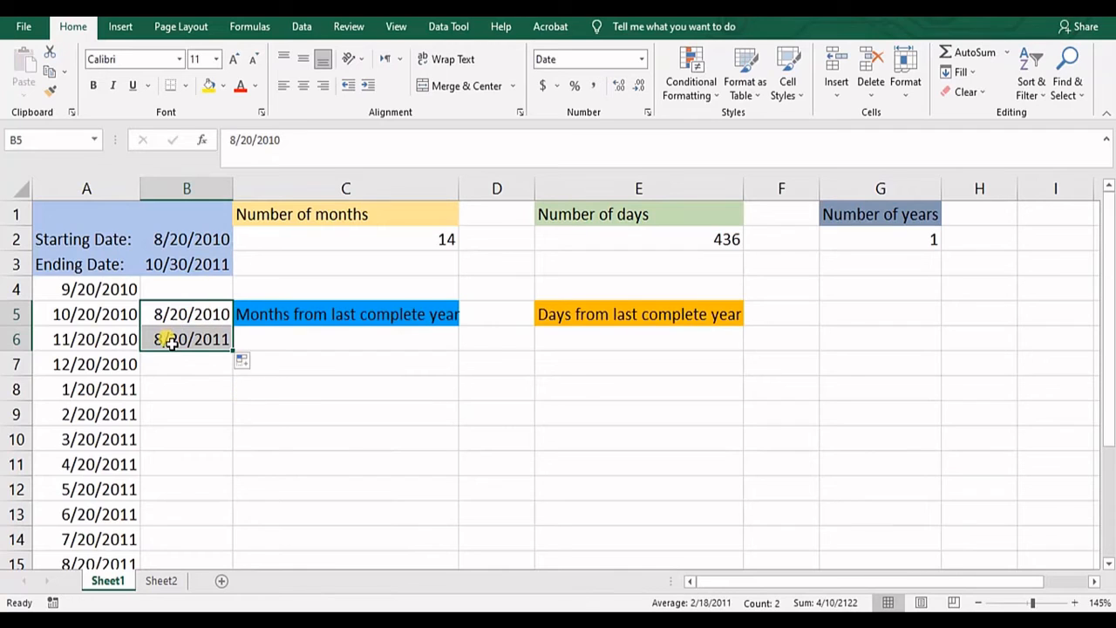
pyautogui.click(185, 338)
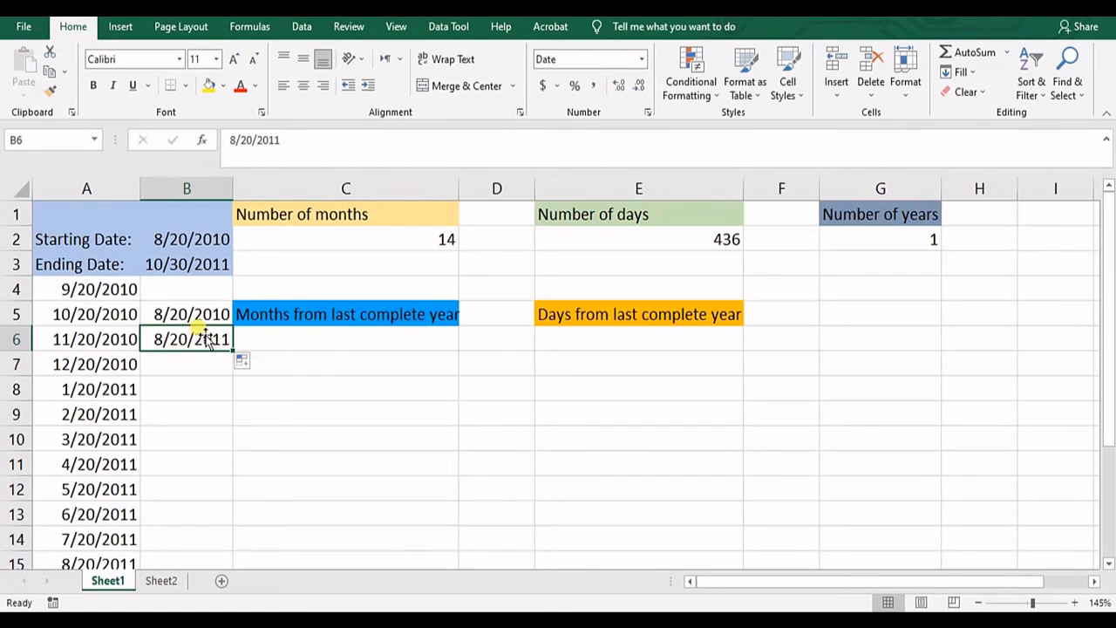
pyautogui.moveTo(190, 349)
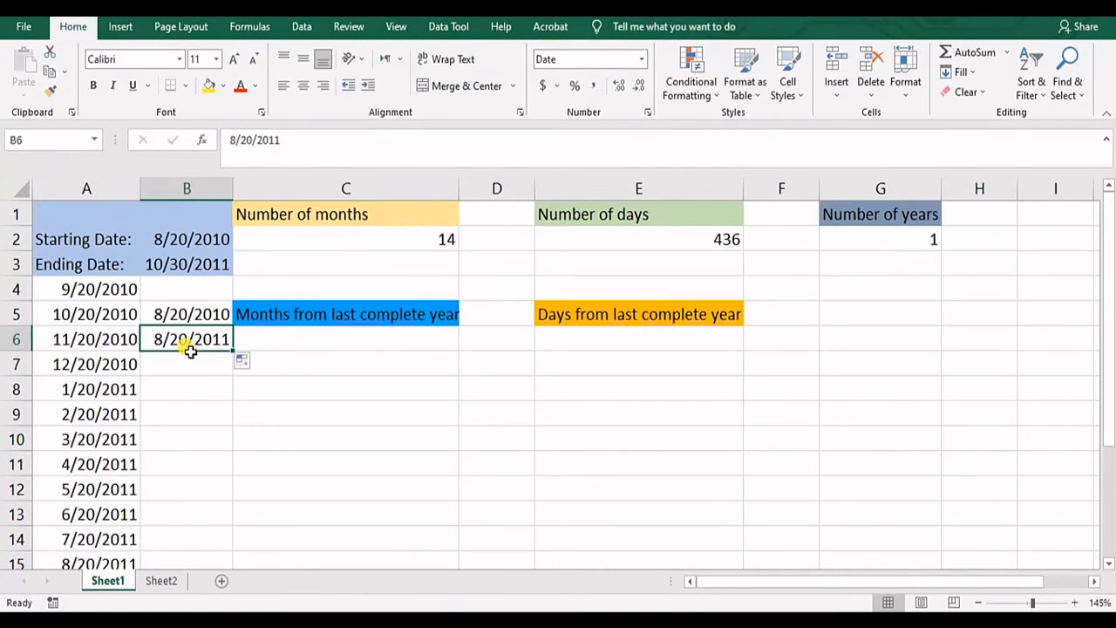
pyautogui.moveTo(160, 265)
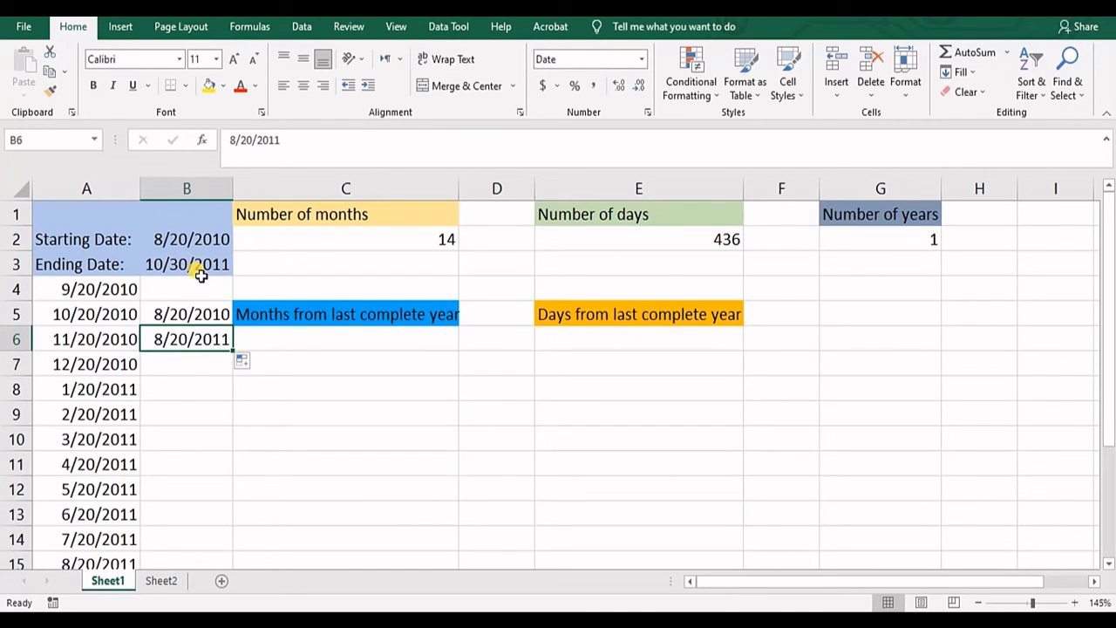
pyautogui.moveTo(148, 265)
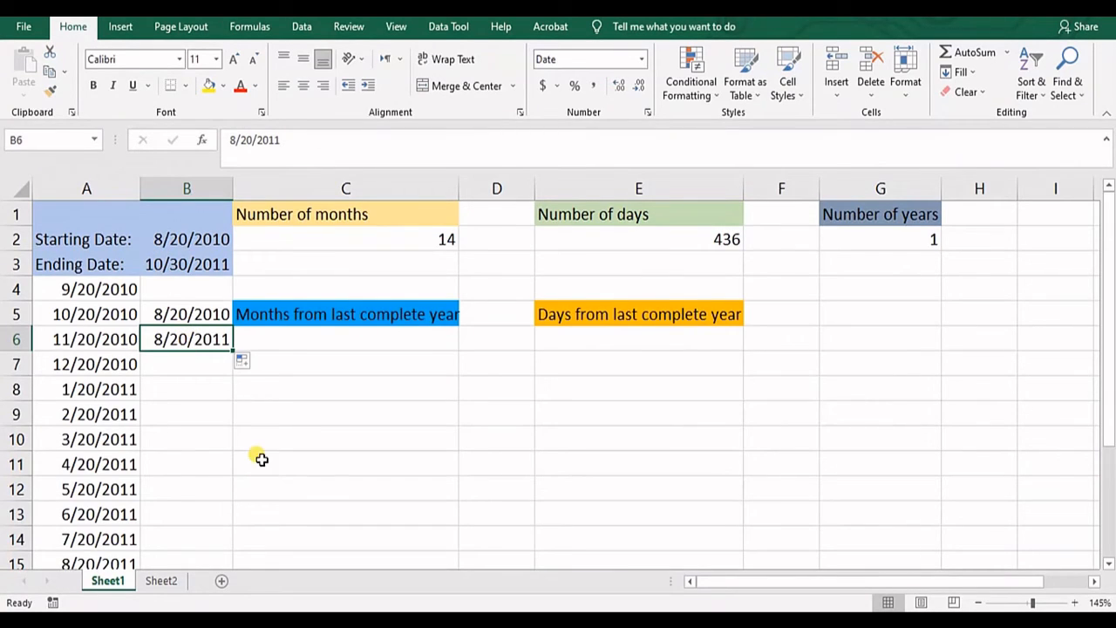
pyautogui.moveTo(612, 338)
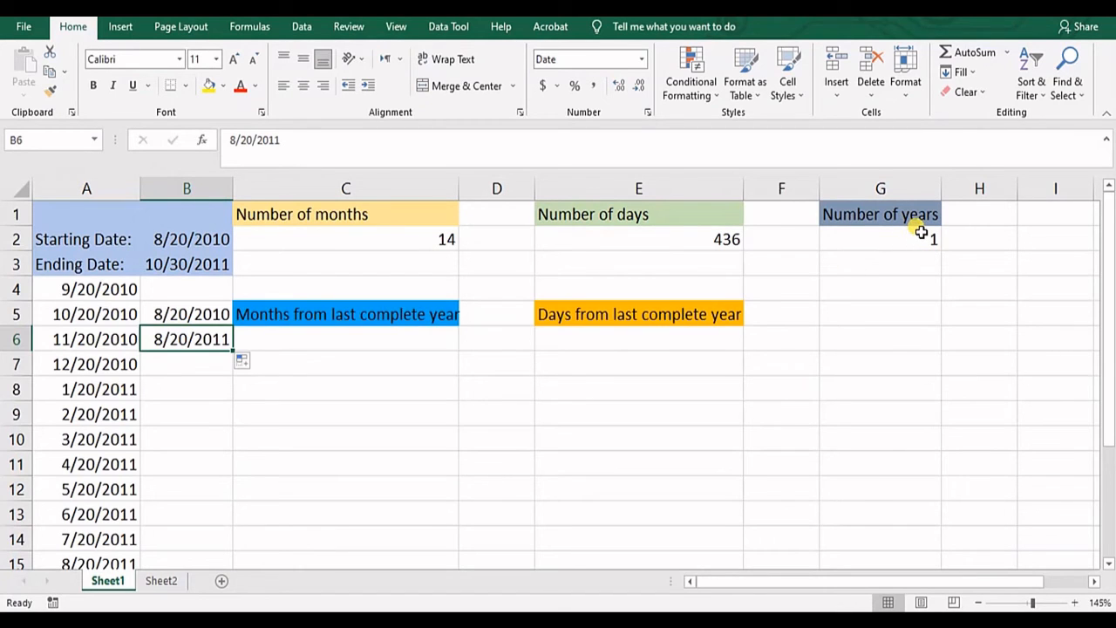
pyautogui.click(345, 338)
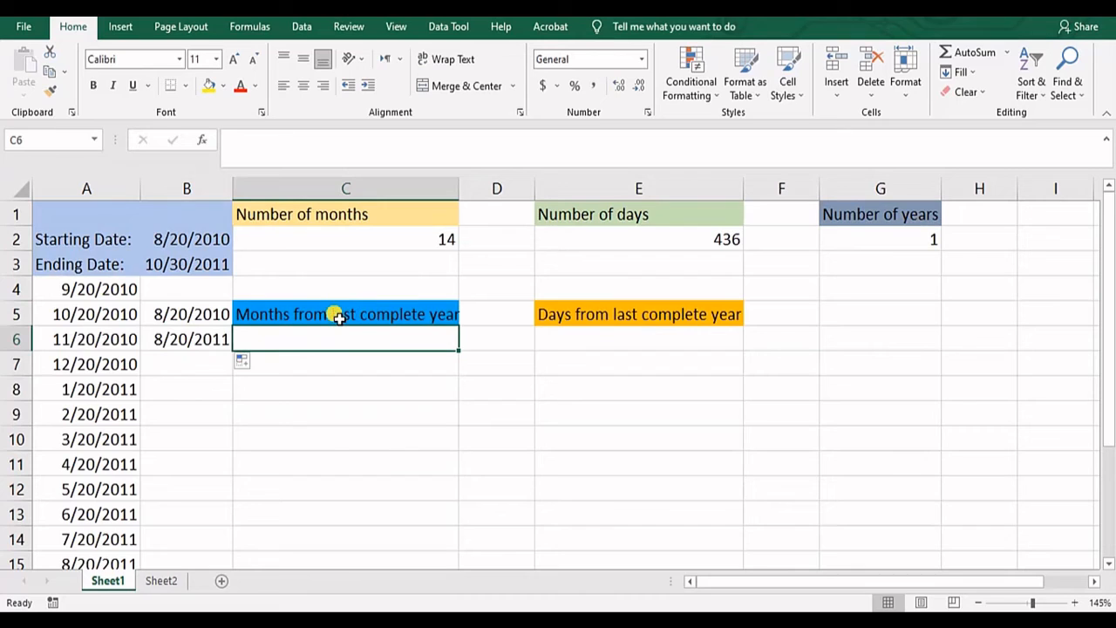
pyautogui.moveTo(328, 338)
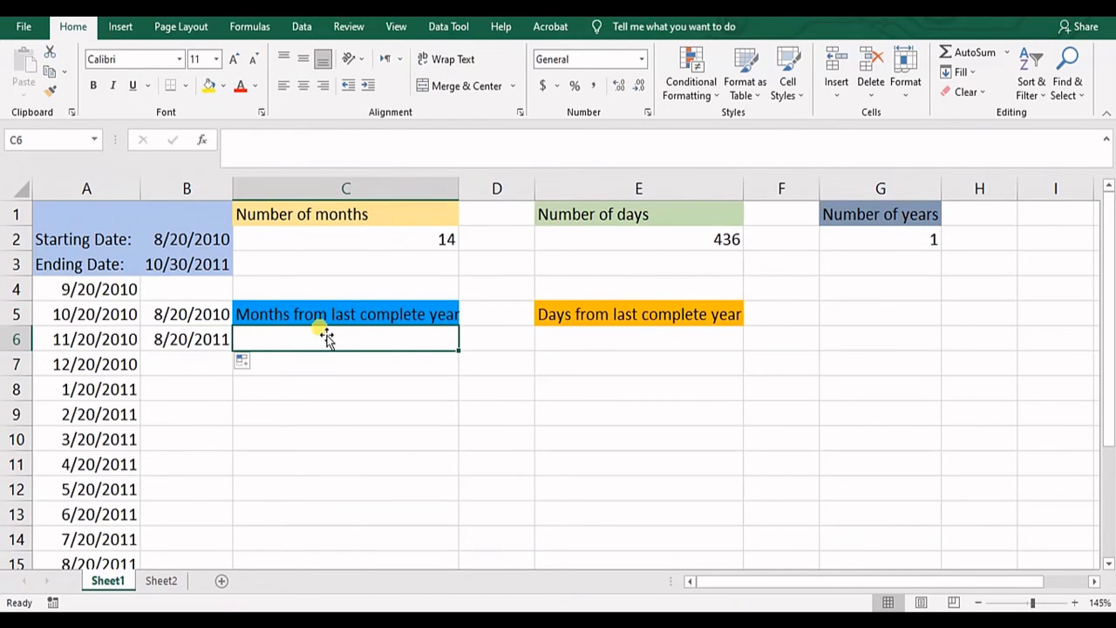
pyautogui.moveTo(344, 253)
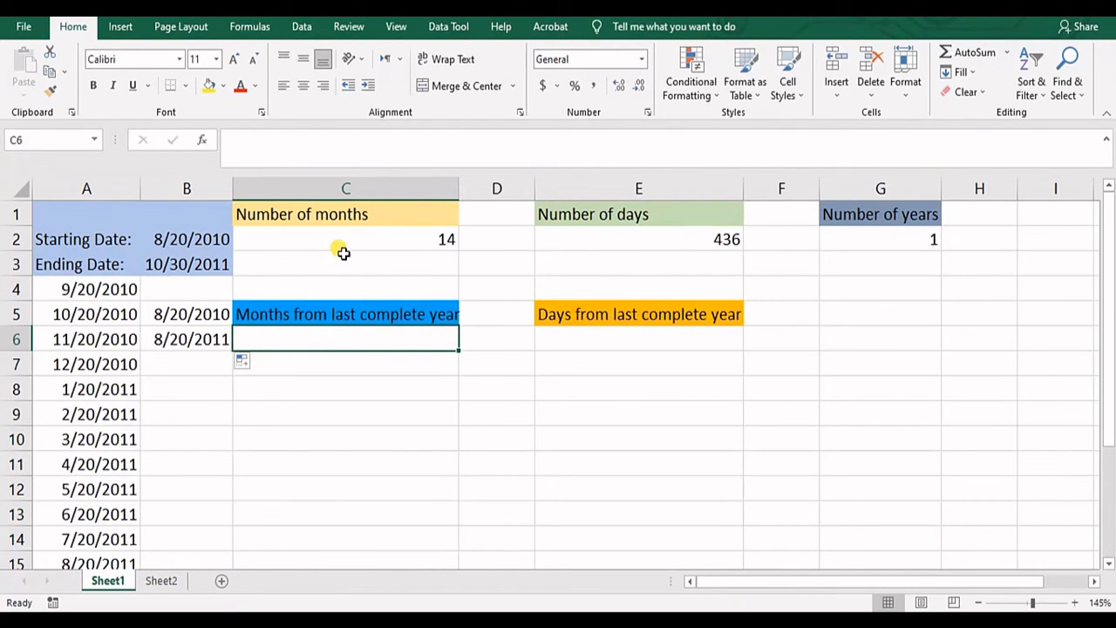
pyautogui.moveTo(347, 360)
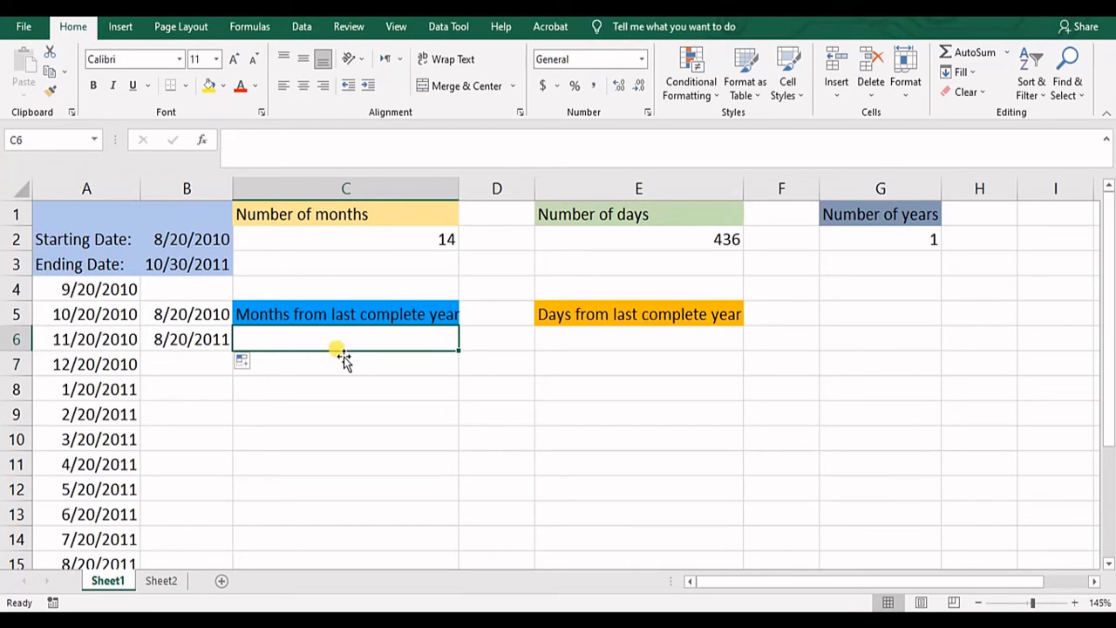
pyautogui.moveTo(331, 352)
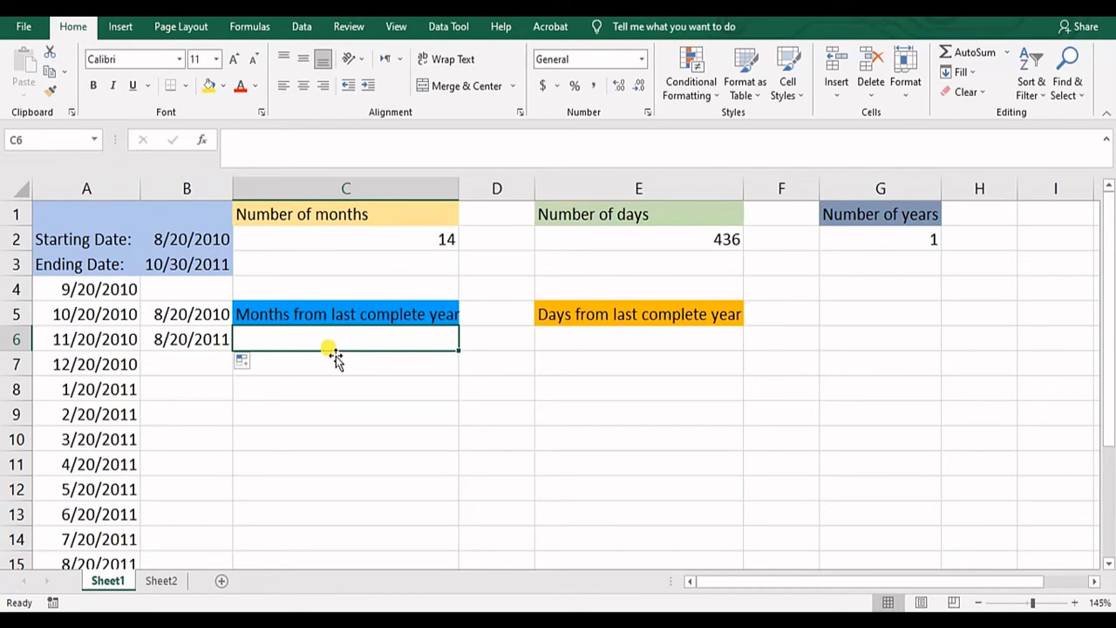
pyautogui.moveTo(889, 255)
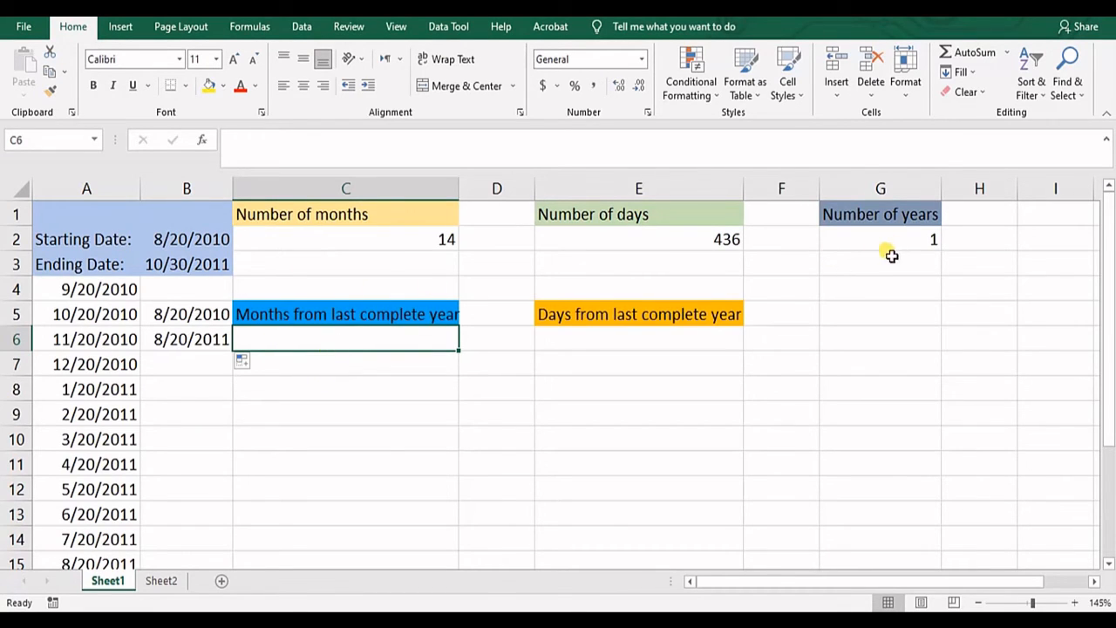
pyautogui.moveTo(875, 249)
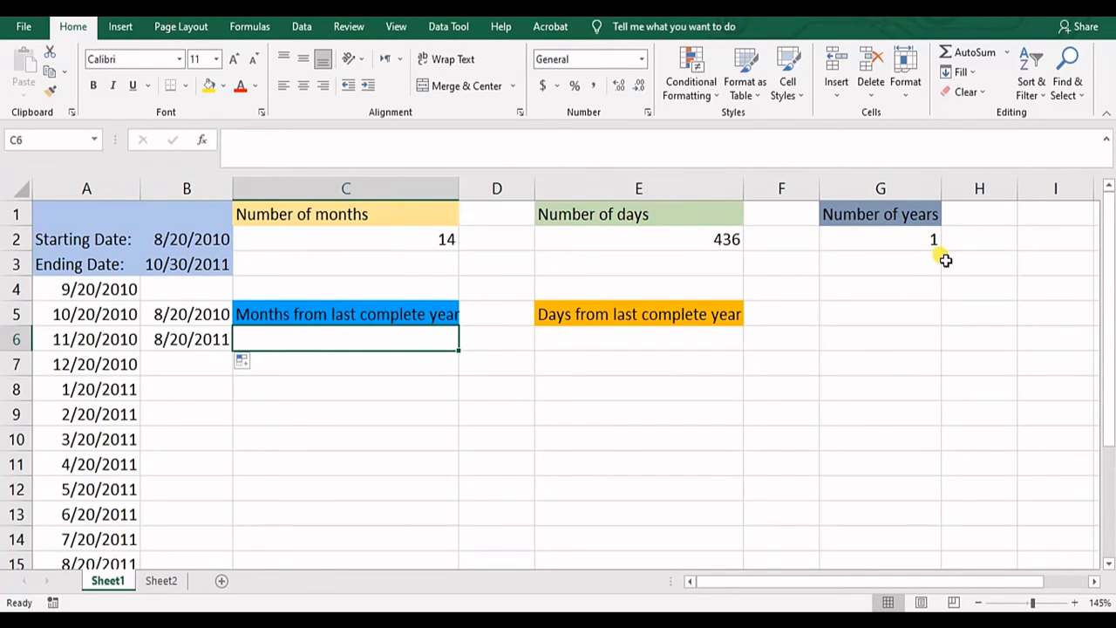
pyautogui.moveTo(910, 255)
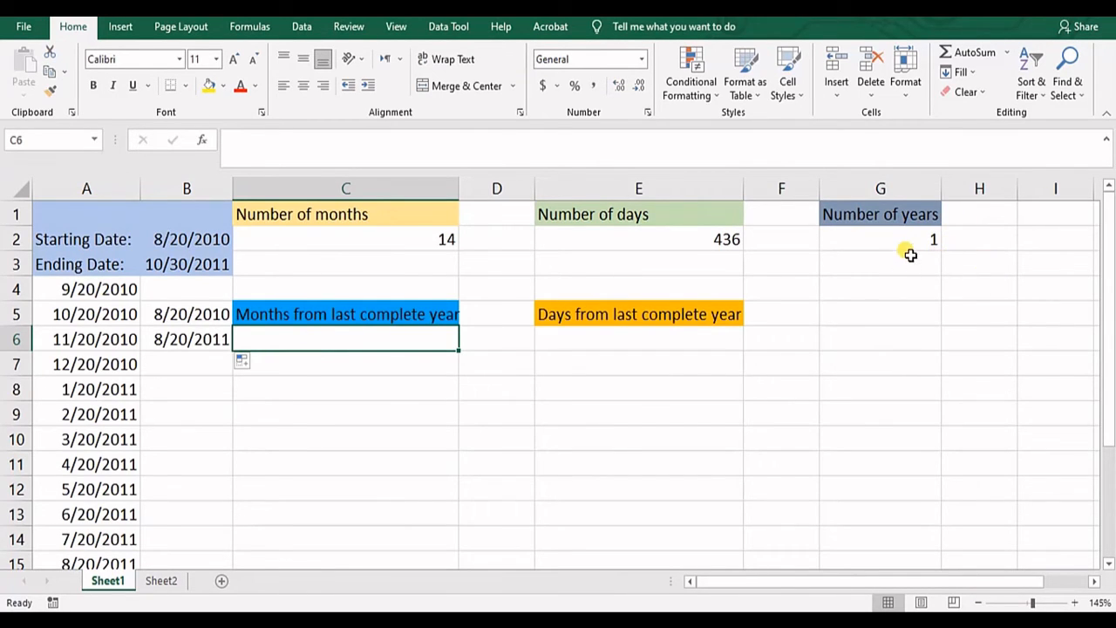
pyautogui.moveTo(941, 270)
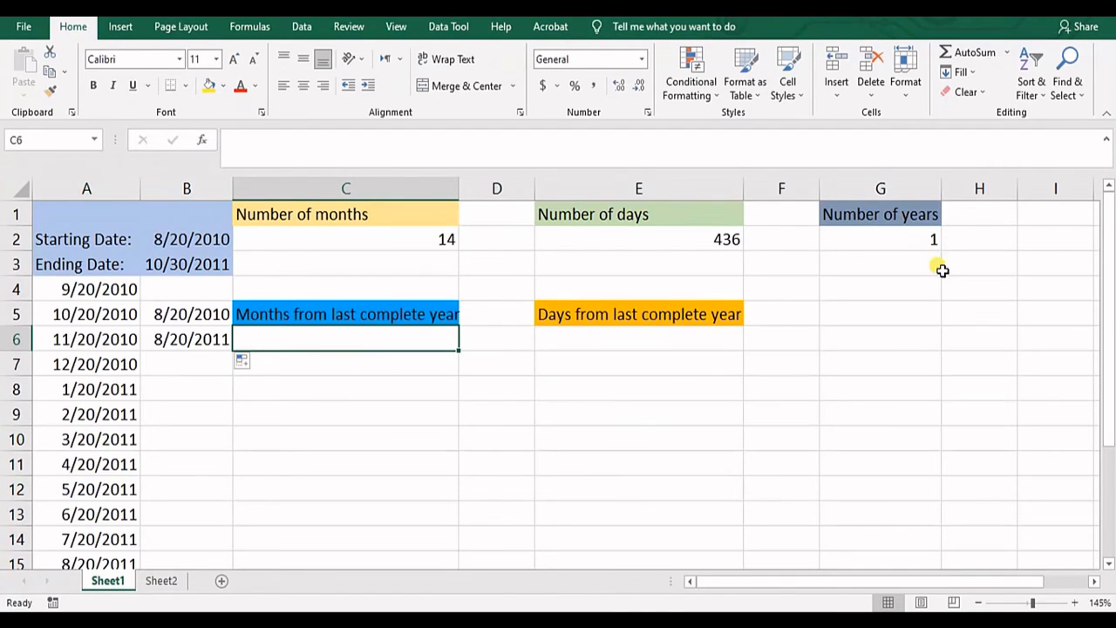
pyautogui.moveTo(955, 248)
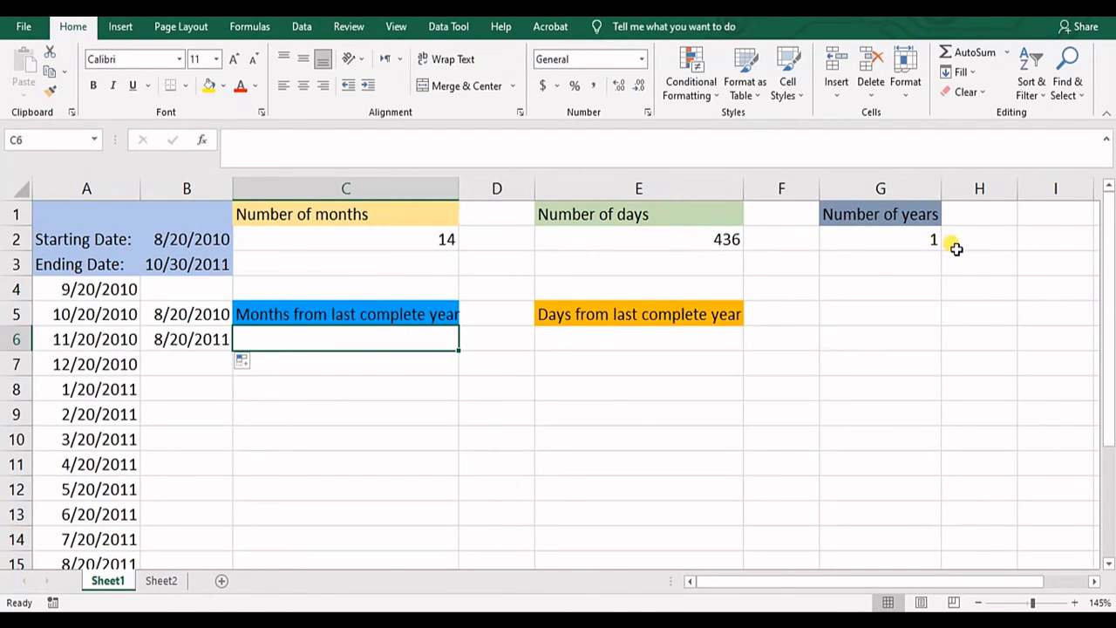
pyautogui.moveTo(414, 349)
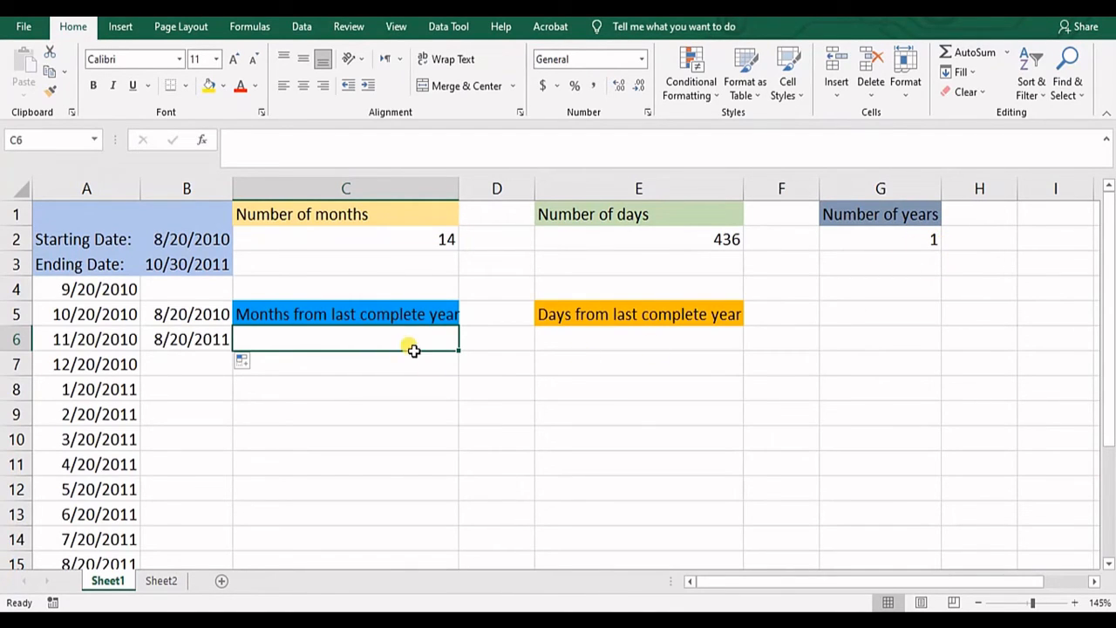
# - Enter =DATEDIF(B2,B3,"ym") in C6 to get 2 months beyond the last complete year
pyautogui.write('=')
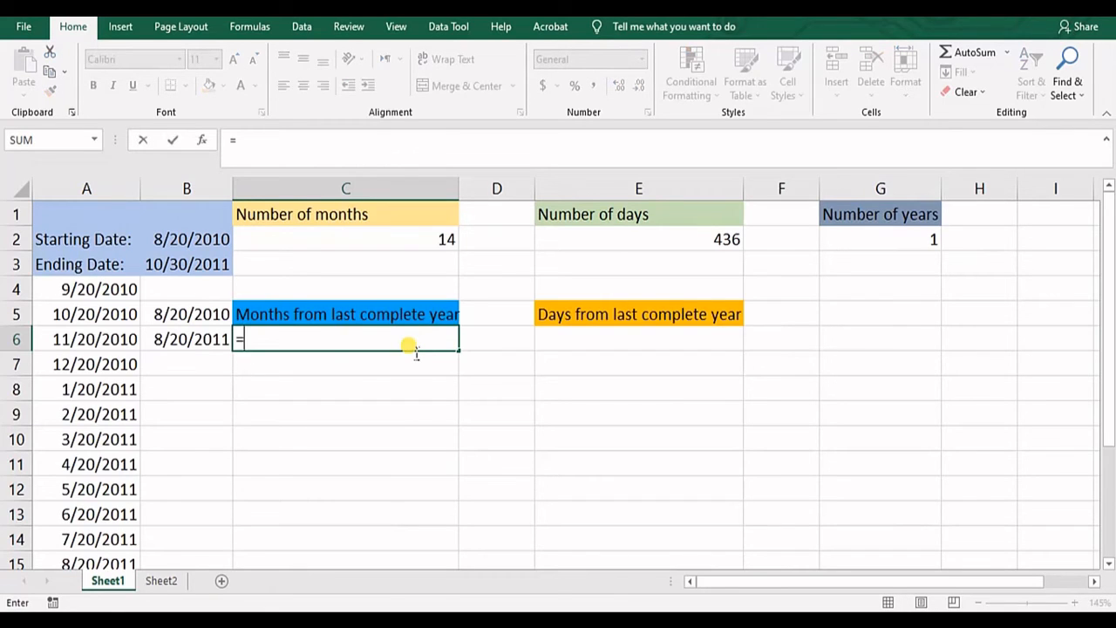
pyautogui.write('datedi')
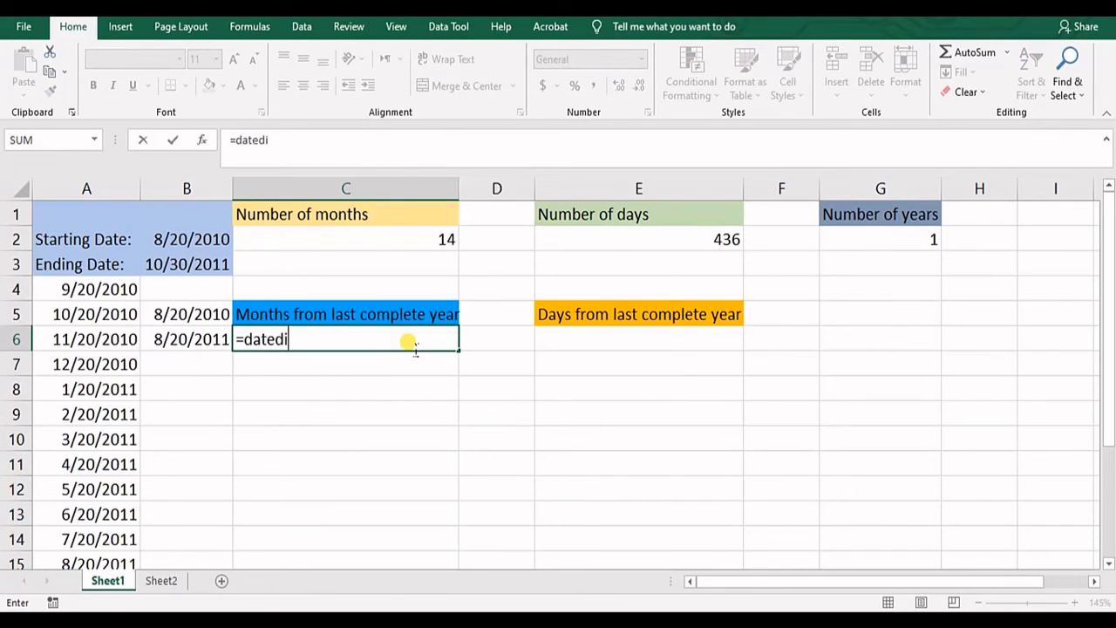
pyautogui.click(186, 239)
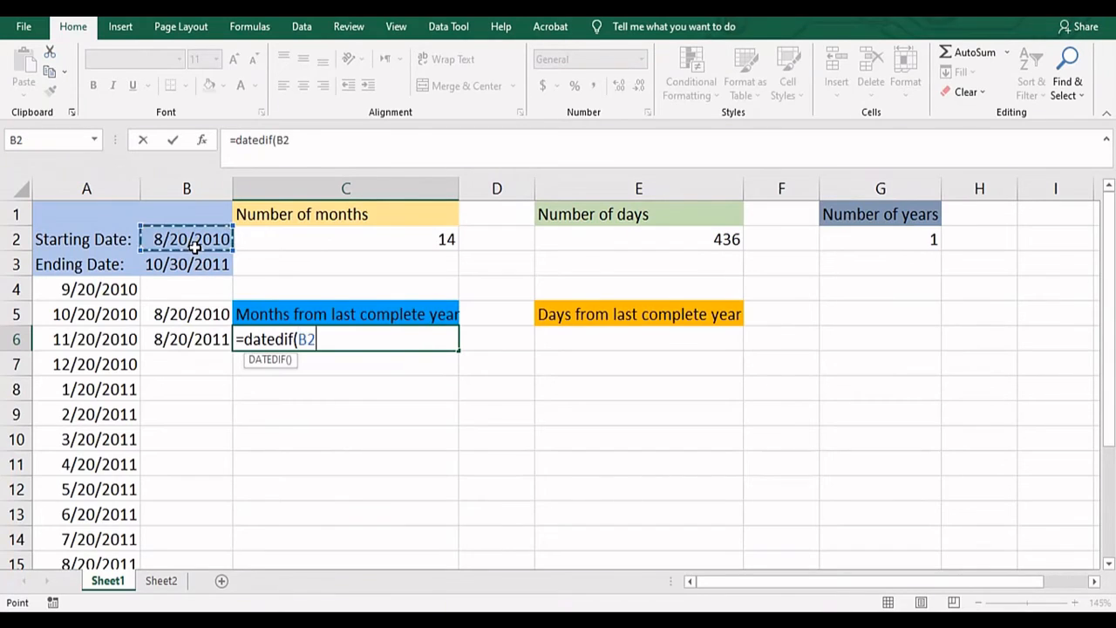
pyautogui.click(186, 263)
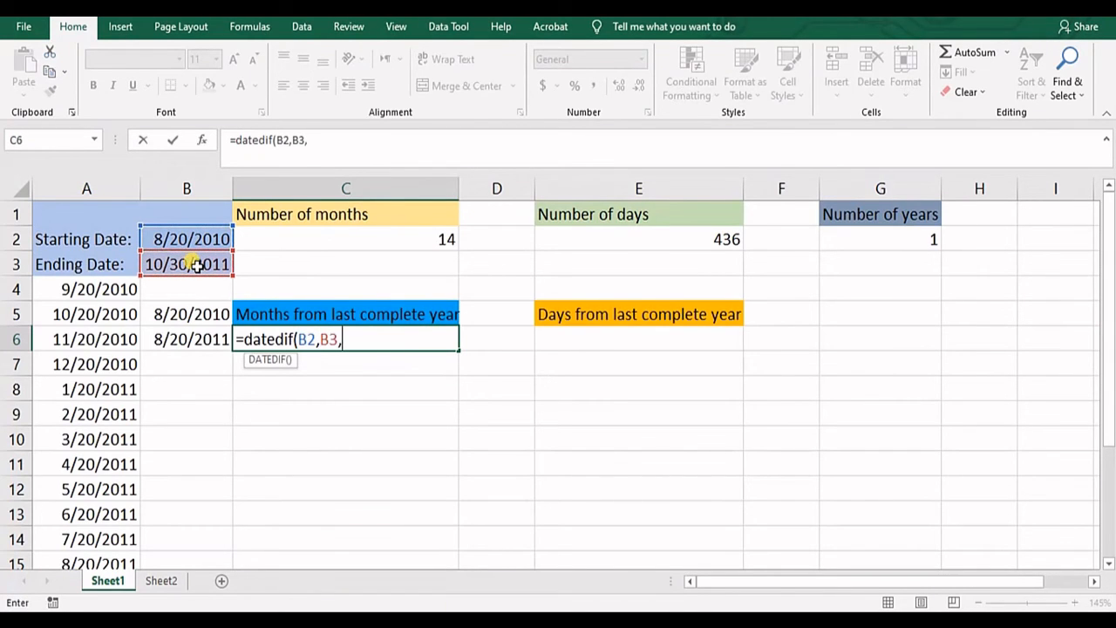
pyautogui.write('"')
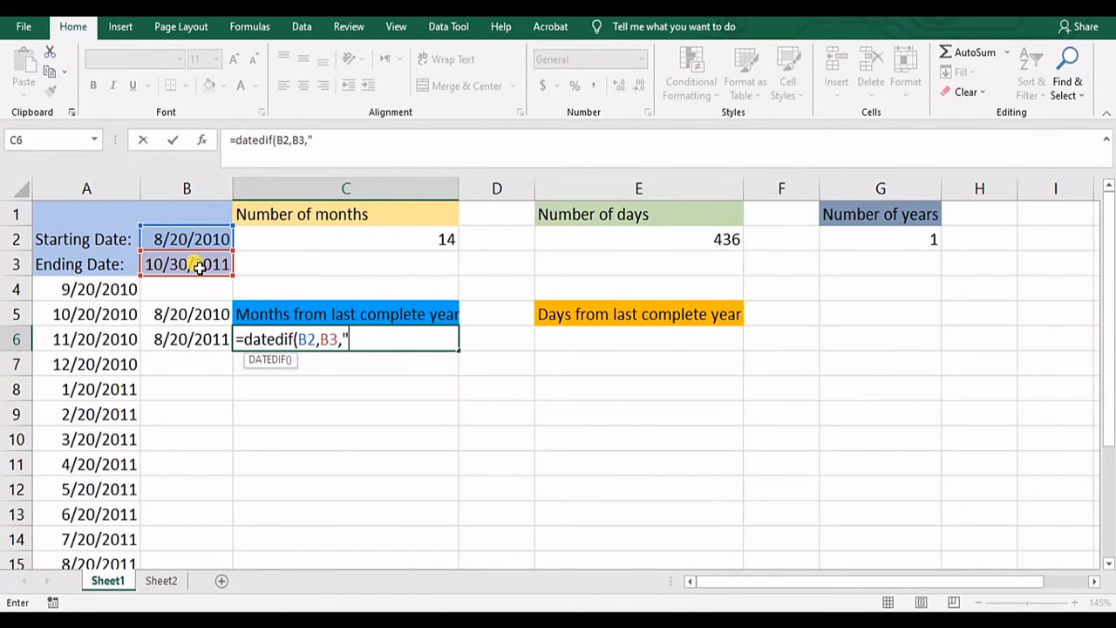
pyautogui.write('ym")')
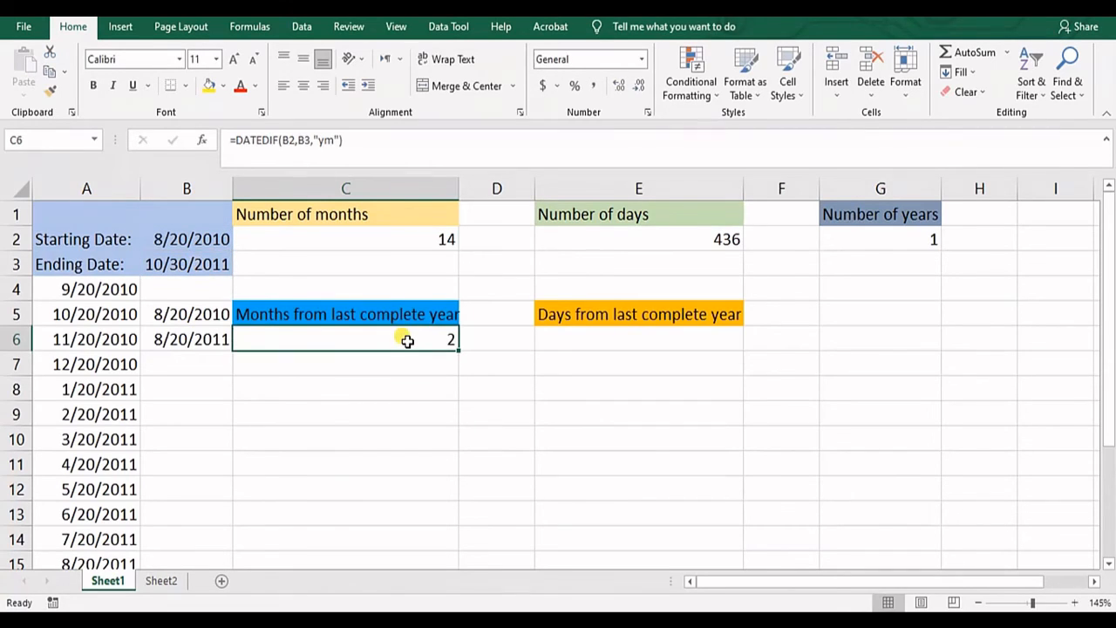
pyautogui.moveTo(192, 348)
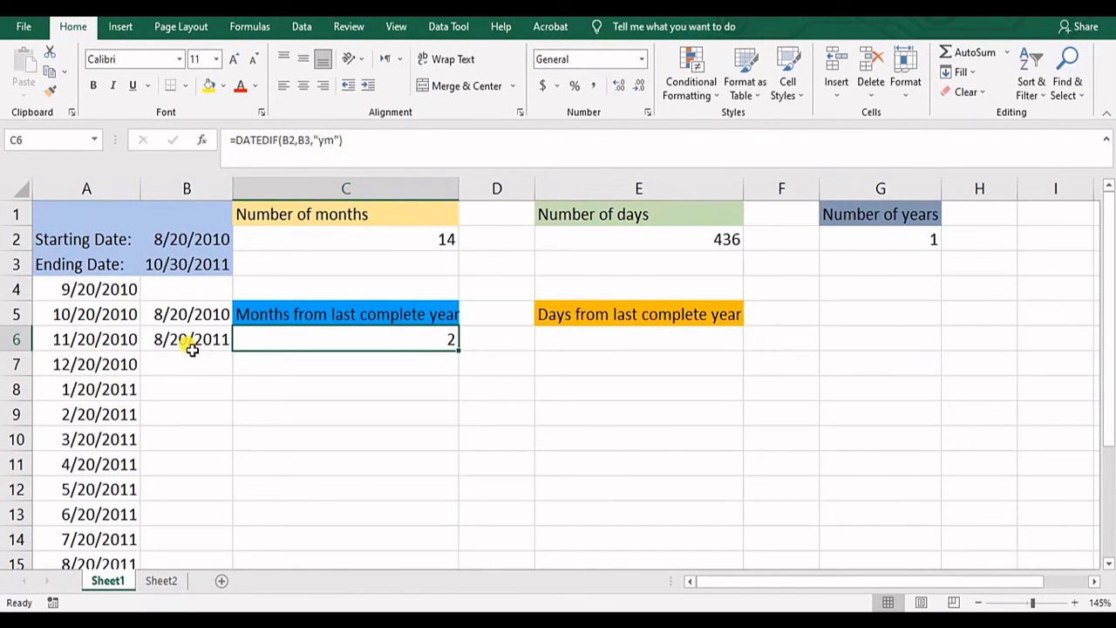
# - Fill B6's date down two rows to add 9/20/2011 and 10/20/2011
pyautogui.click(186, 338)
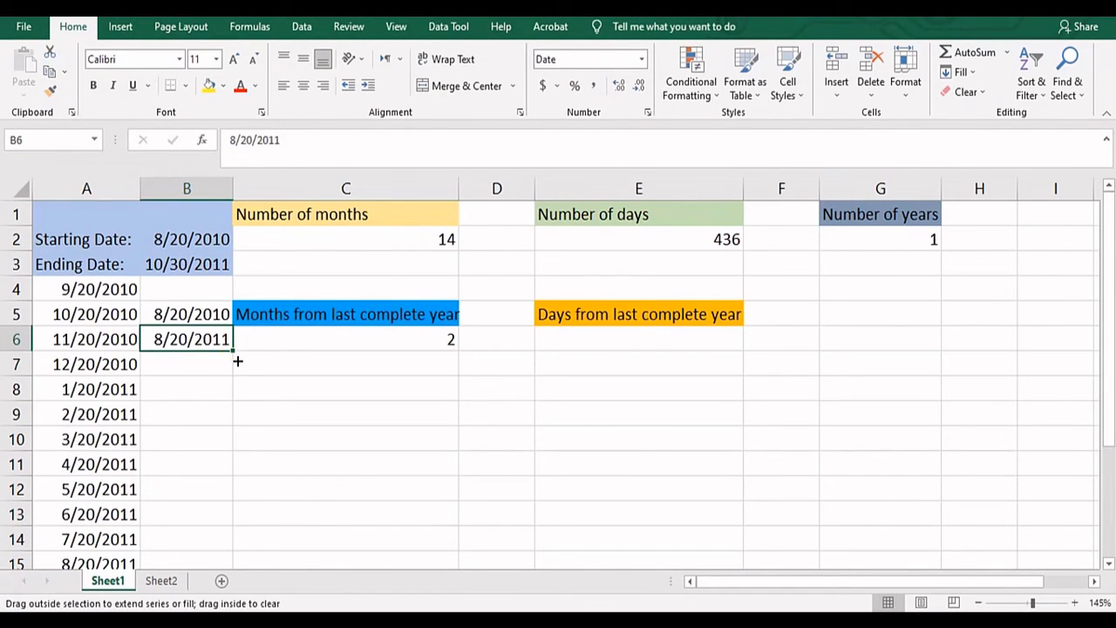
pyautogui.click(248, 411)
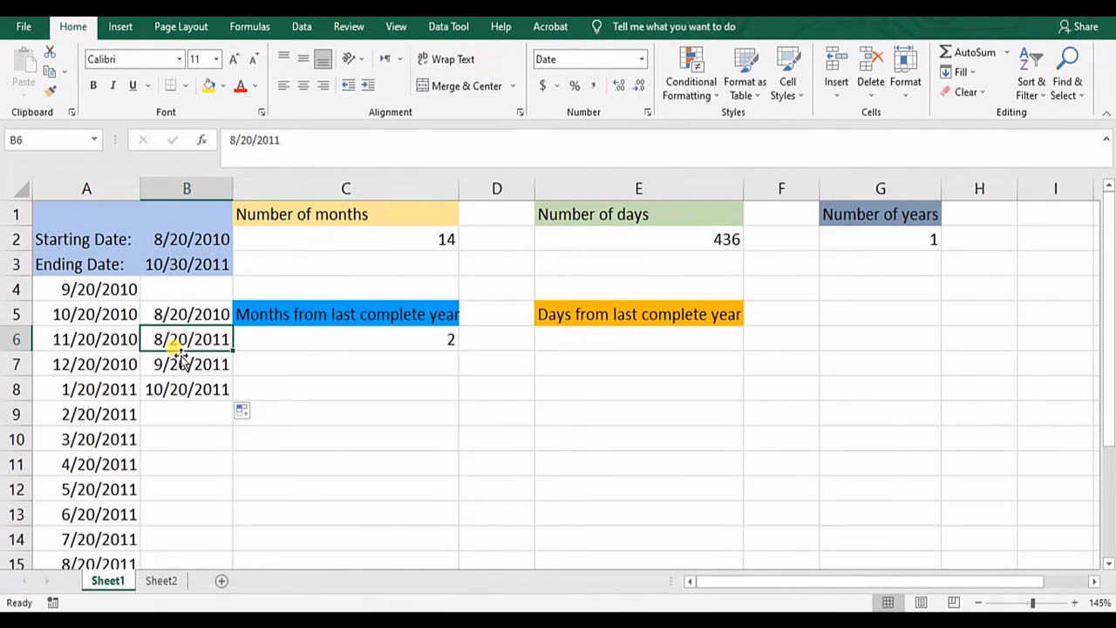
pyautogui.click(187, 365)
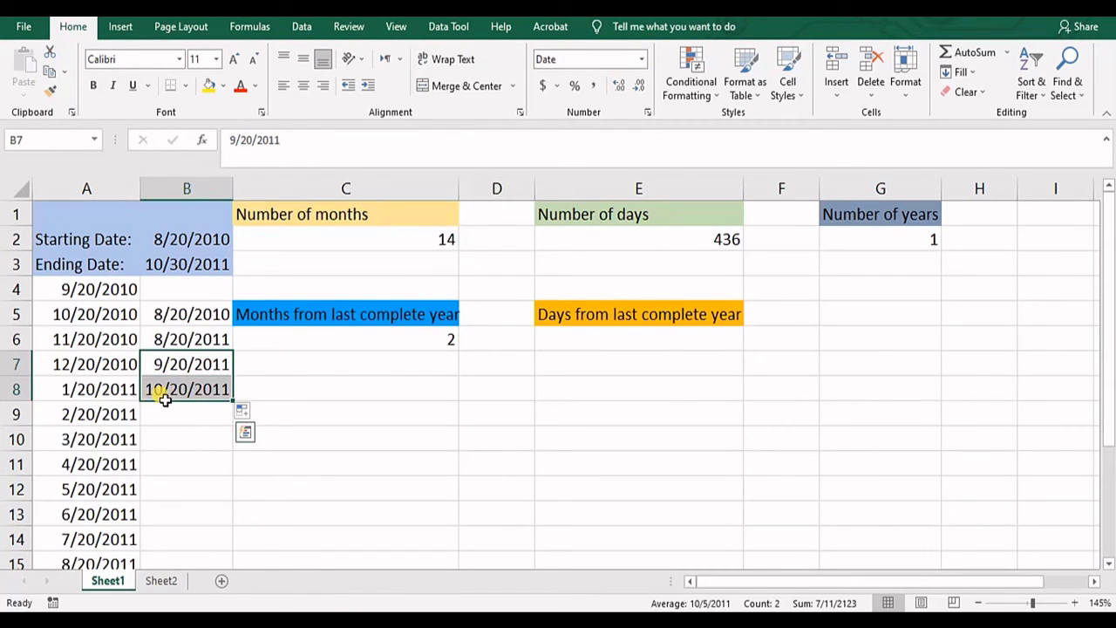
pyautogui.moveTo(170, 411)
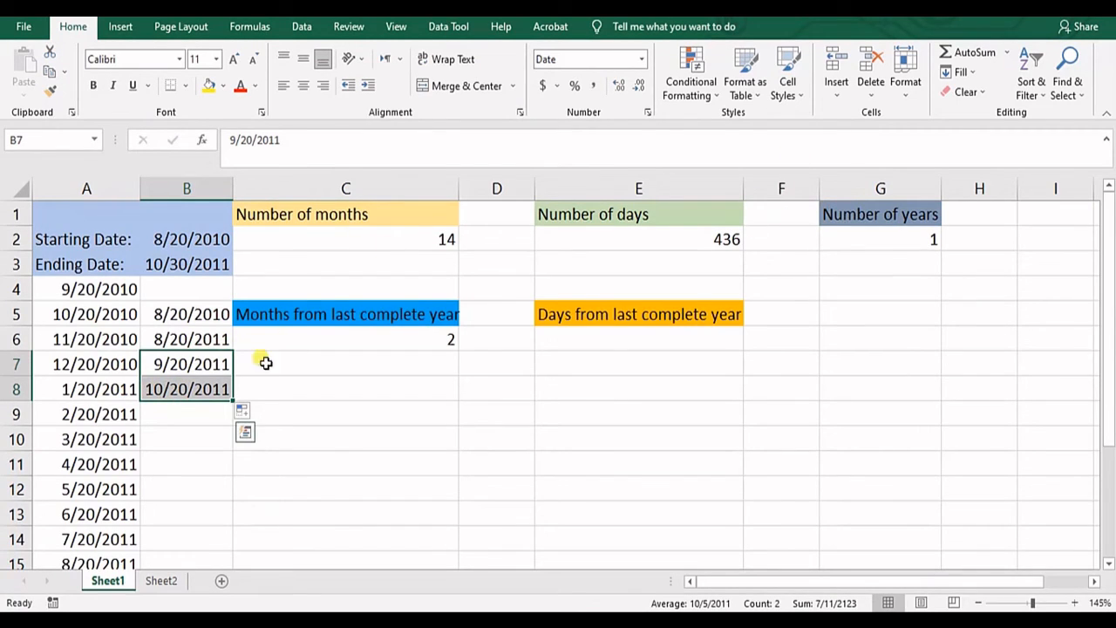
pyautogui.moveTo(213, 418)
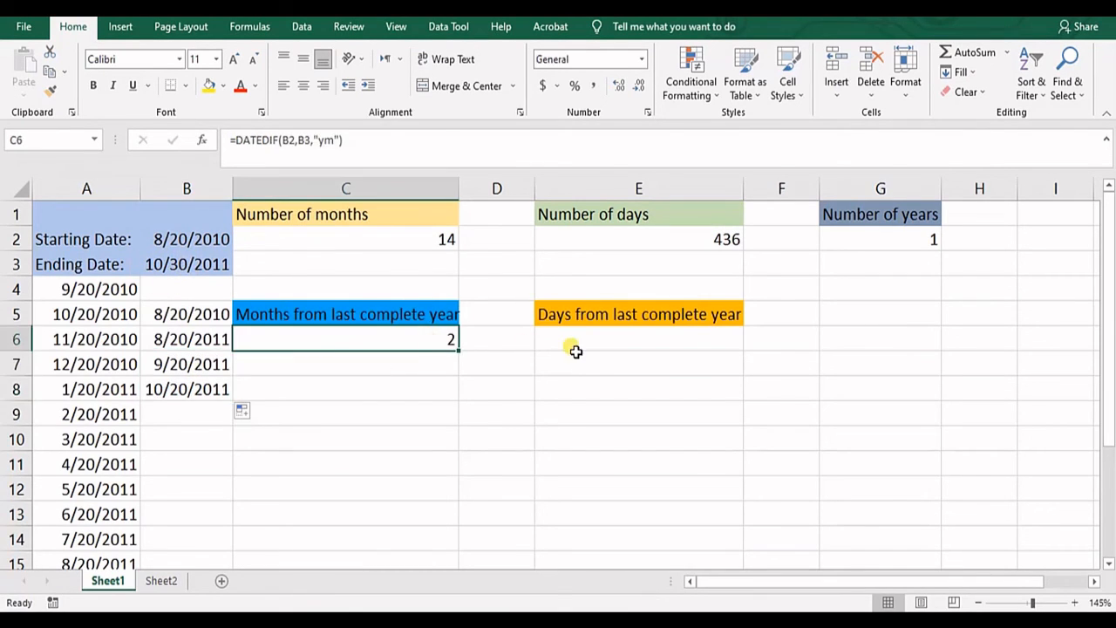
# - Enter =DATEDIF(B2,B3,"yd") in E6, returning 71 days since the last complete year
pyautogui.click(638, 338)
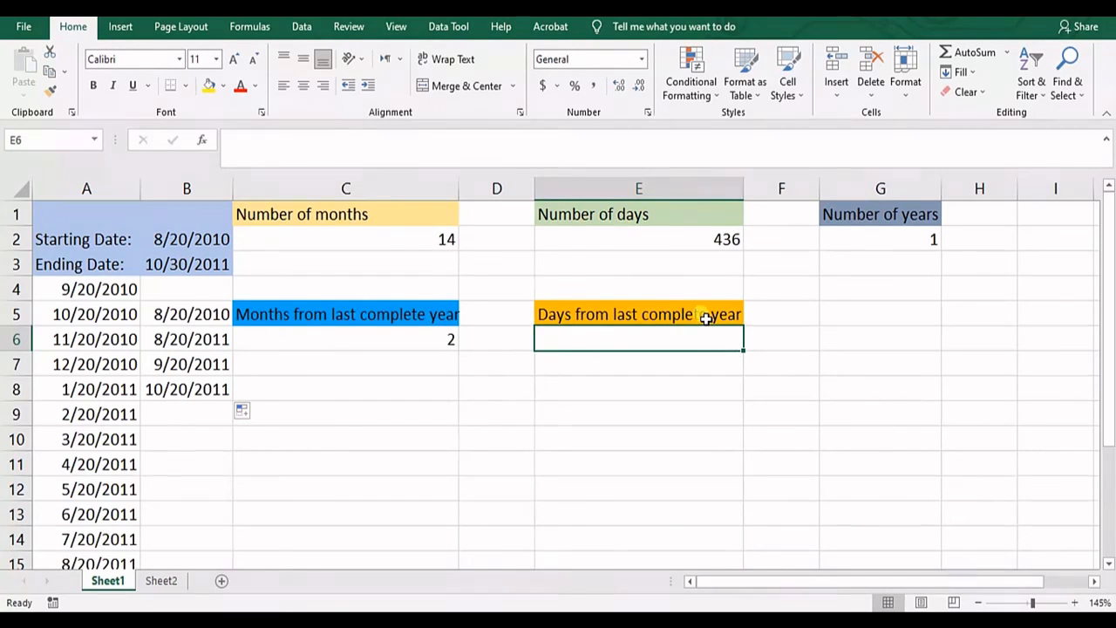
pyautogui.write('=d')
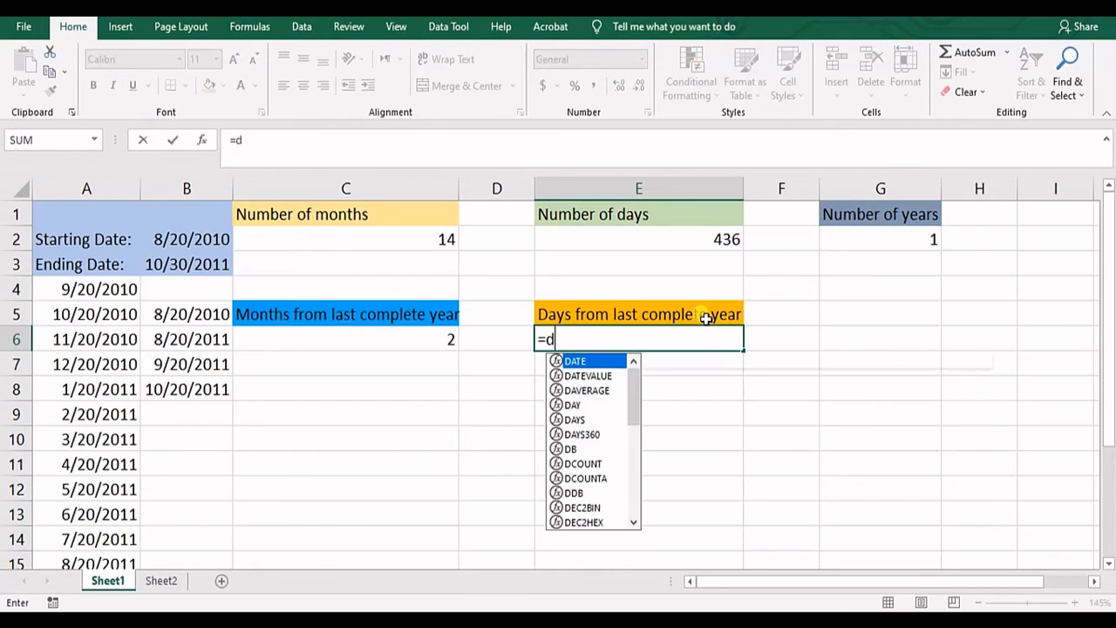
pyautogui.write('ated')
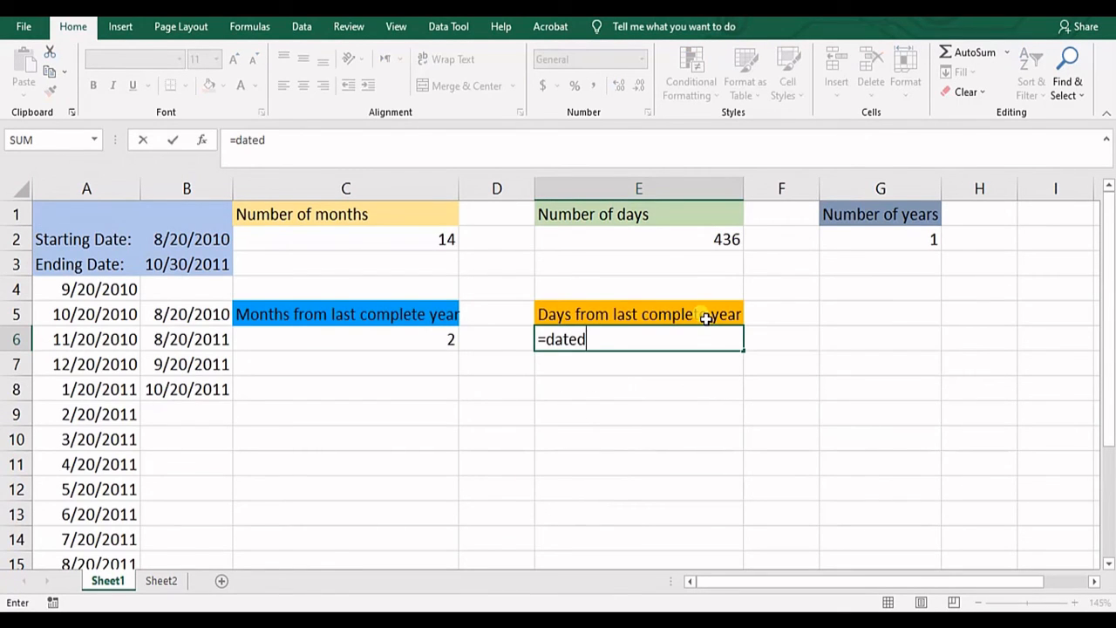
pyautogui.write('if')
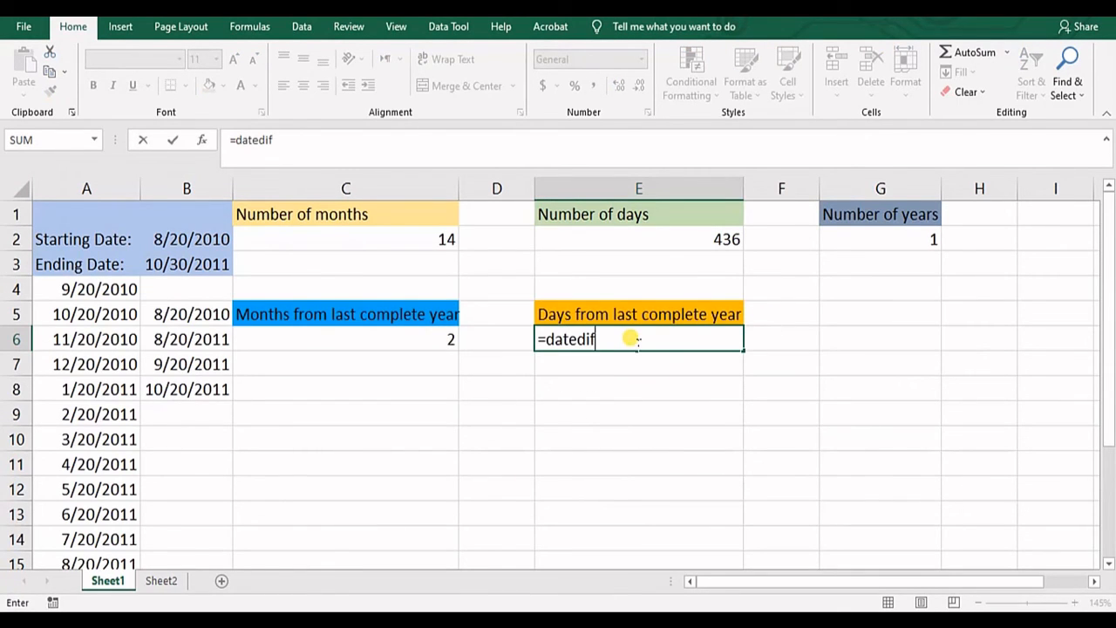
pyautogui.click(186, 239)
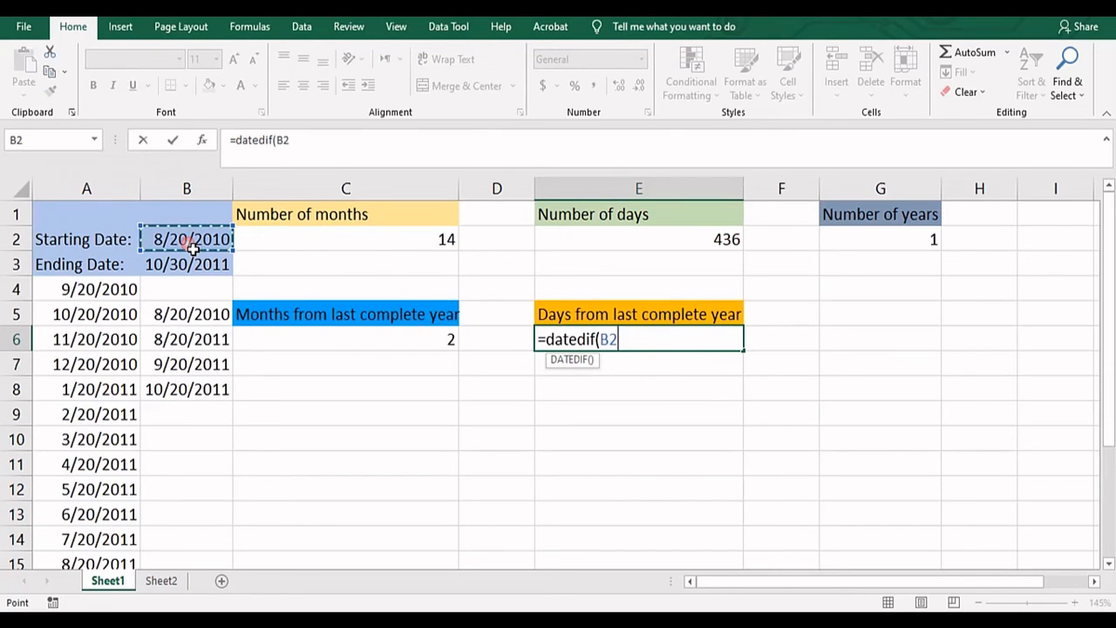
pyautogui.click(186, 263)
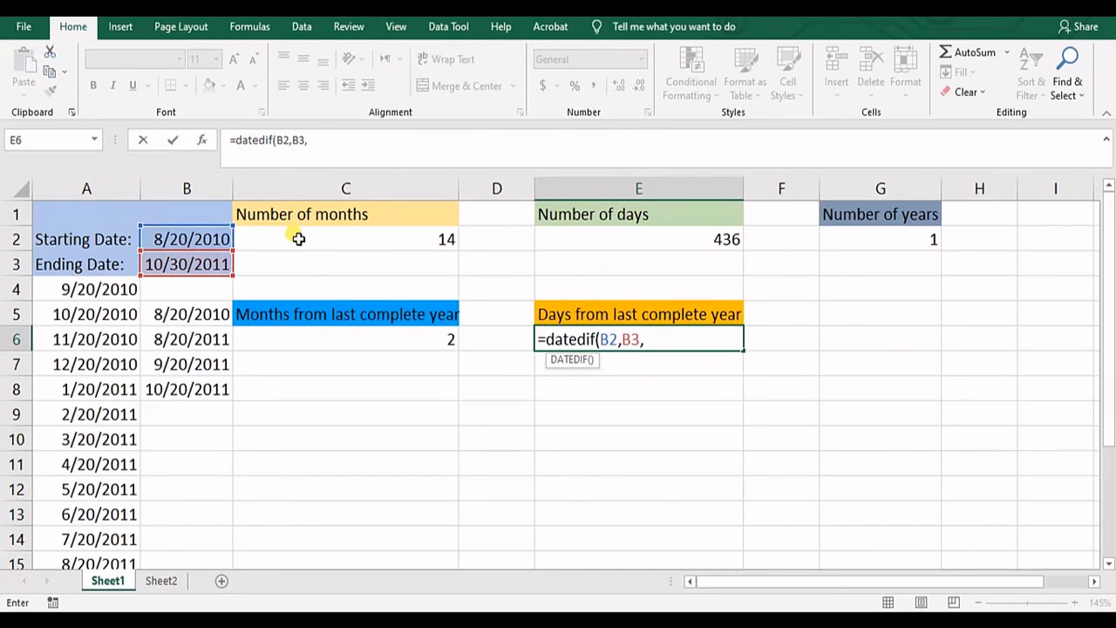
pyautogui.moveTo(464, 286)
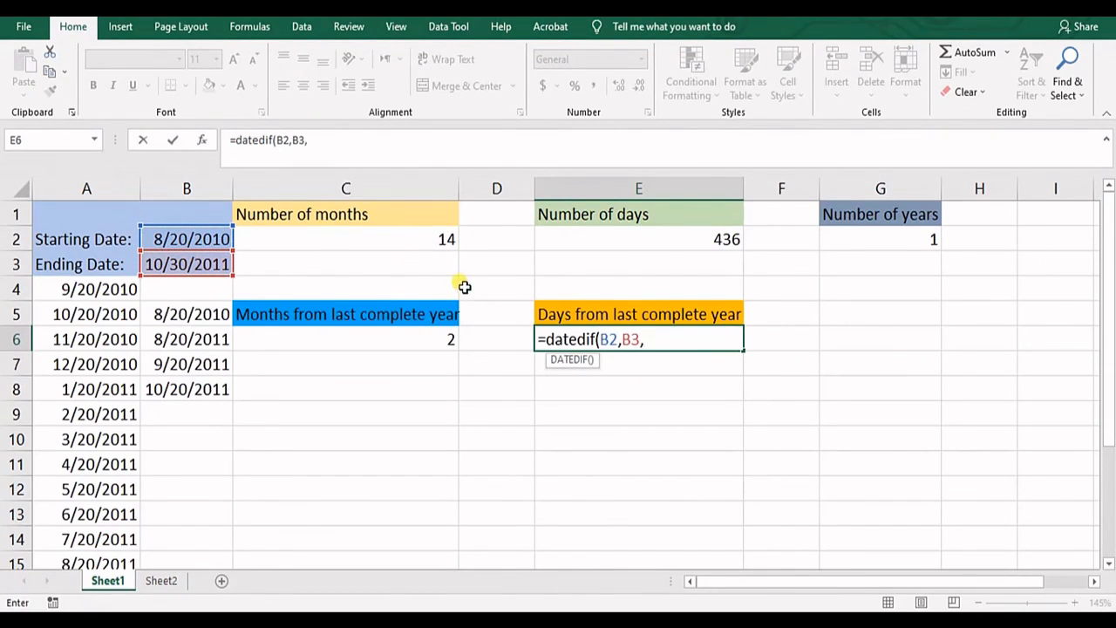
pyautogui.write('"yd)')
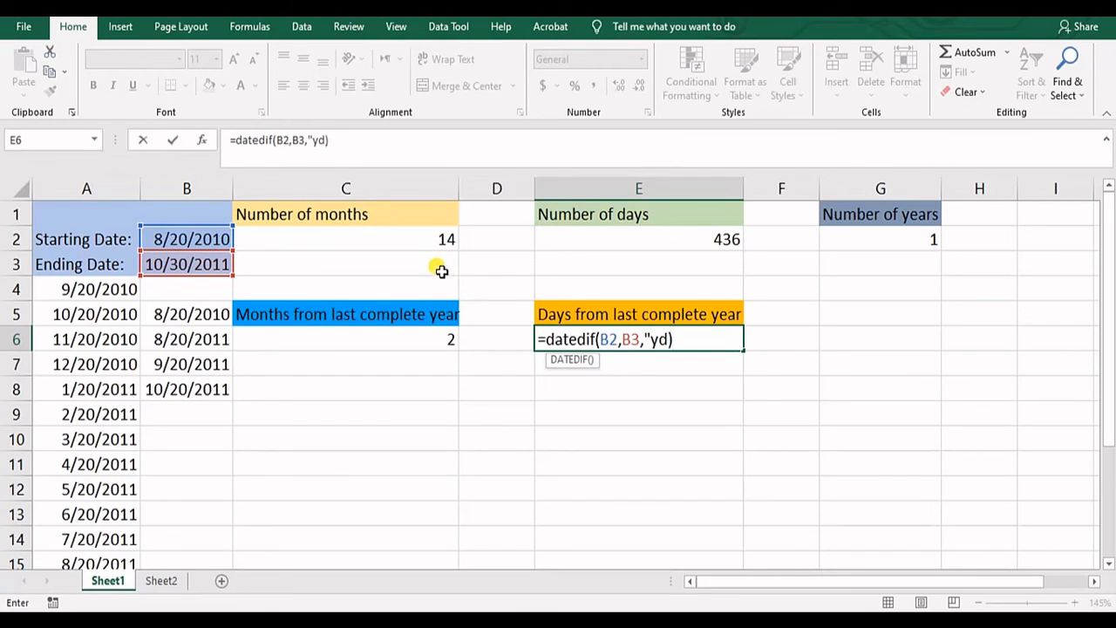
pyautogui.press('enter')
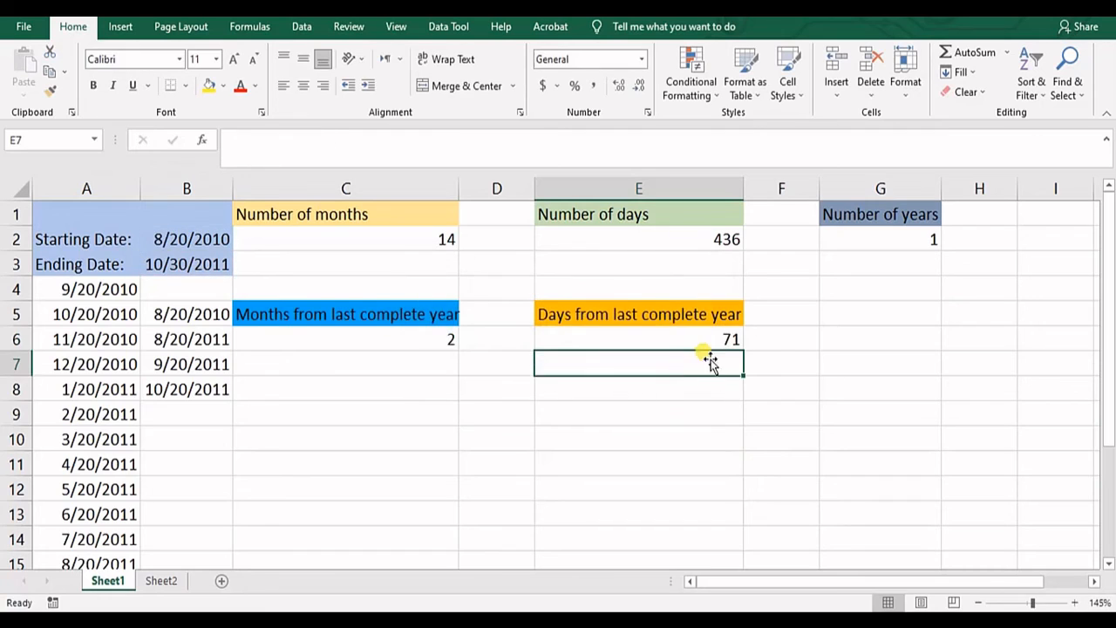
pyautogui.write('=DATEDIF(B2,B3,"yd")')
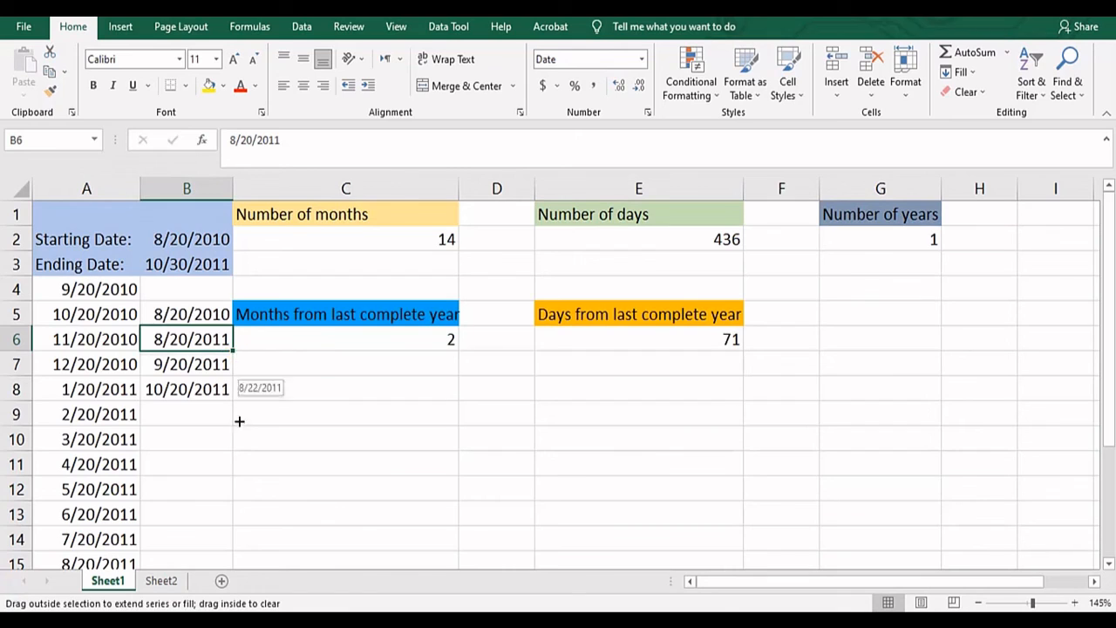
# - Fill column B from 8/20/2011 with daily dates (8/21, 8/22...) down to row 80
pyautogui.click(247, 461)
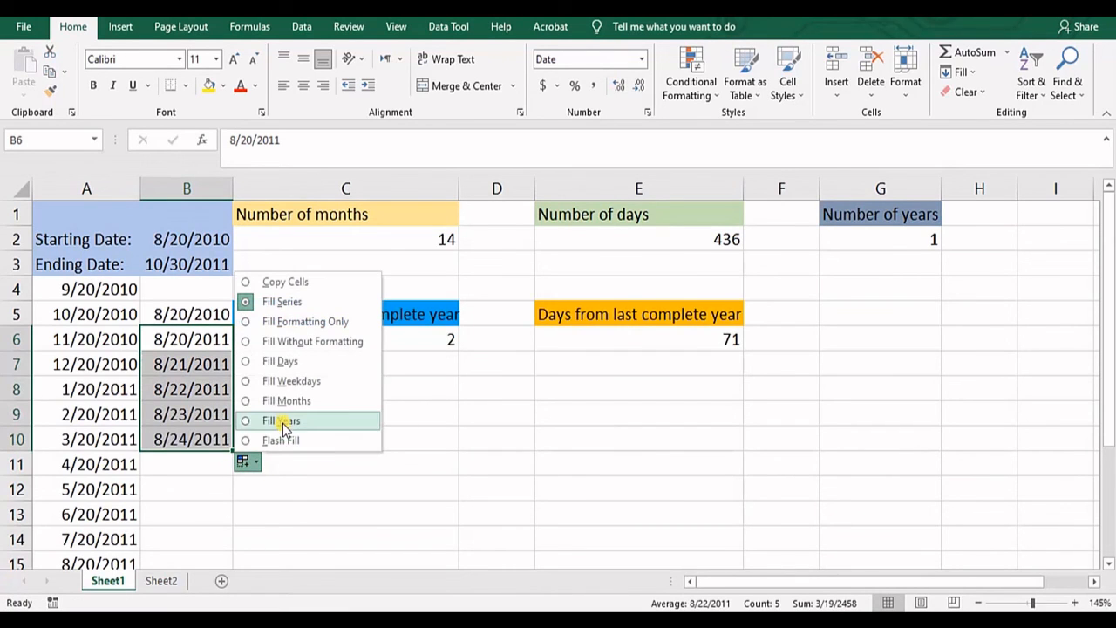
pyautogui.click(283, 420)
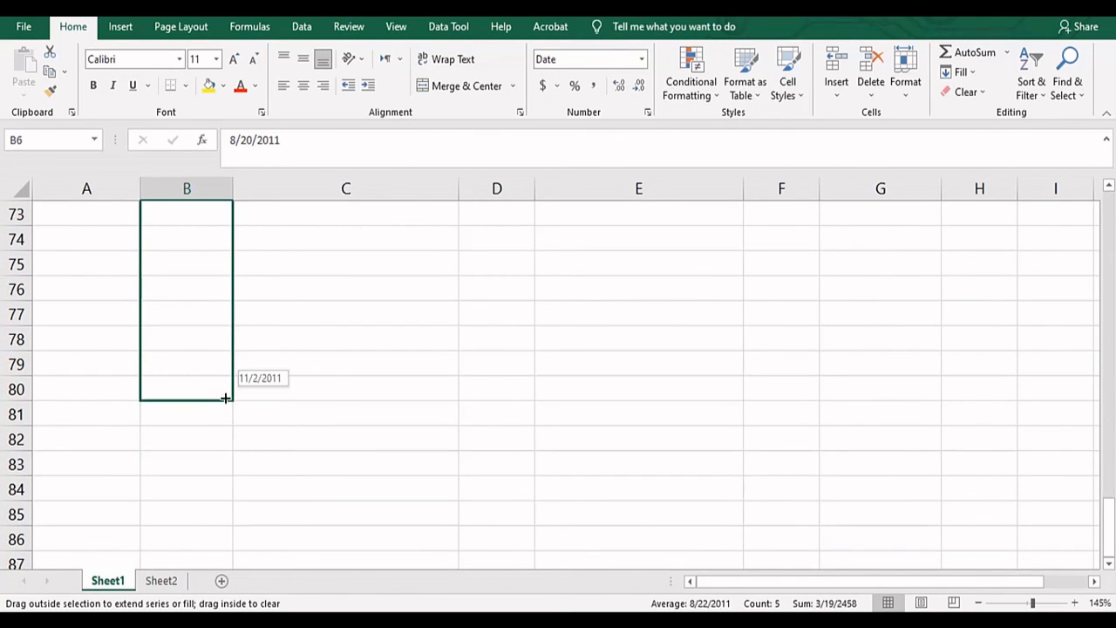
pyautogui.moveTo(227, 399); pyautogui.dragTo(228, 340)
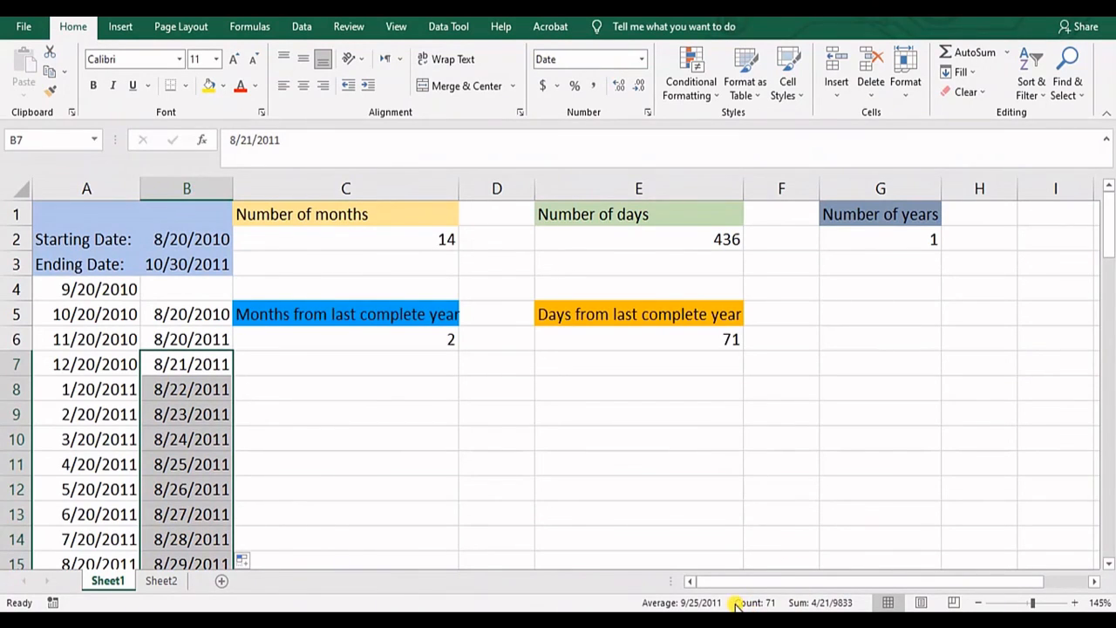
pyautogui.click(495, 338)
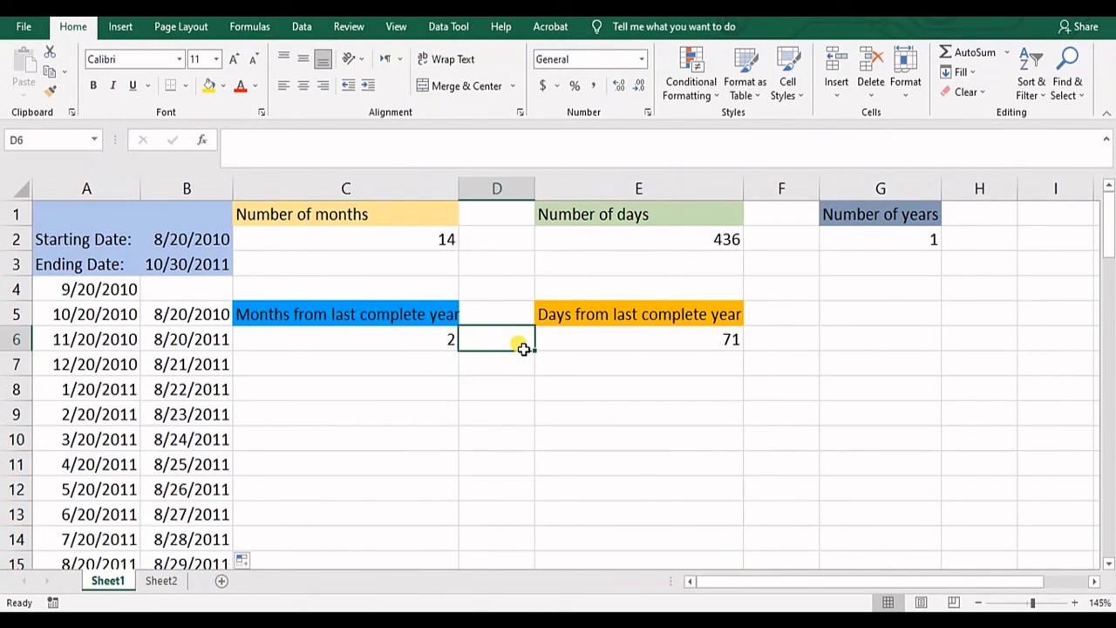